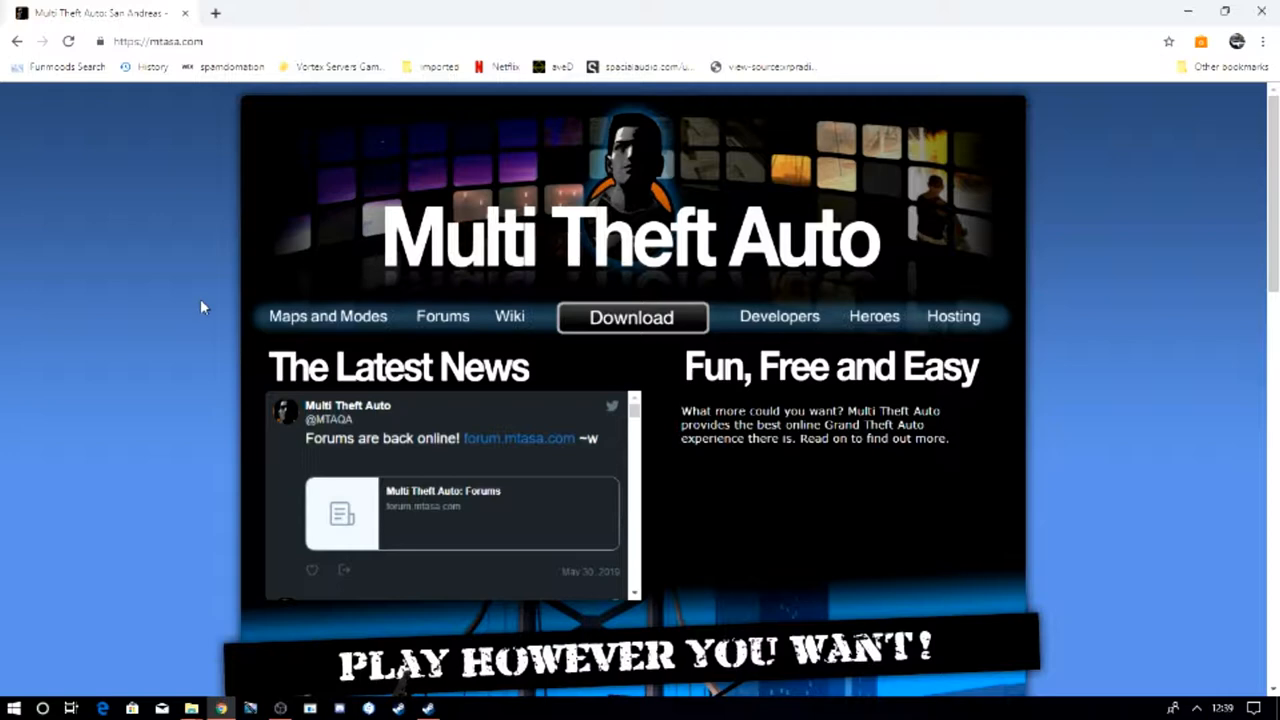
mouse_move(286, 620)
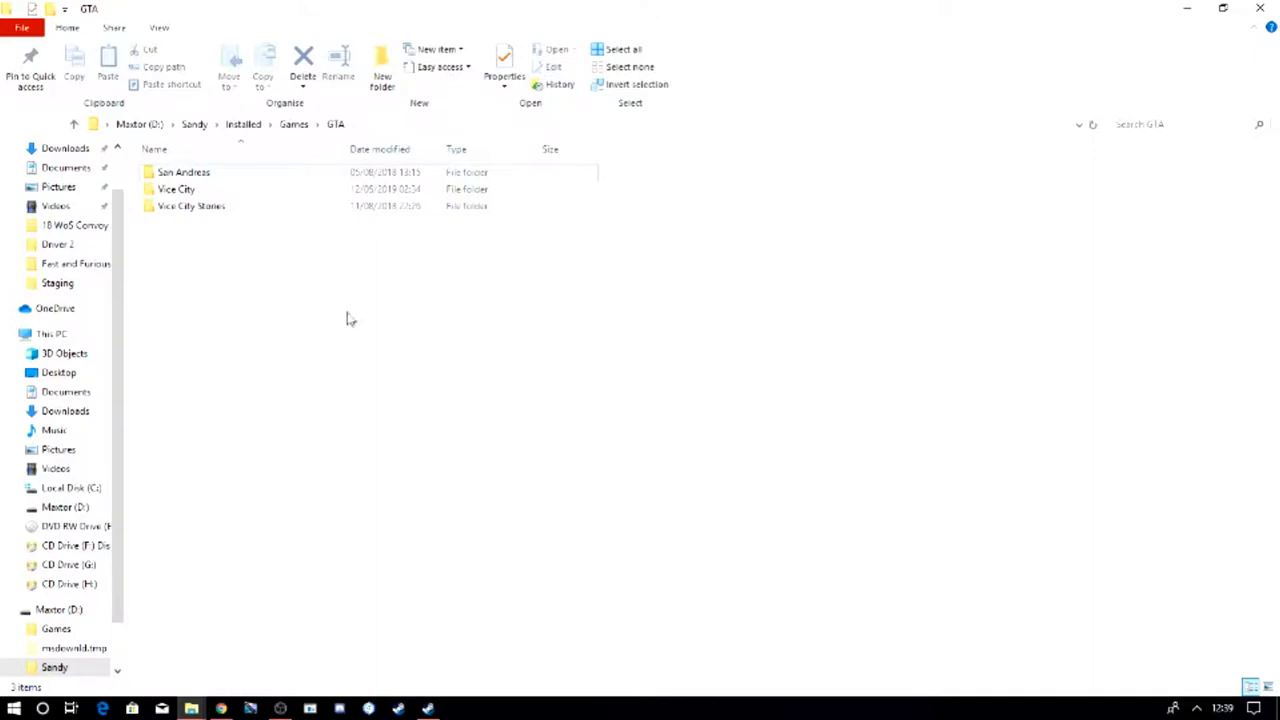
- Download and keep the MTA:SA 1.5.6 Windows installer from mtasa.com, then launch it
double_click(184, 171)
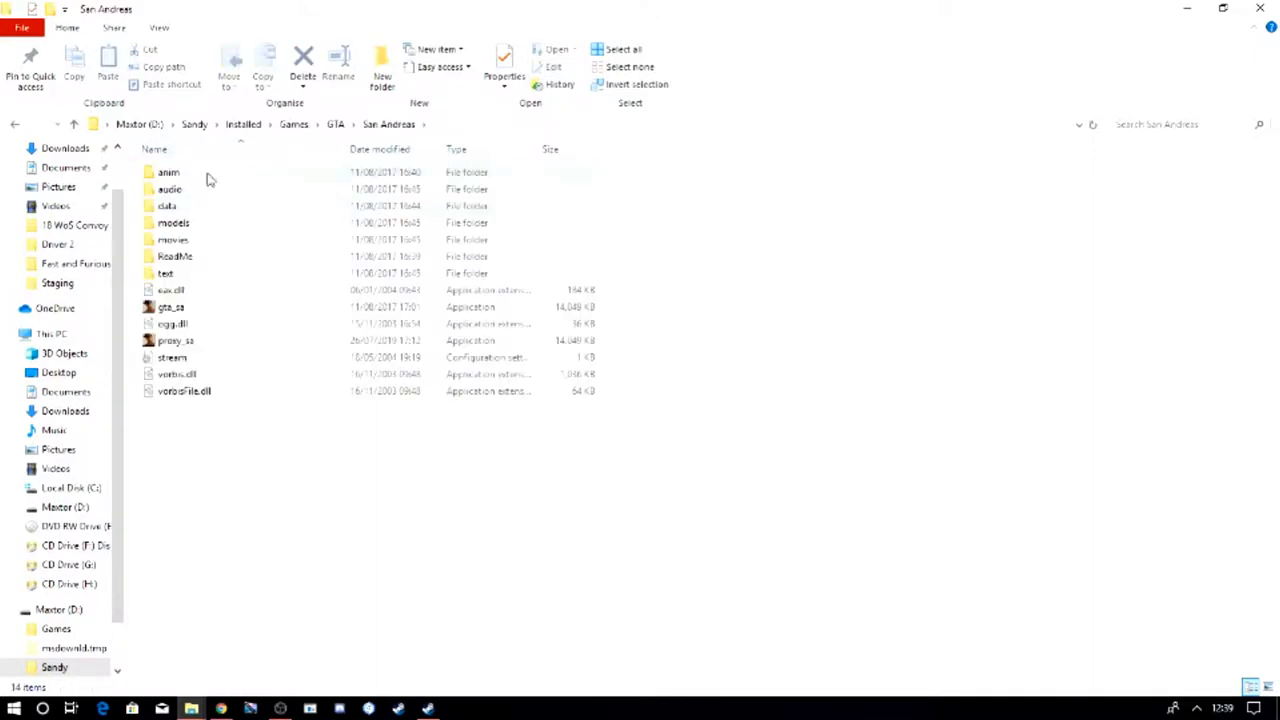
mouse_move(235, 191)
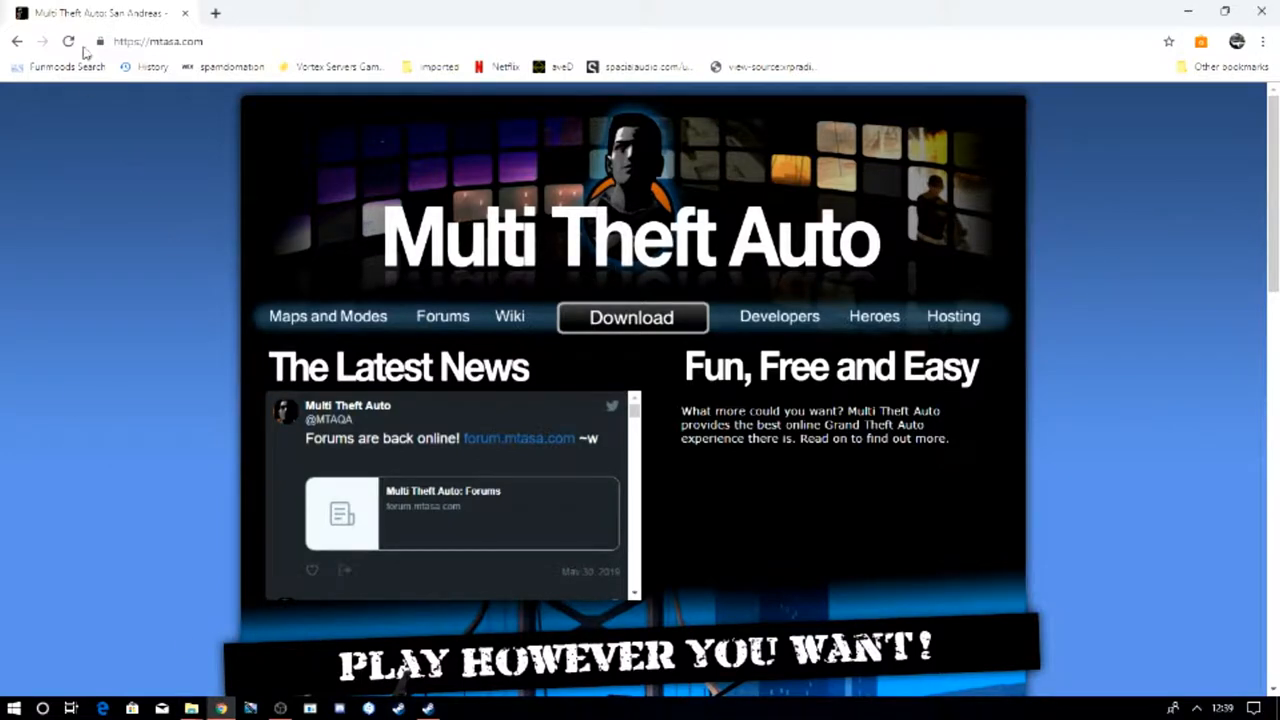
mouse_move(185, 386)
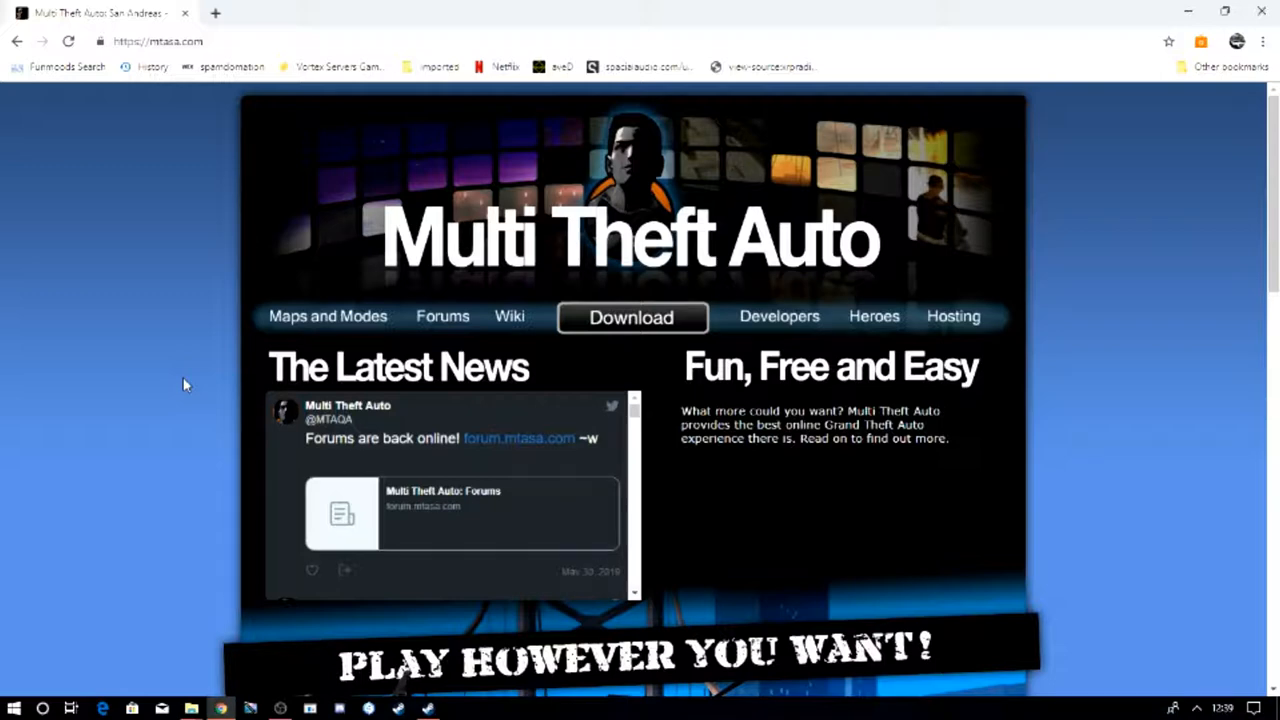
mouse_move(477, 287)
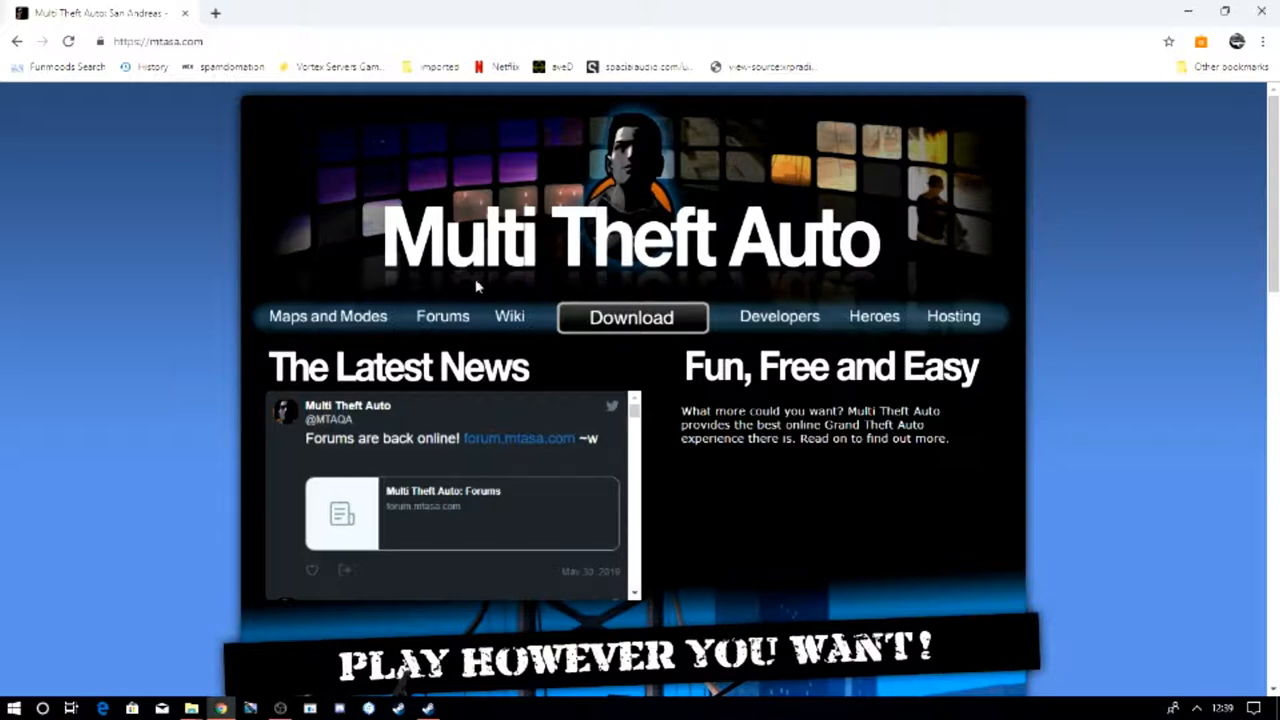
click(631, 316)
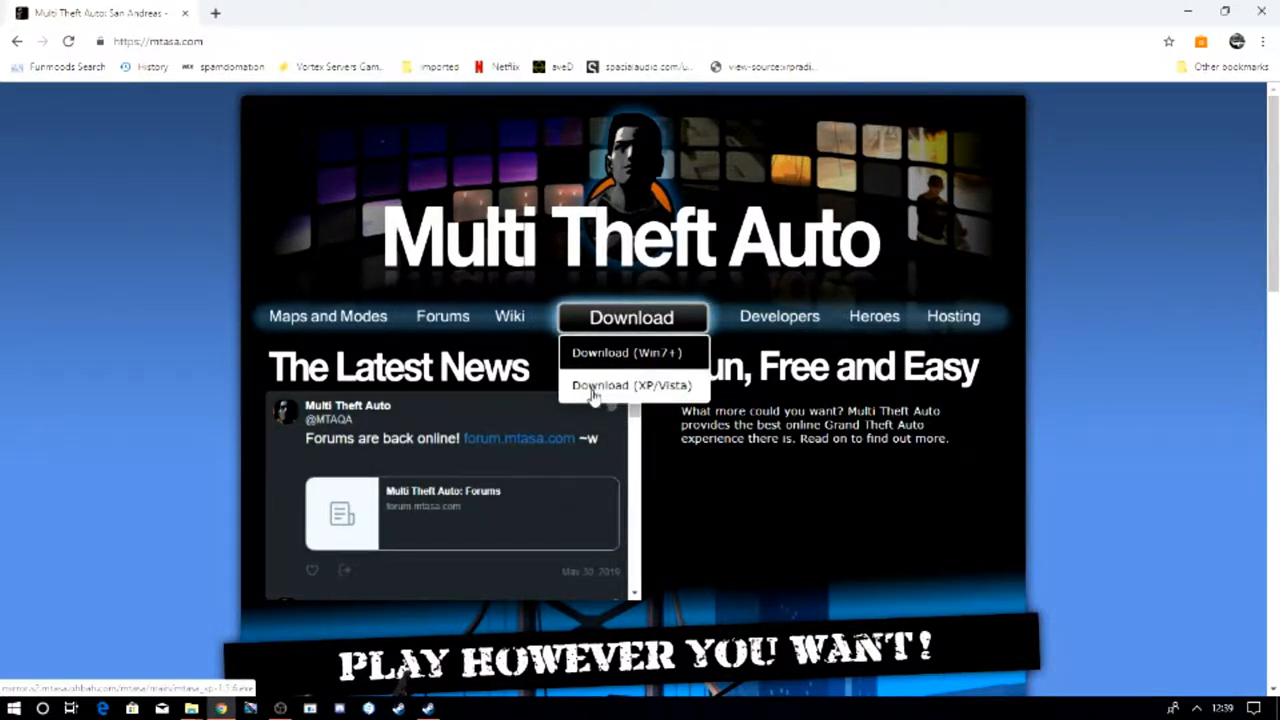
click(633, 386)
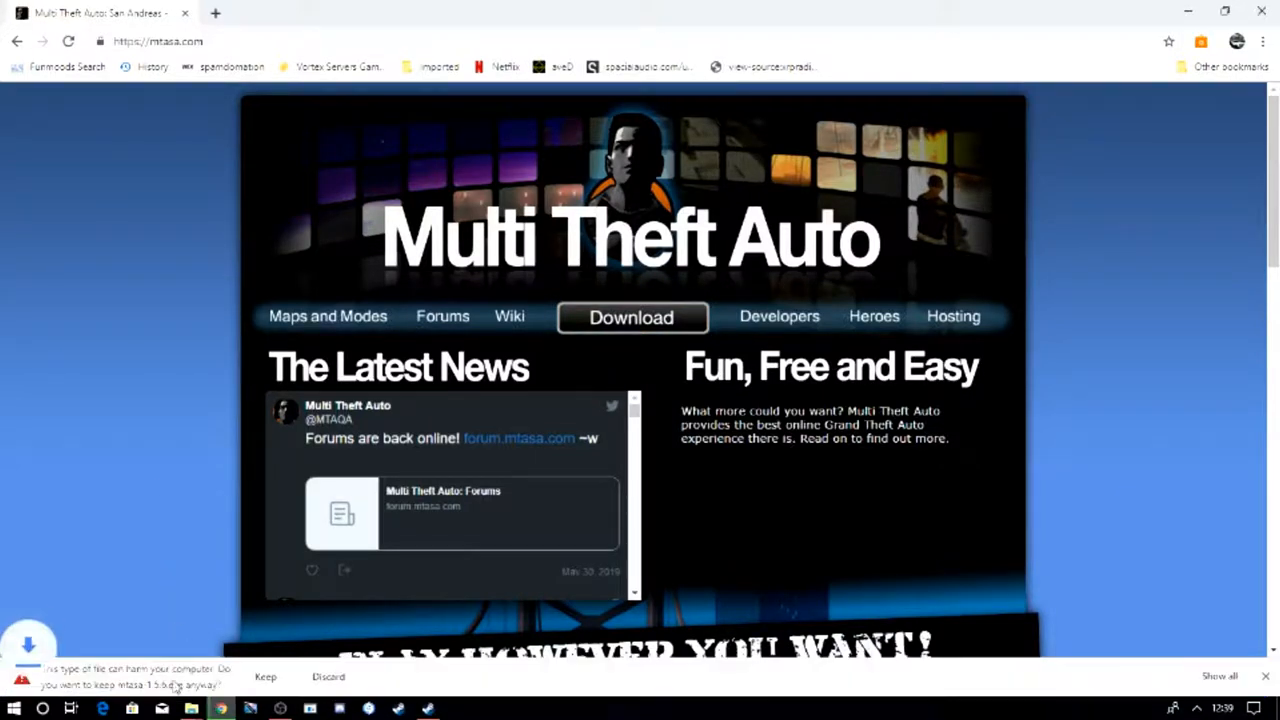
click(265, 676)
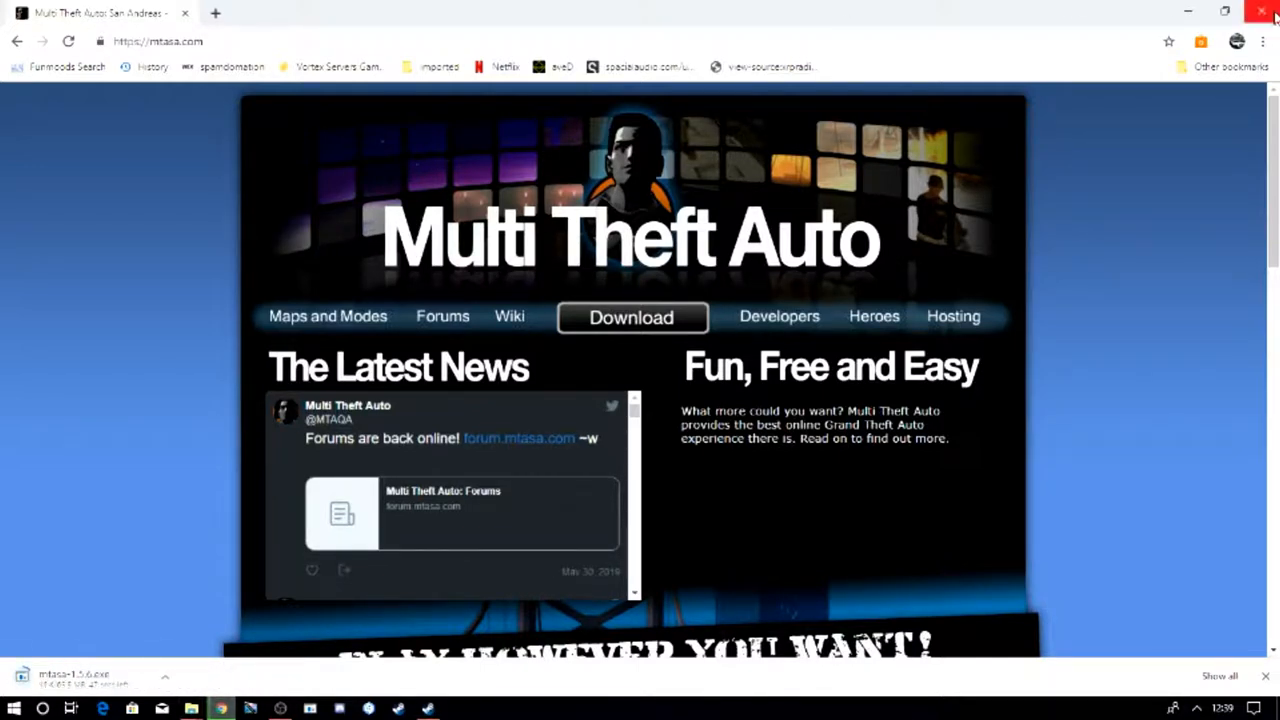
click(1224, 11)
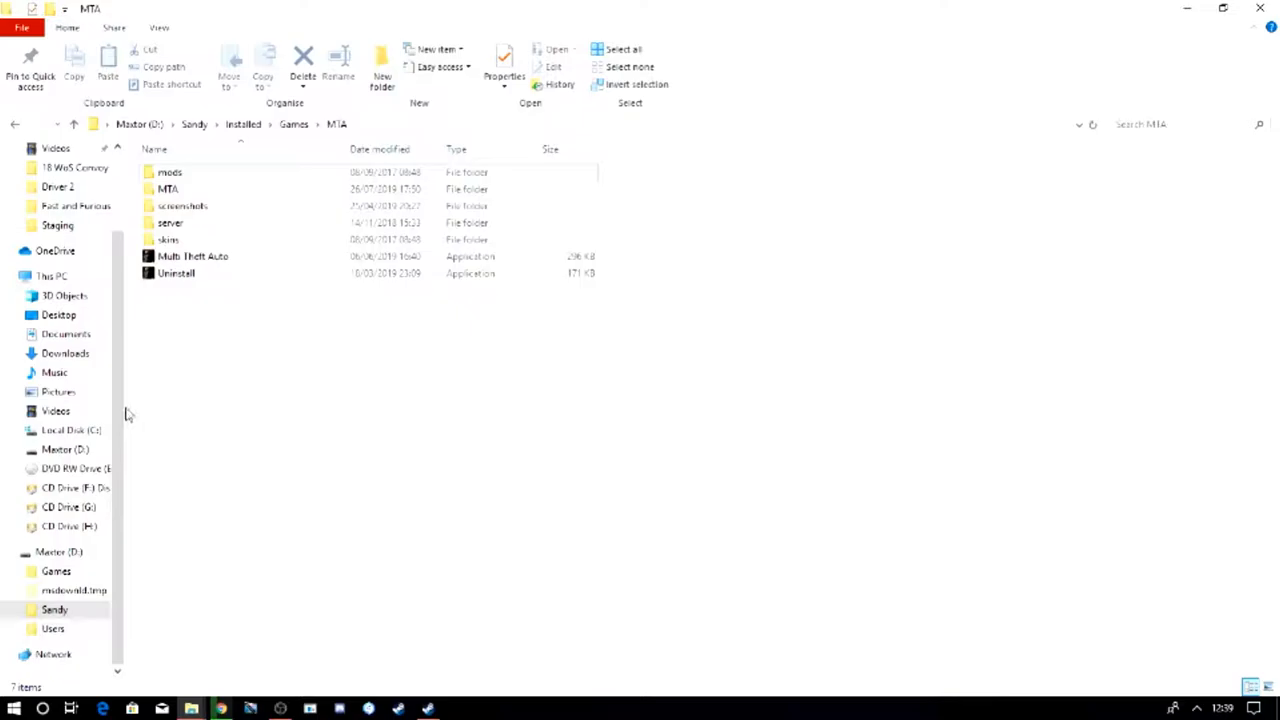
double_click(193, 256)
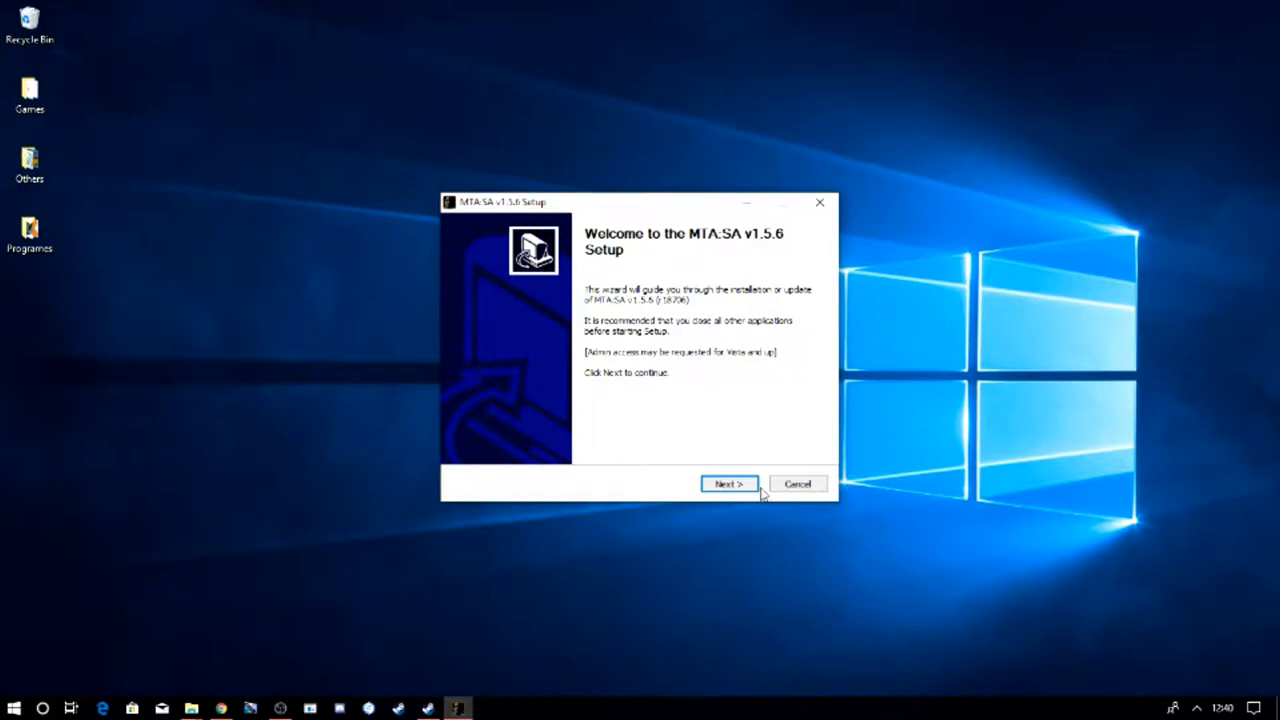
- Accept the MTA:SA licence and select the Client and Server installation type
click(797, 484)
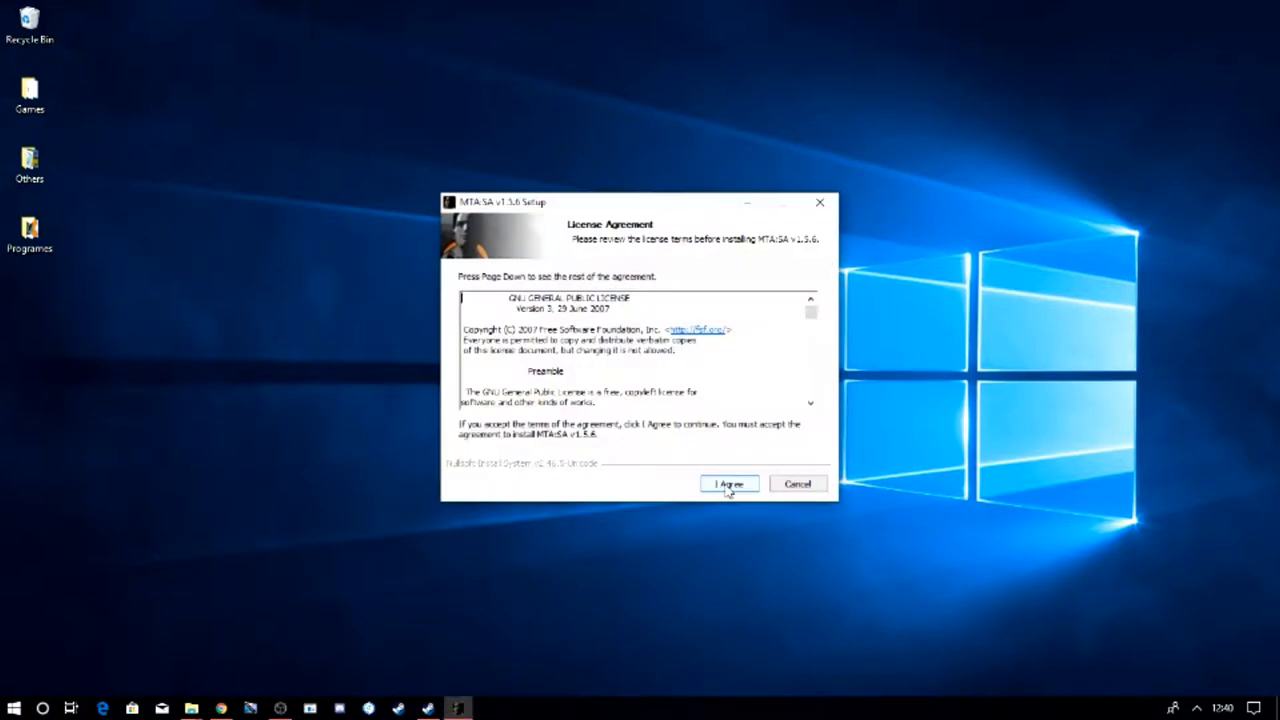
click(728, 484)
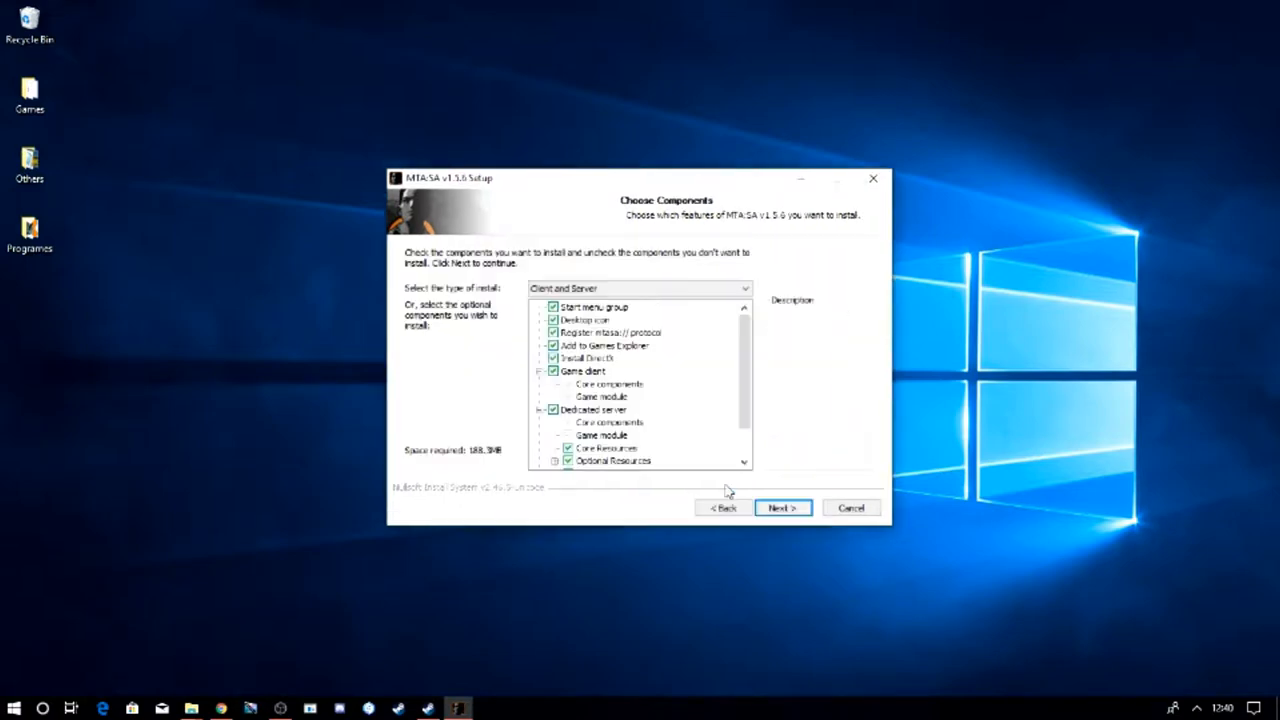
click(640, 288)
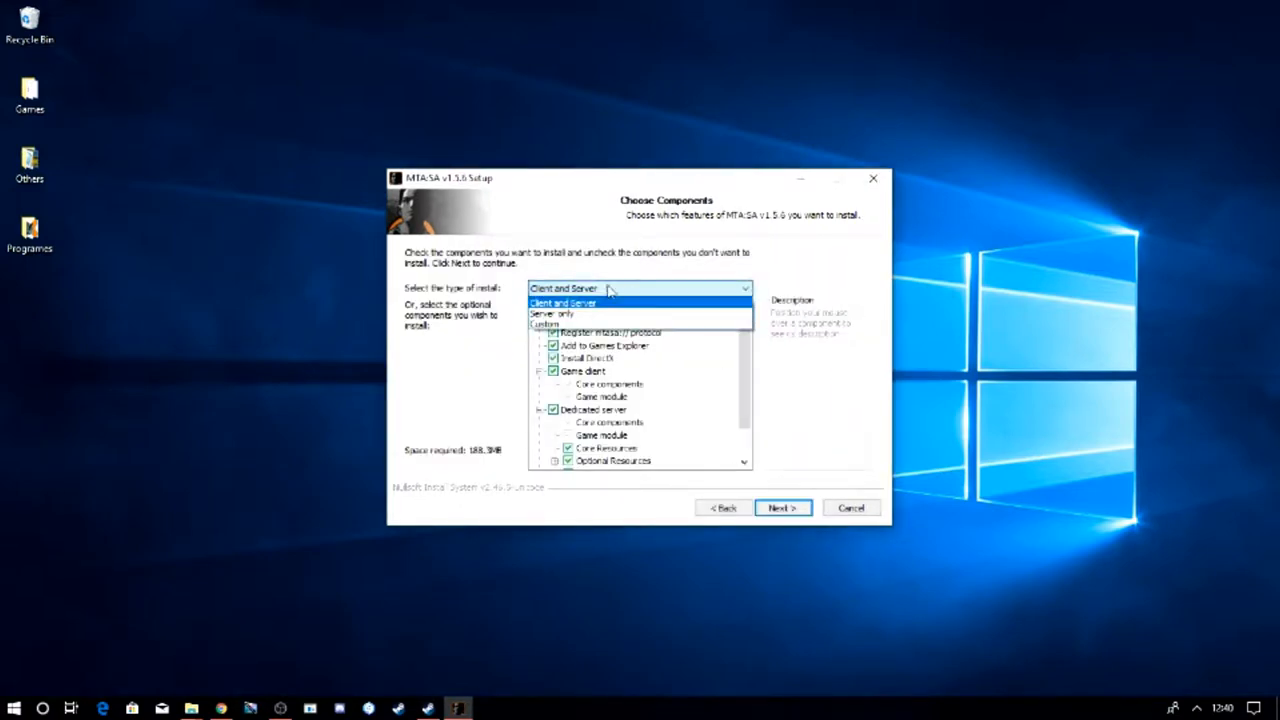
click(562, 303)
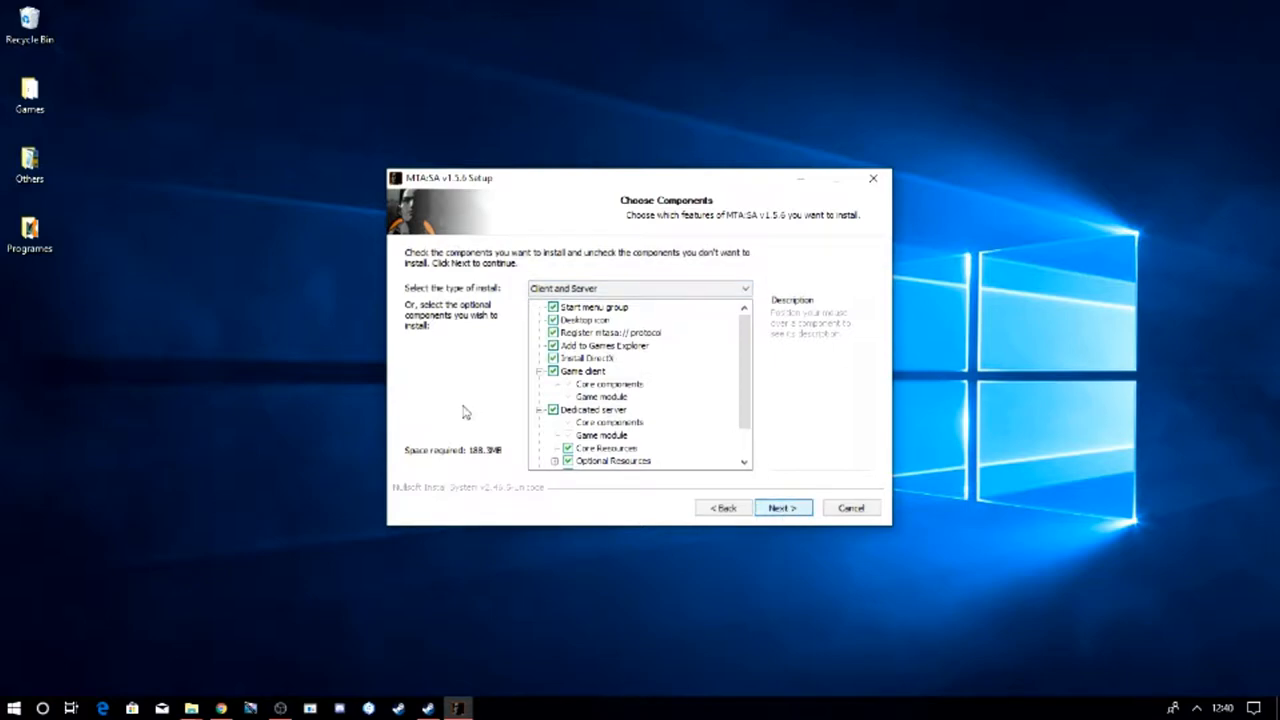
mouse_move(490, 420)
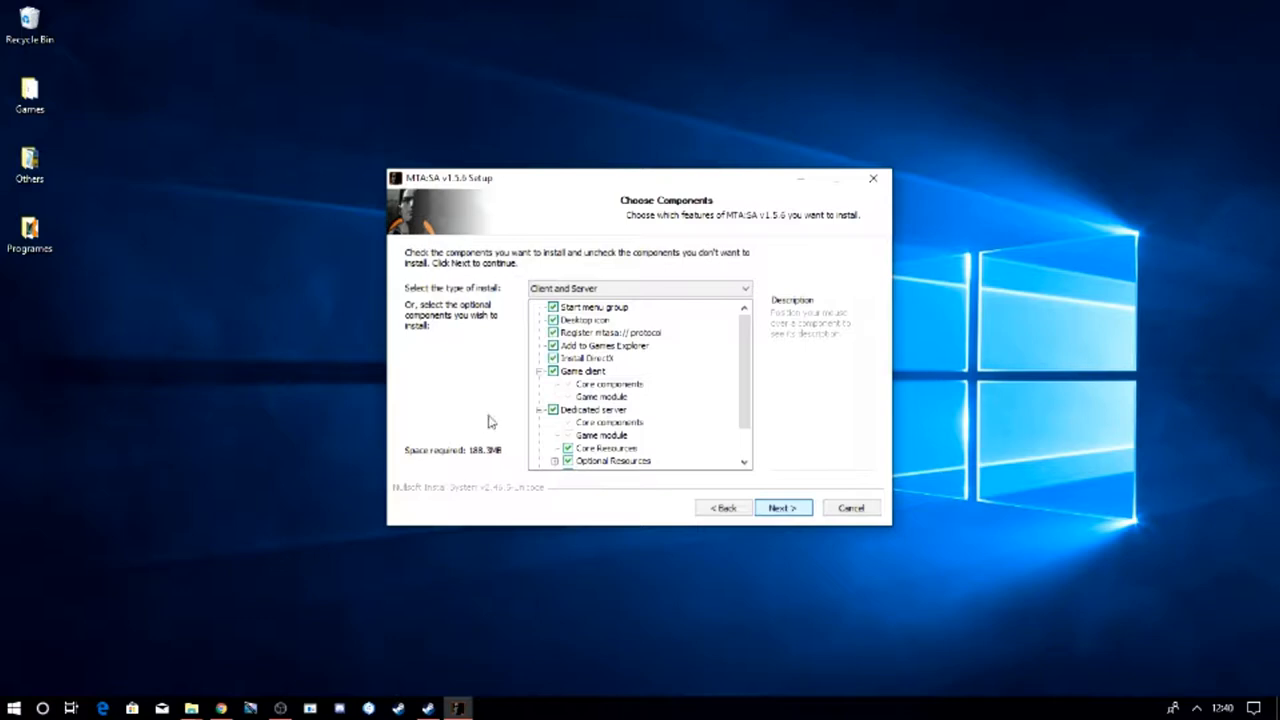
mouse_move(615, 315)
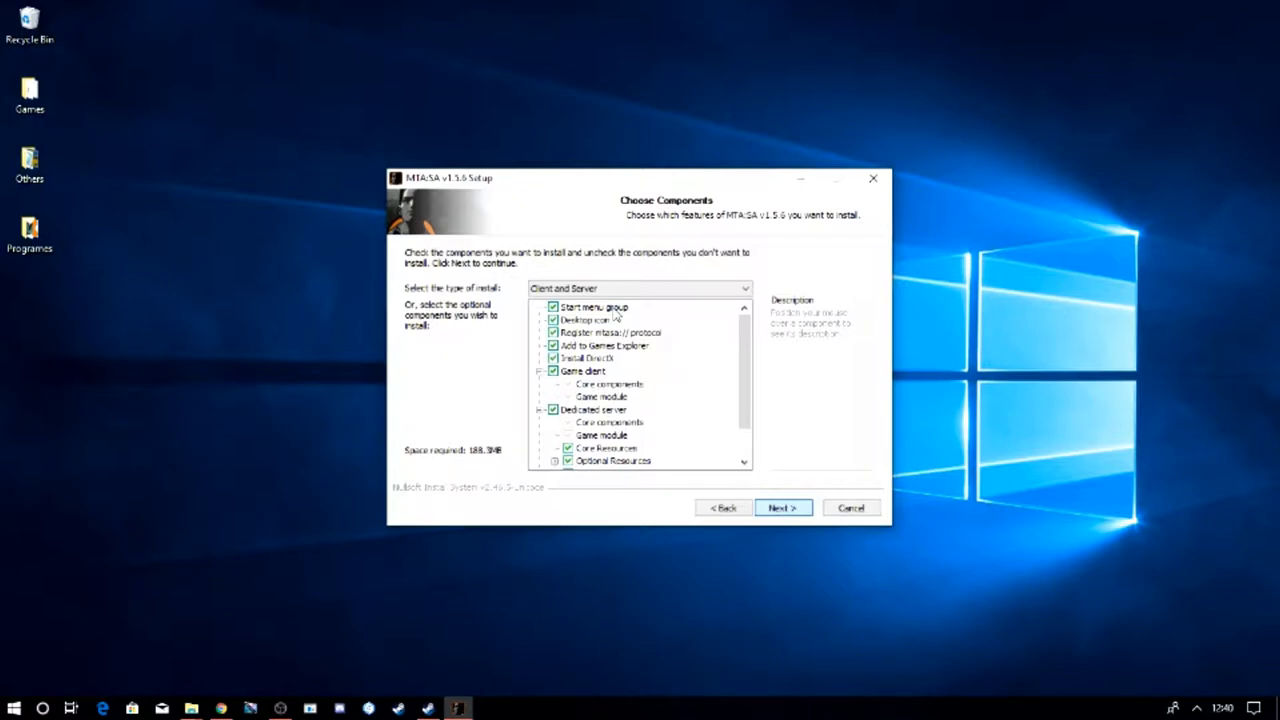
- Pass Choose Components and keep 'Last used' as the MTA destination folder
click(782, 507)
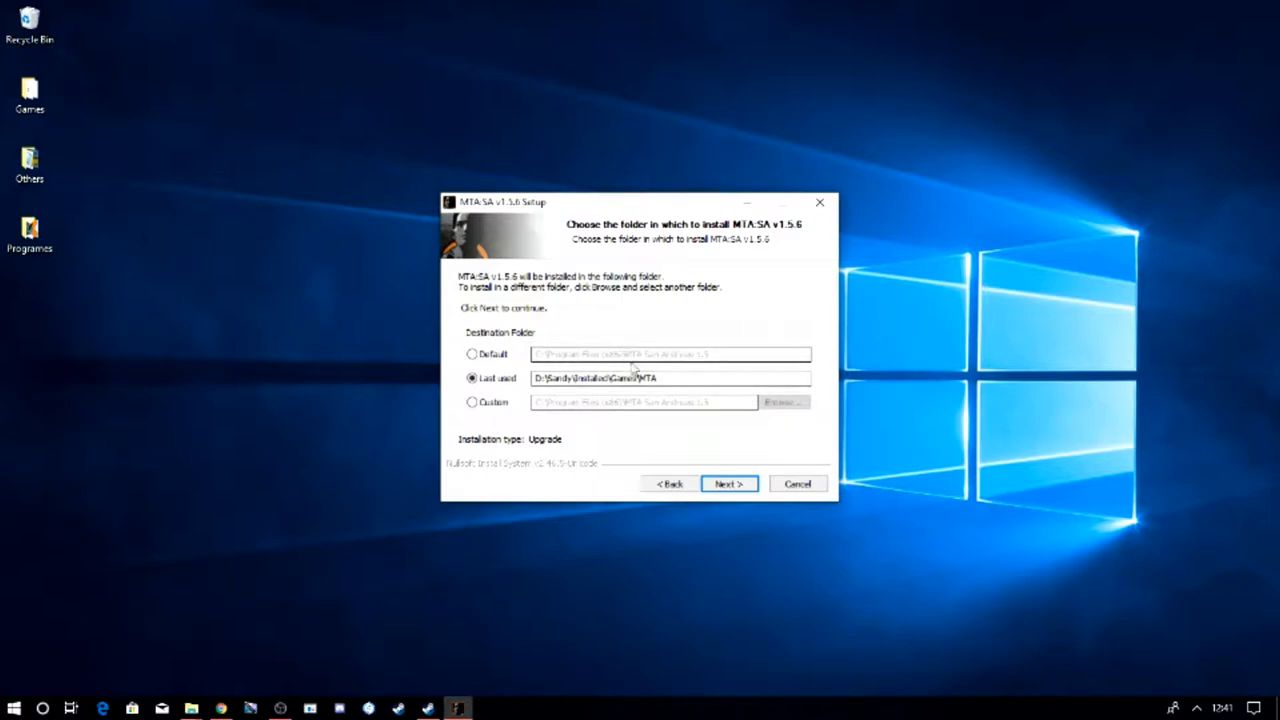
click(728, 483)
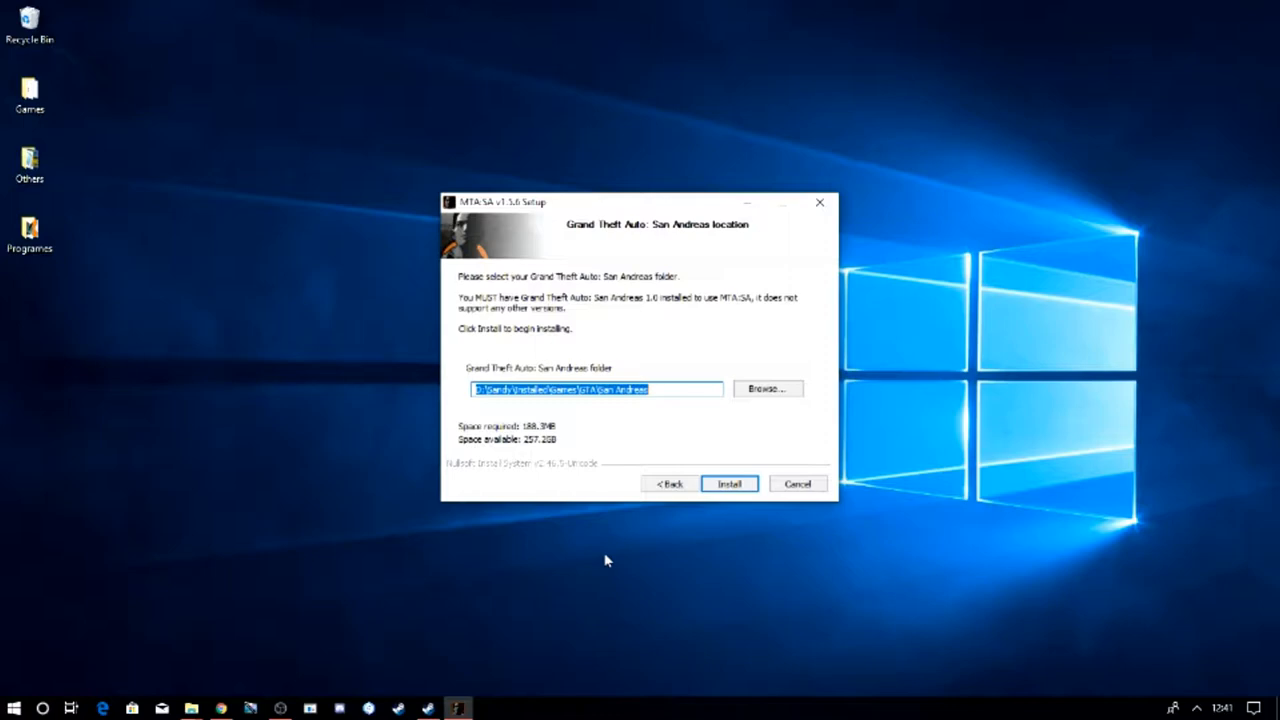
mouse_move(630, 510)
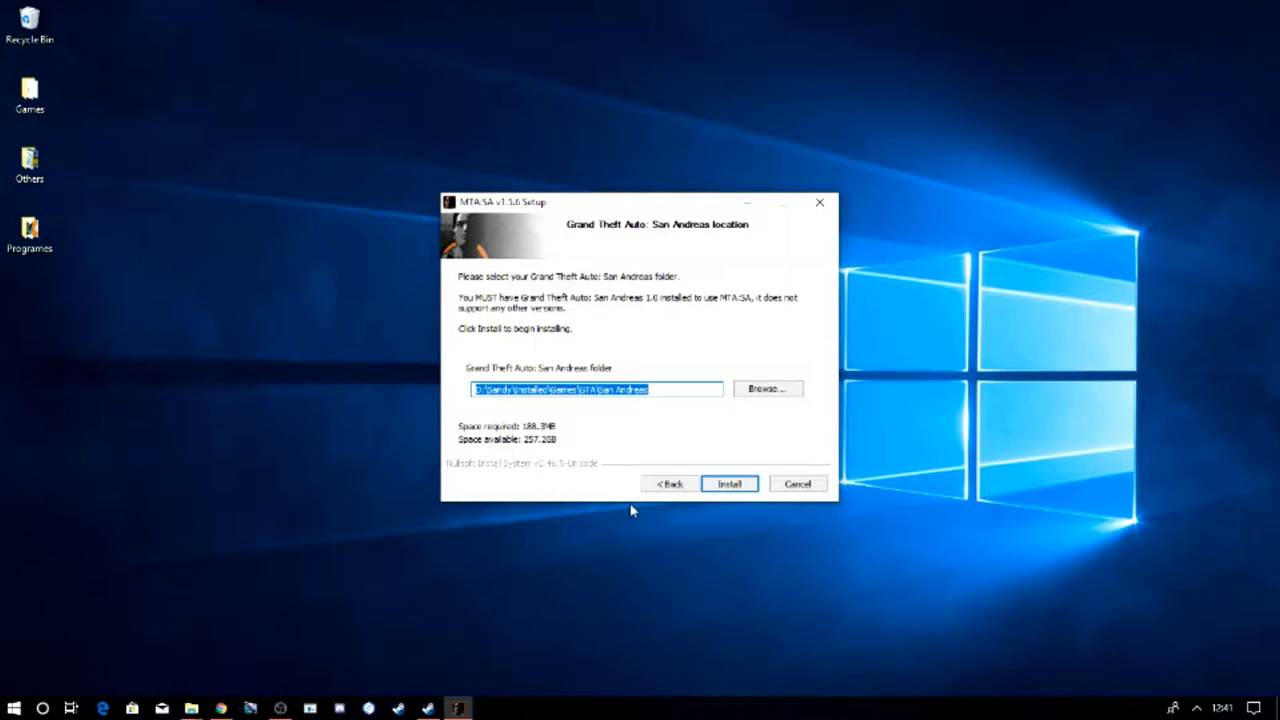
mouse_move(785, 251)
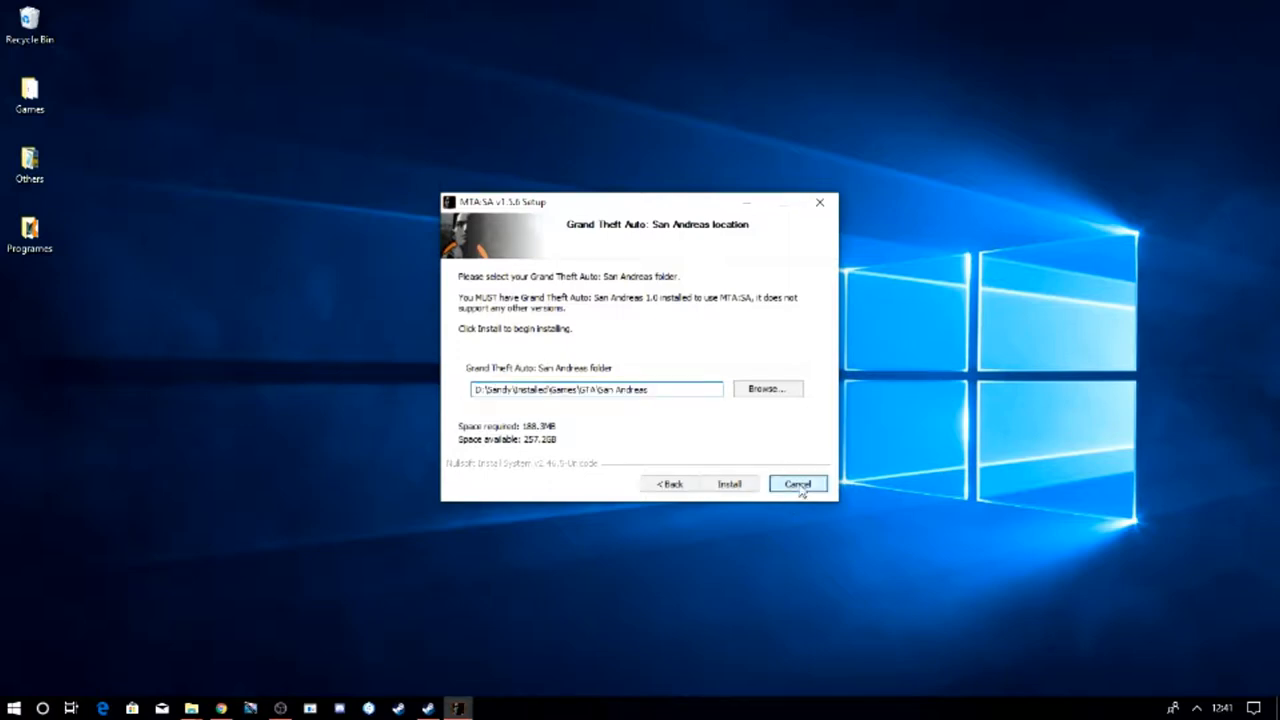
- Cancel setup and open Games > MTA, selecting the Multi Theft Auto application
click(797, 483)
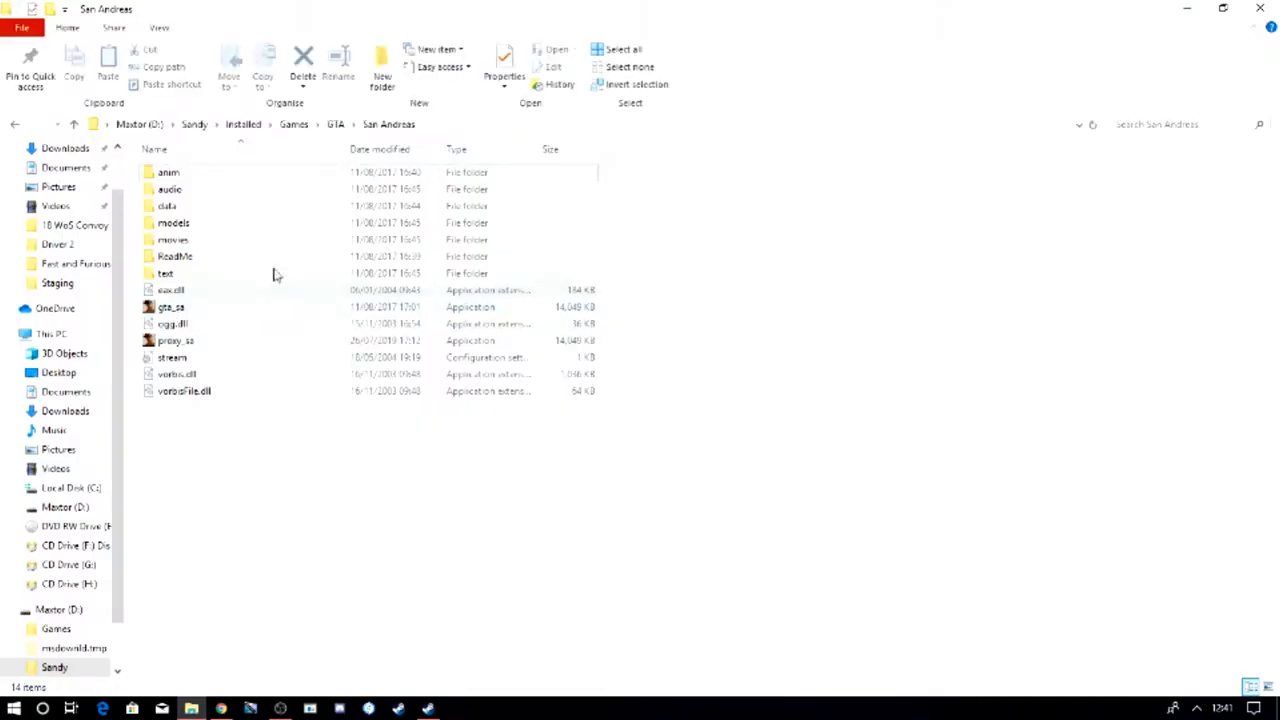
click(293, 124)
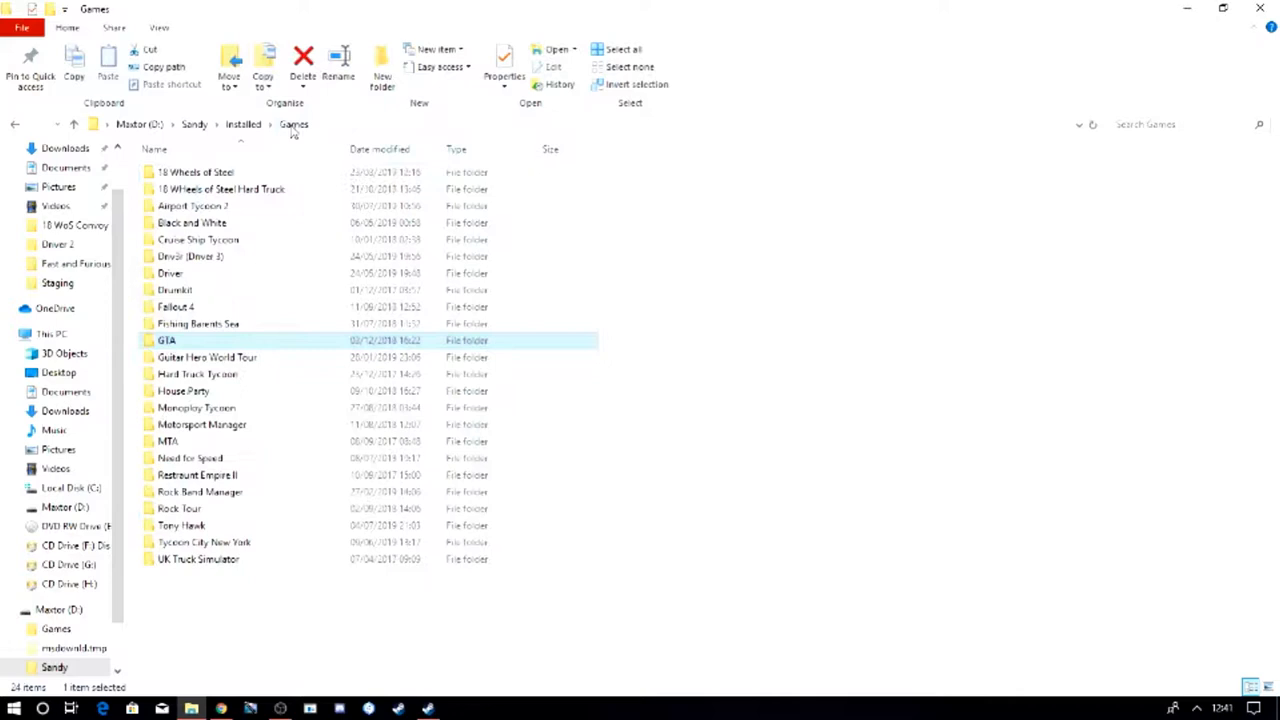
click(195, 441)
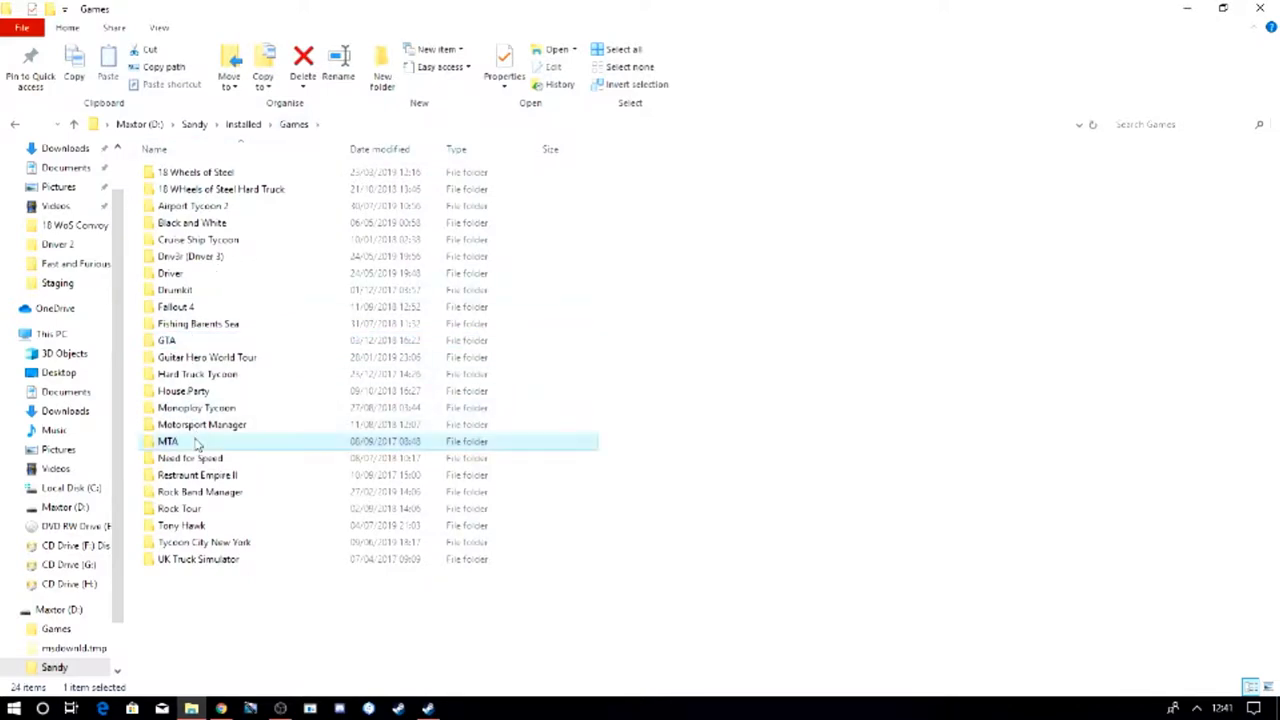
double_click(168, 441)
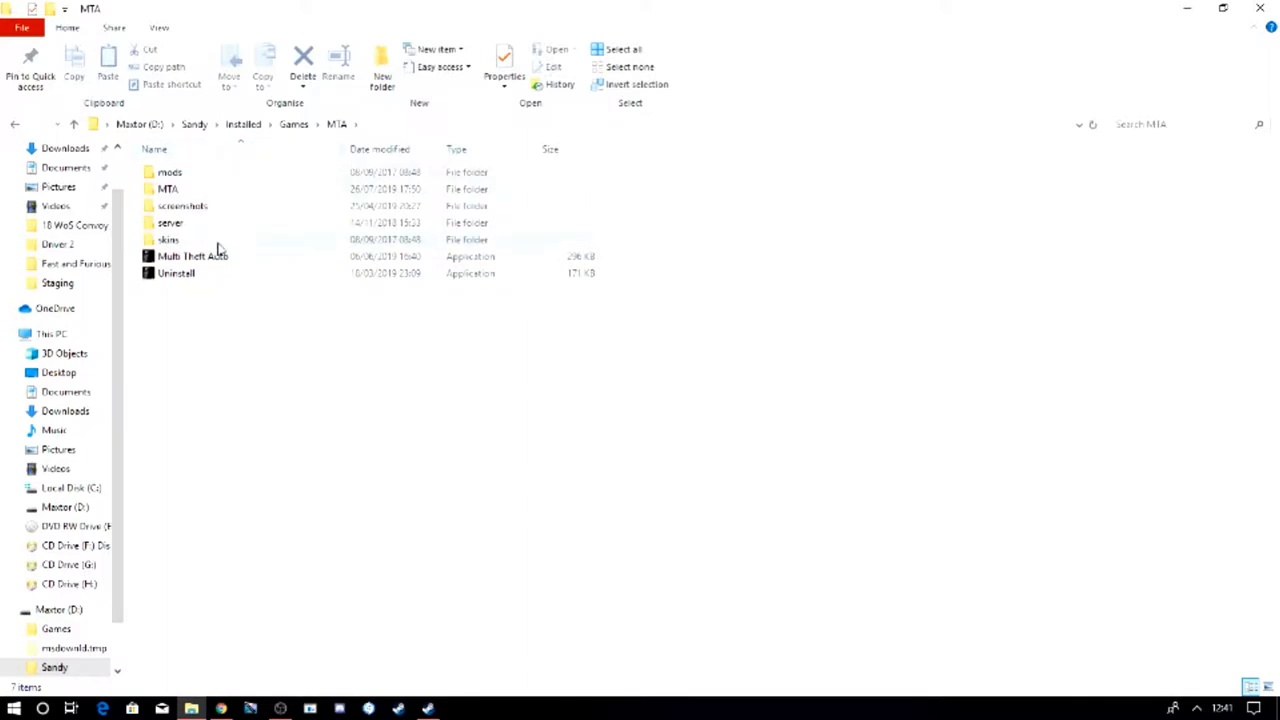
click(192, 256)
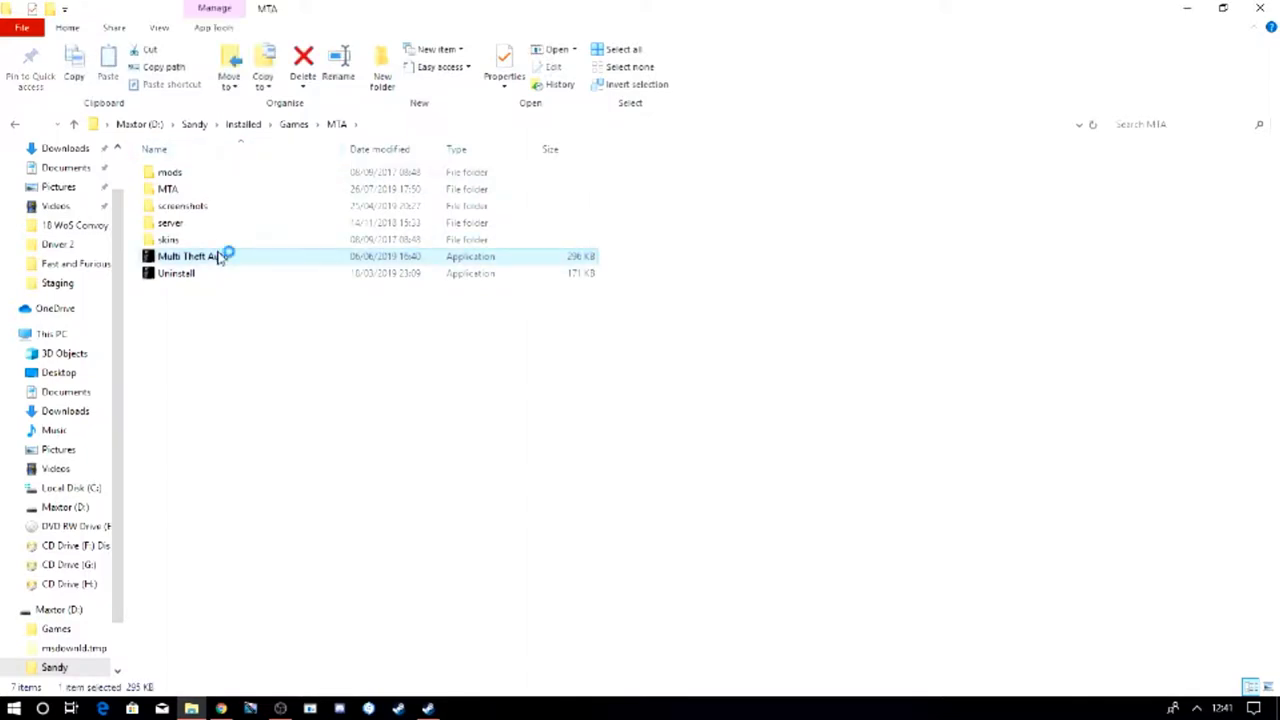
- Run Multi Theft Auto.exe from D:\Sandy\Installed\Games\MTA until Device Selection appears
double_click(193, 256)
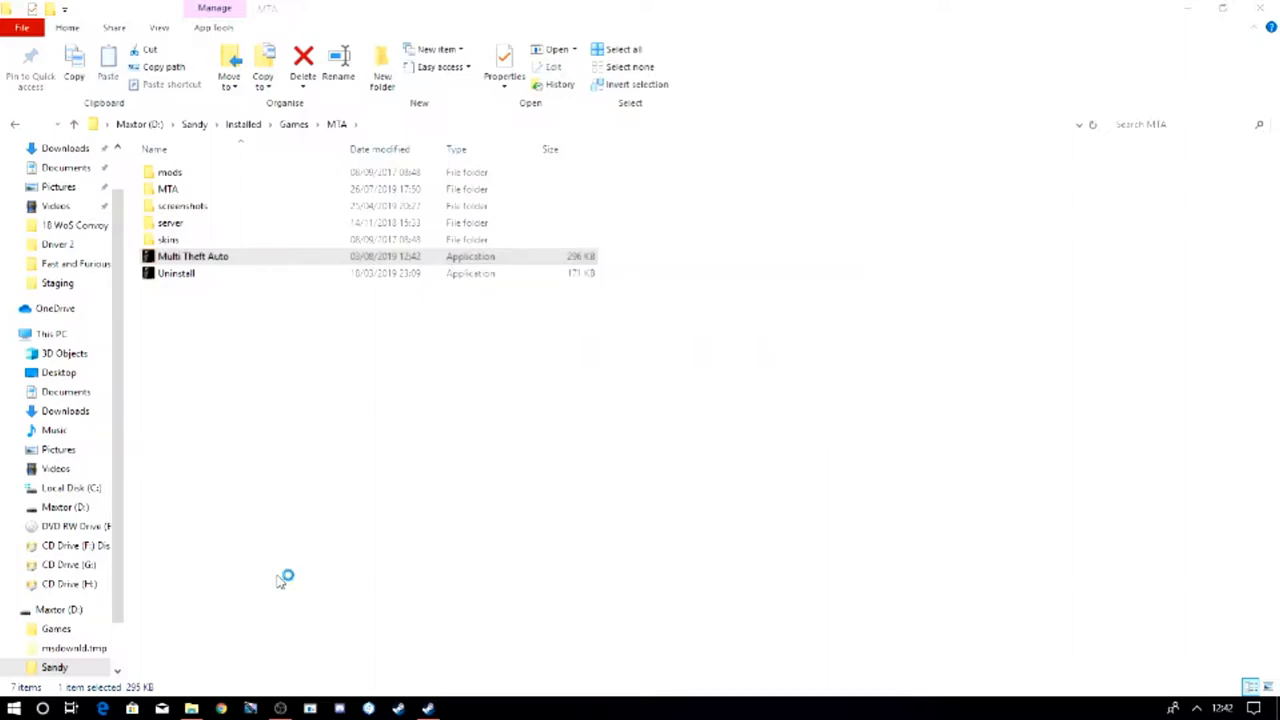
double_click(192, 256)
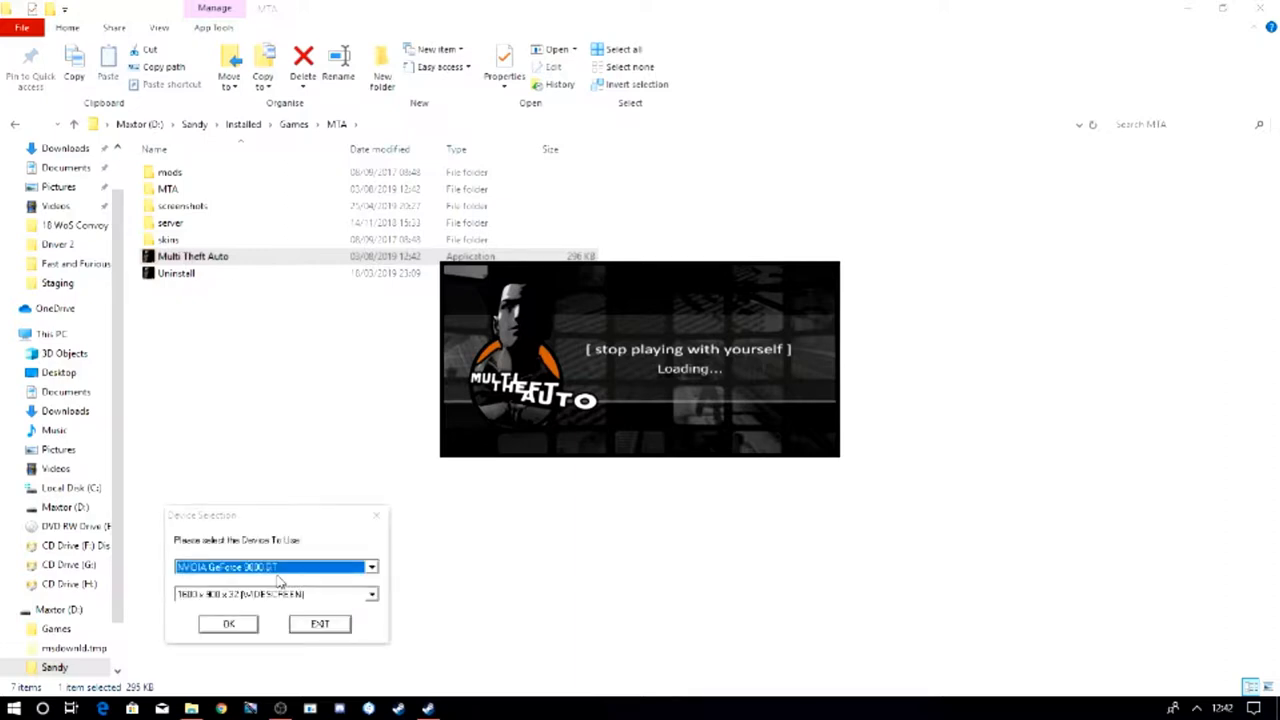
mouse_move(277, 567)
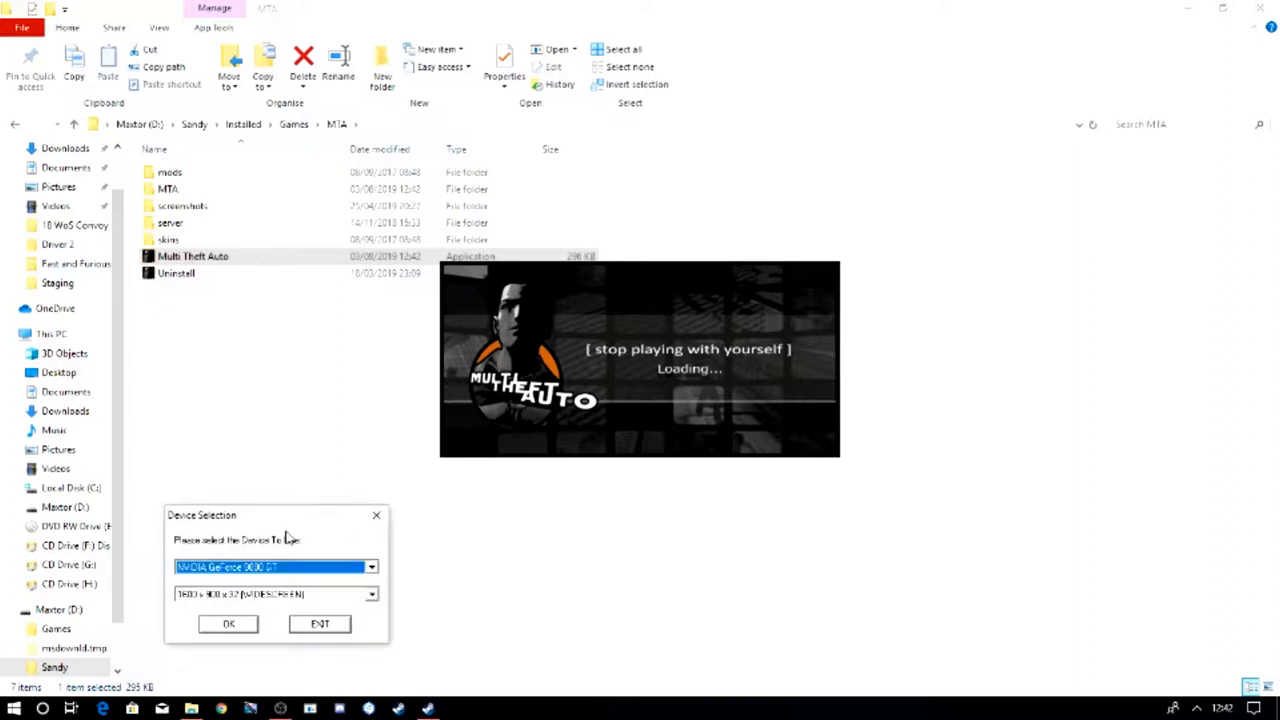
- Confirm the graphics device in Device Selection so the game starts loading
click(228, 623)
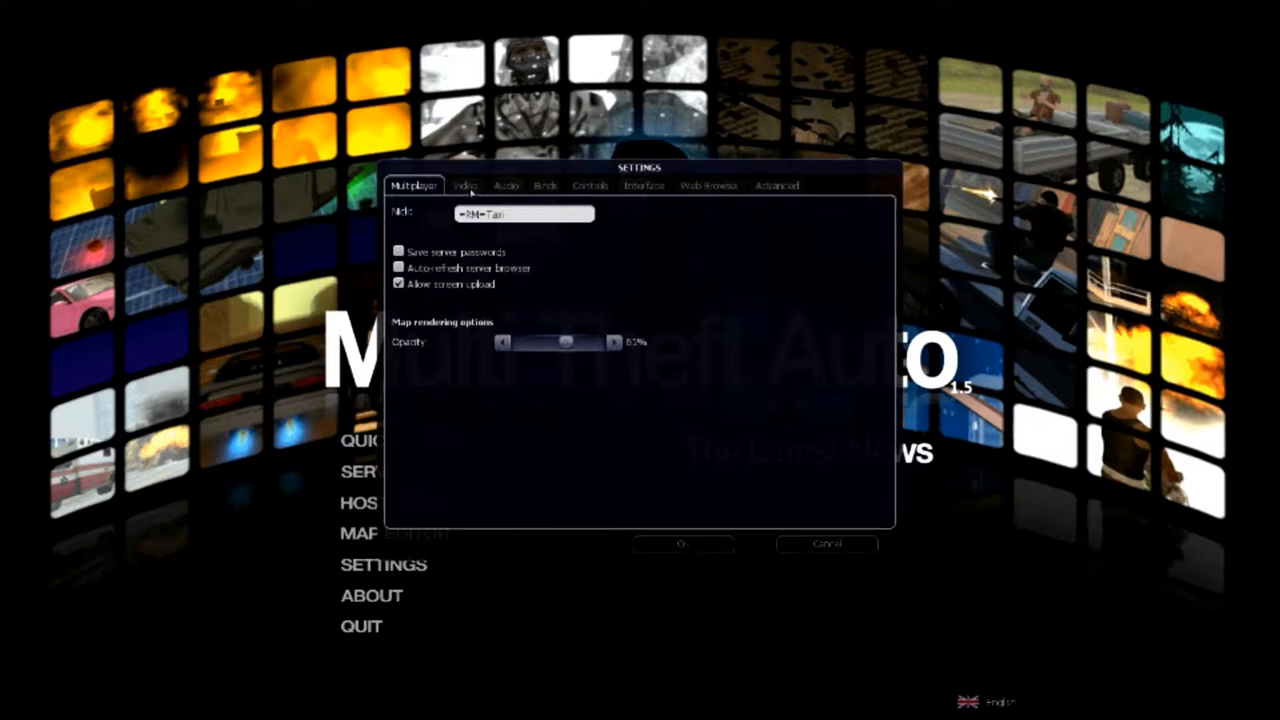
click(464, 186)
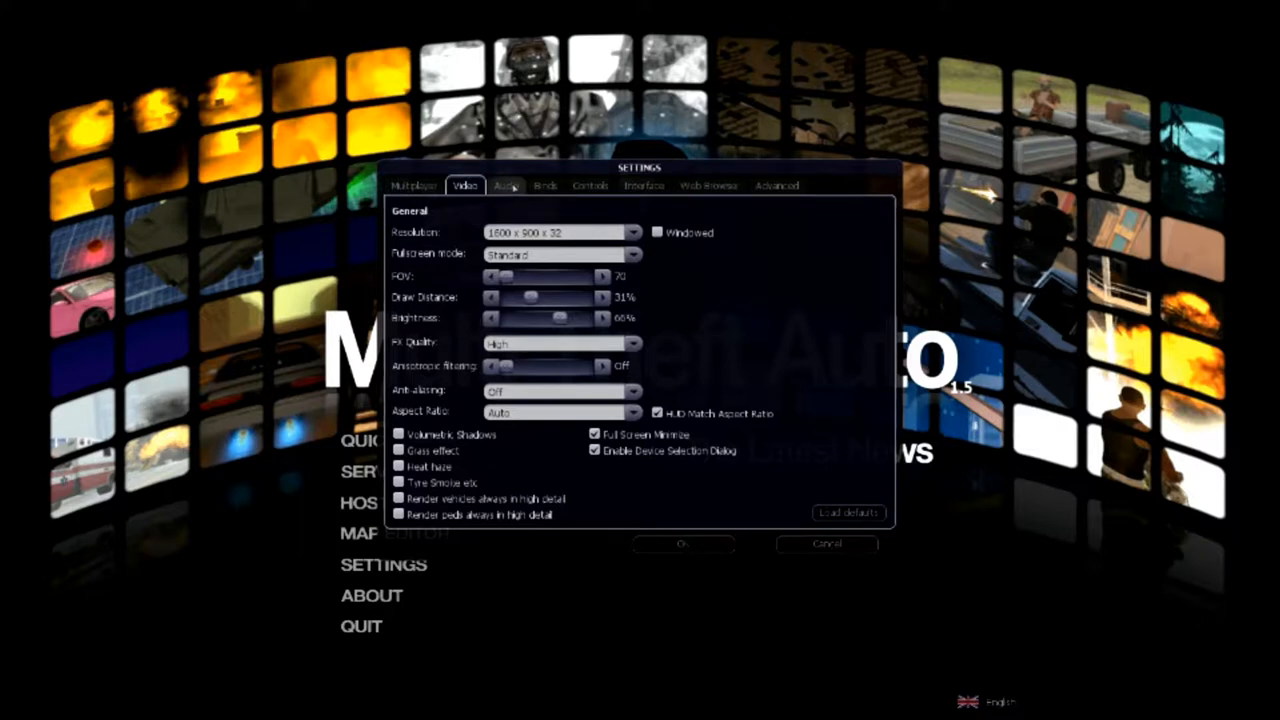
click(545, 186)
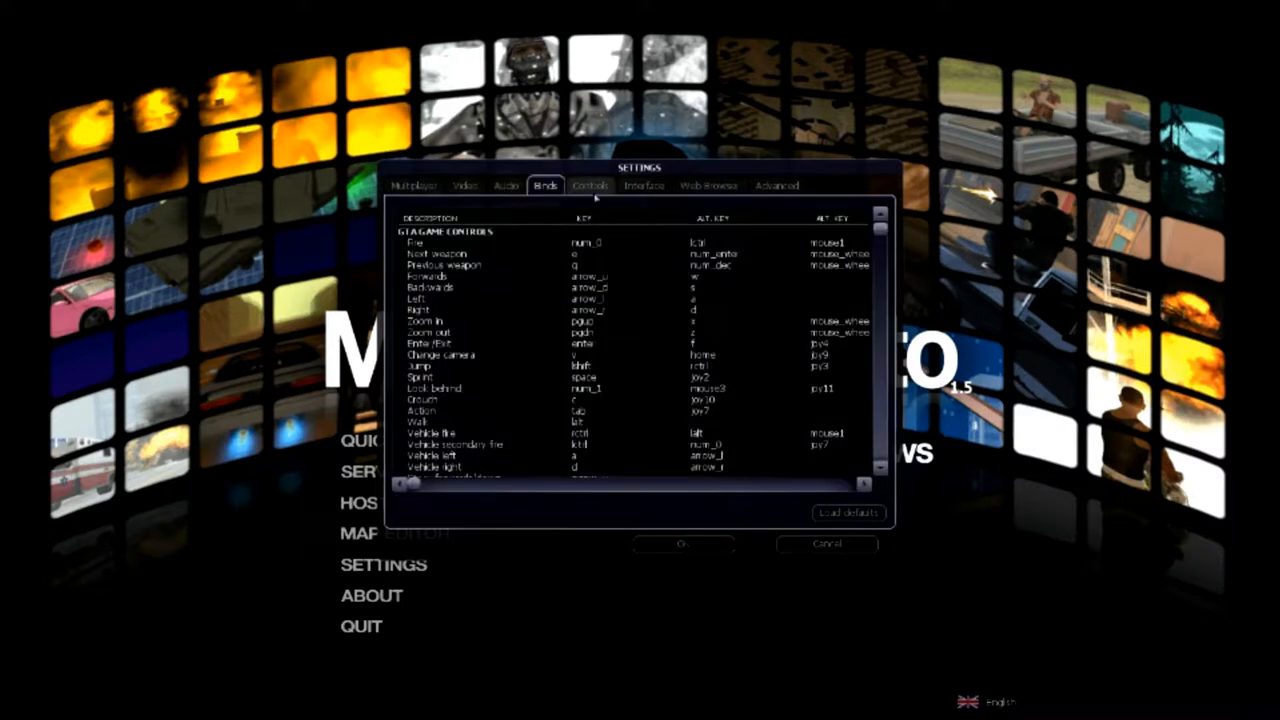
click(590, 186)
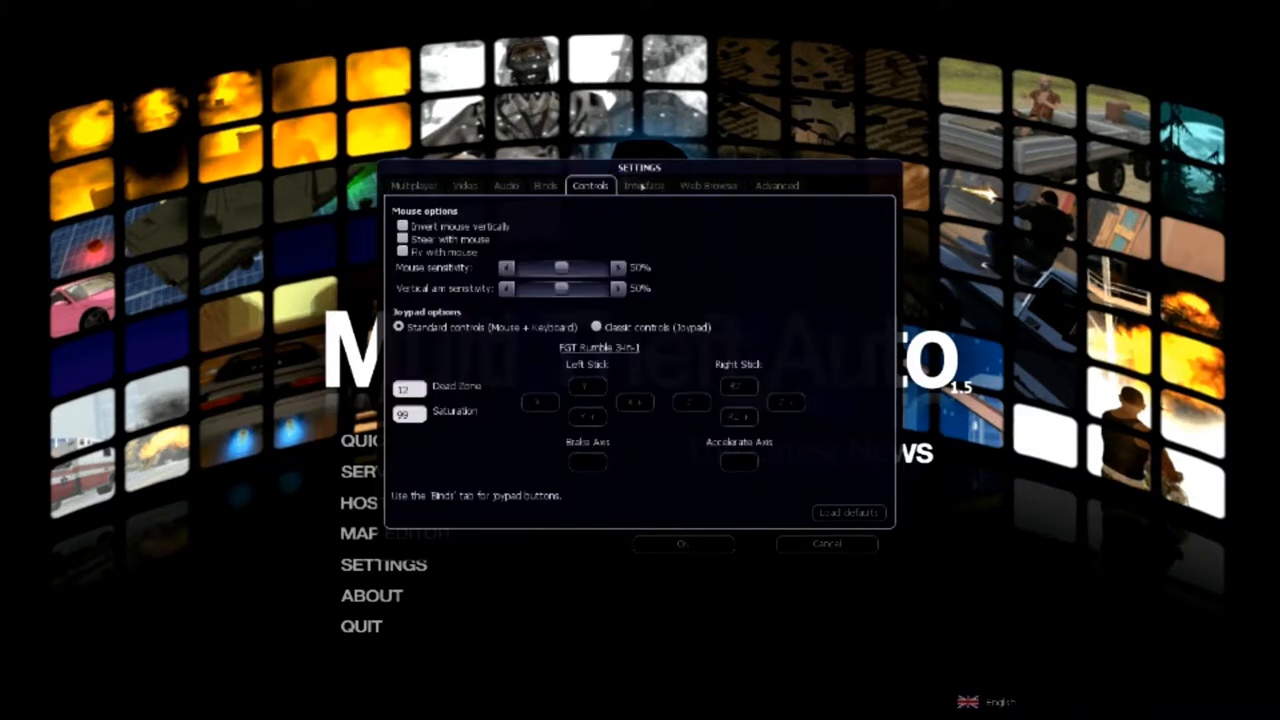
click(643, 186)
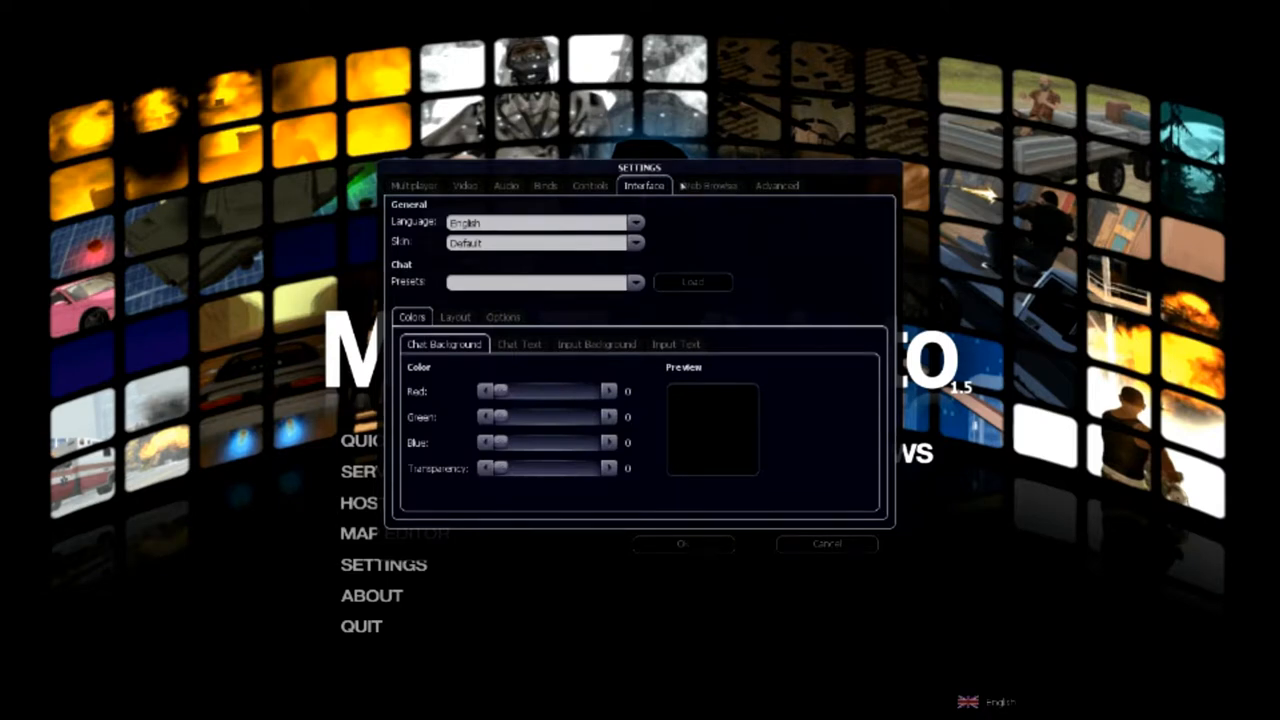
click(708, 185)
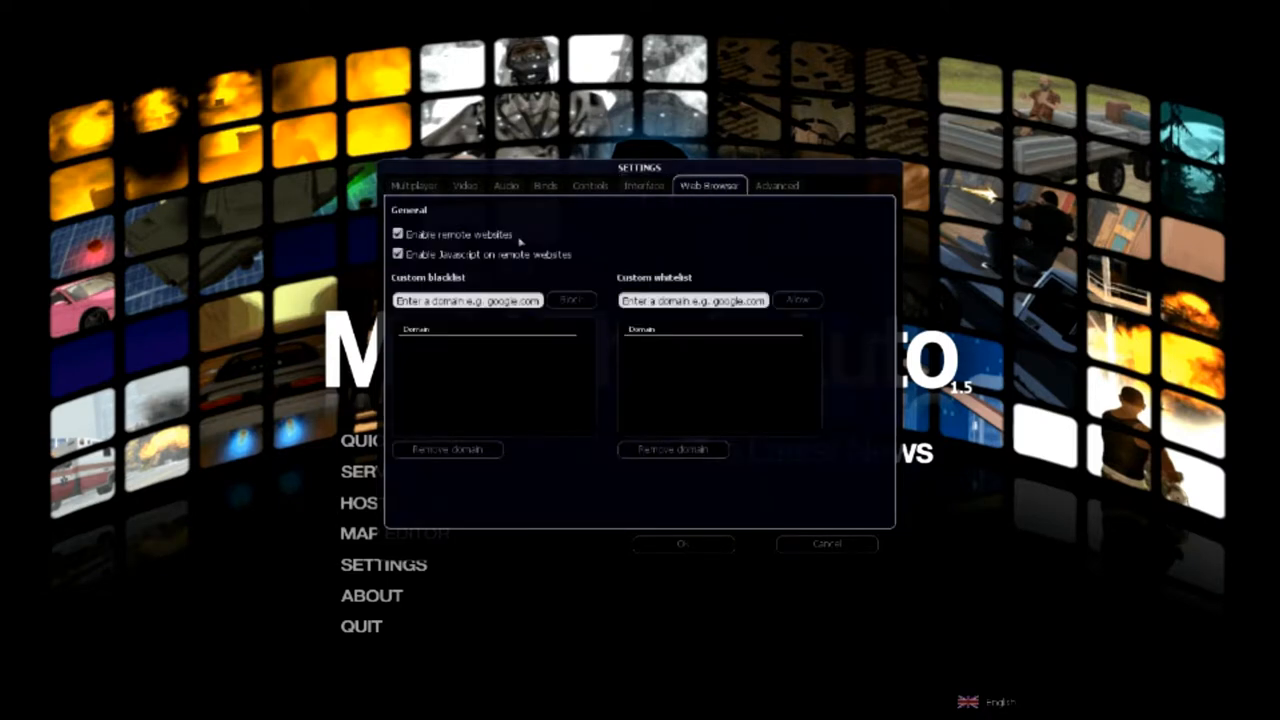
click(644, 185)
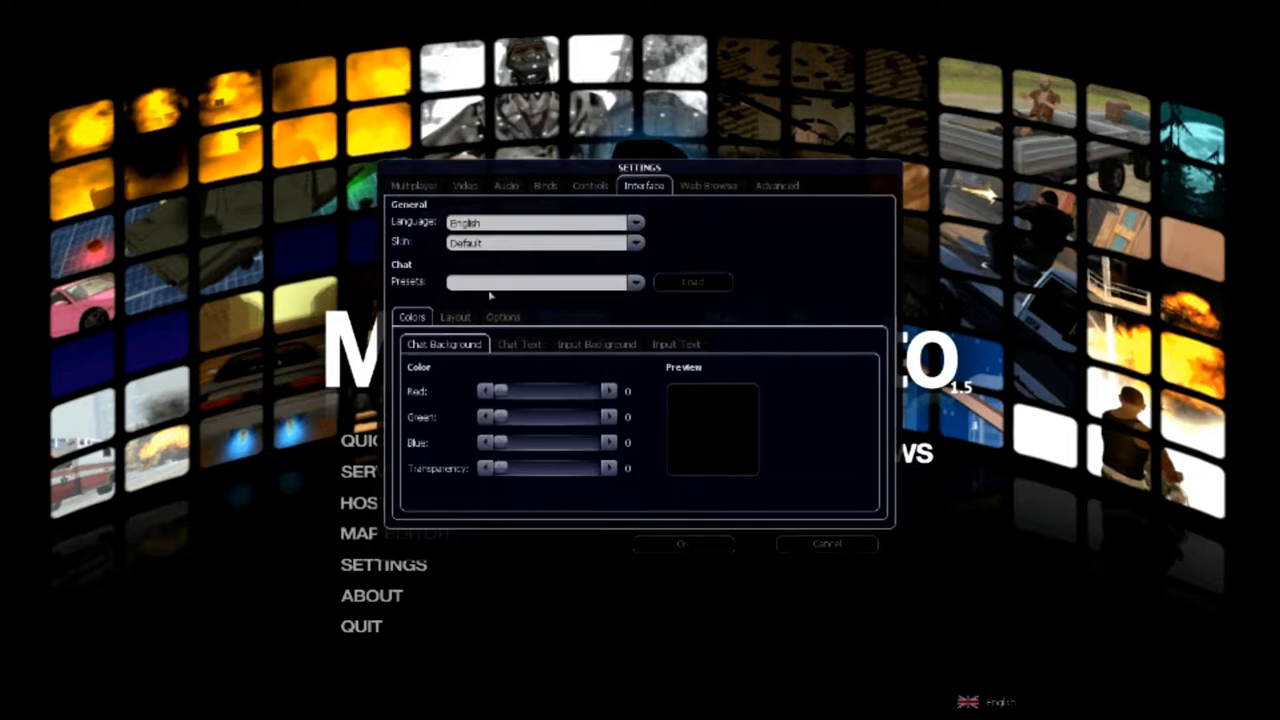
mouse_move(833, 224)
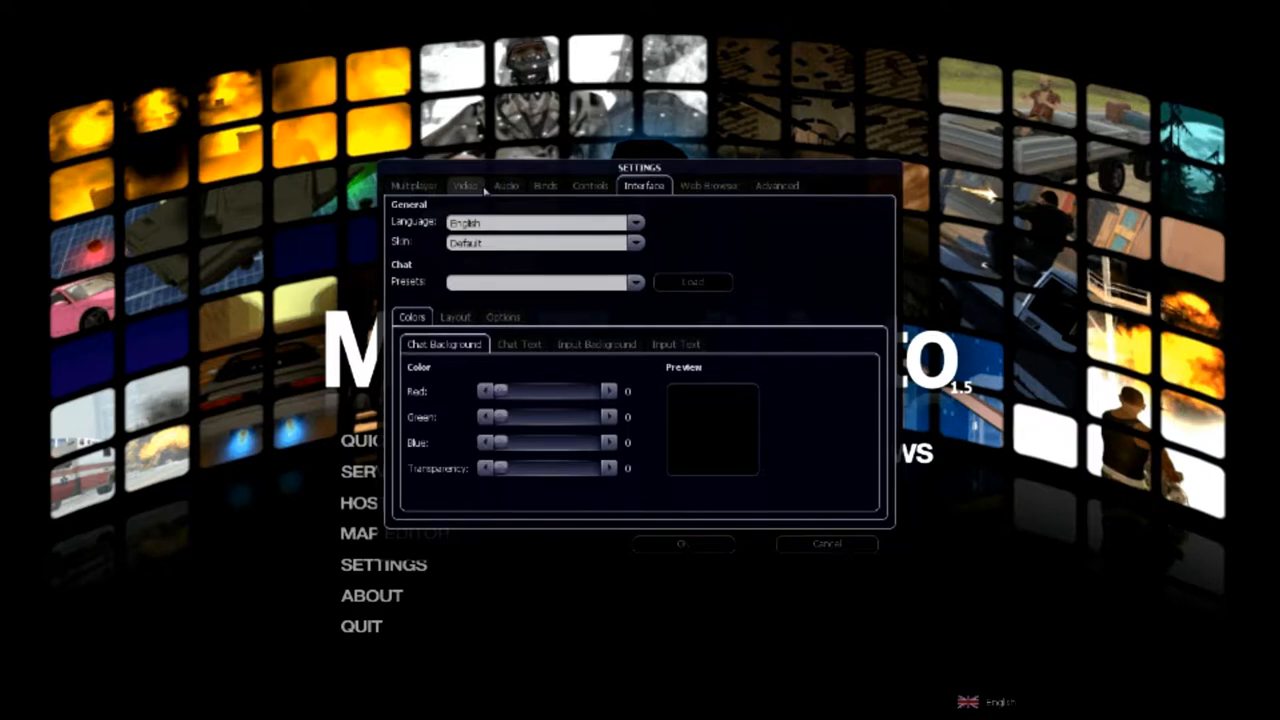
click(413, 185)
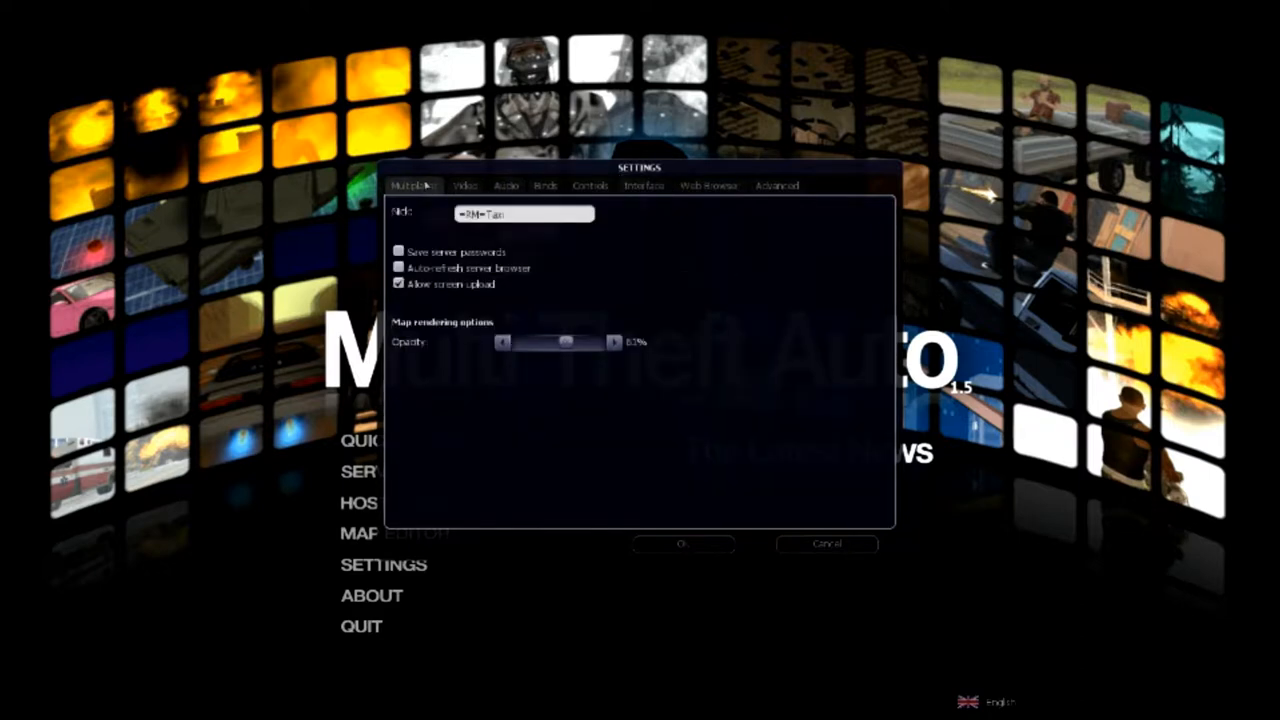
- Browse Video, Interface chat colours, Advanced and Web Browser settings, ending on Chat Background
click(464, 185)
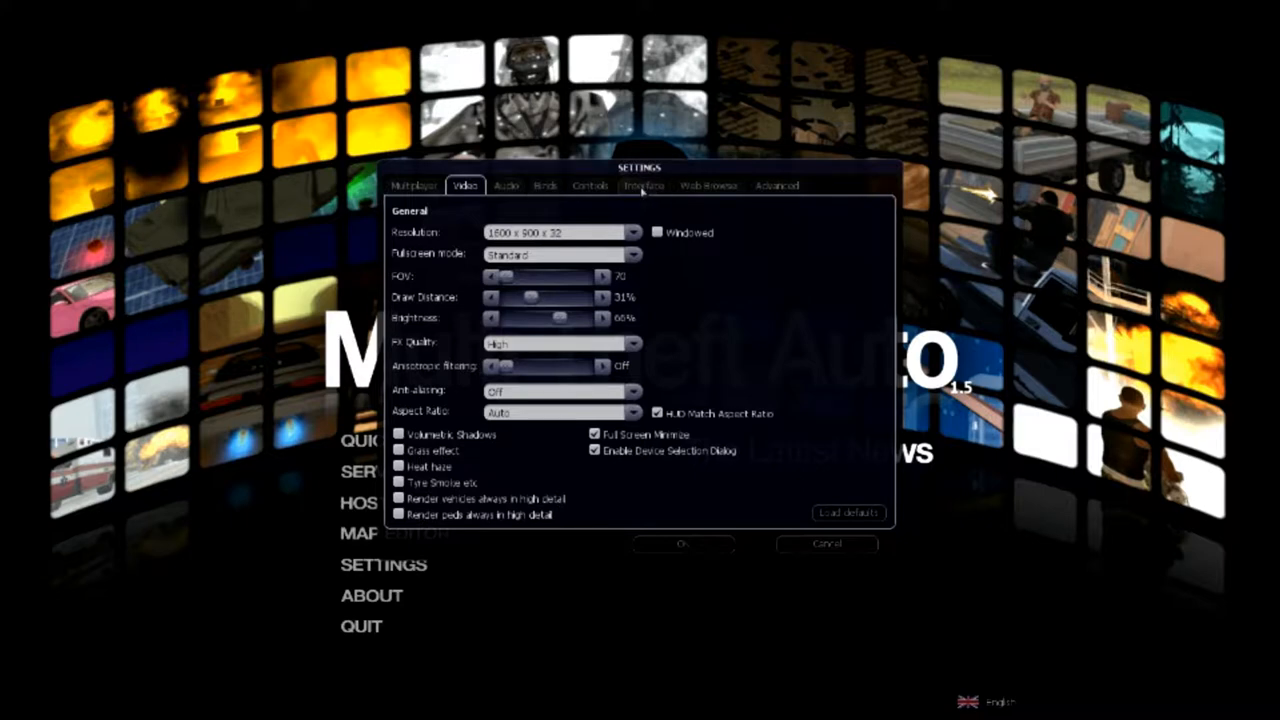
click(644, 186)
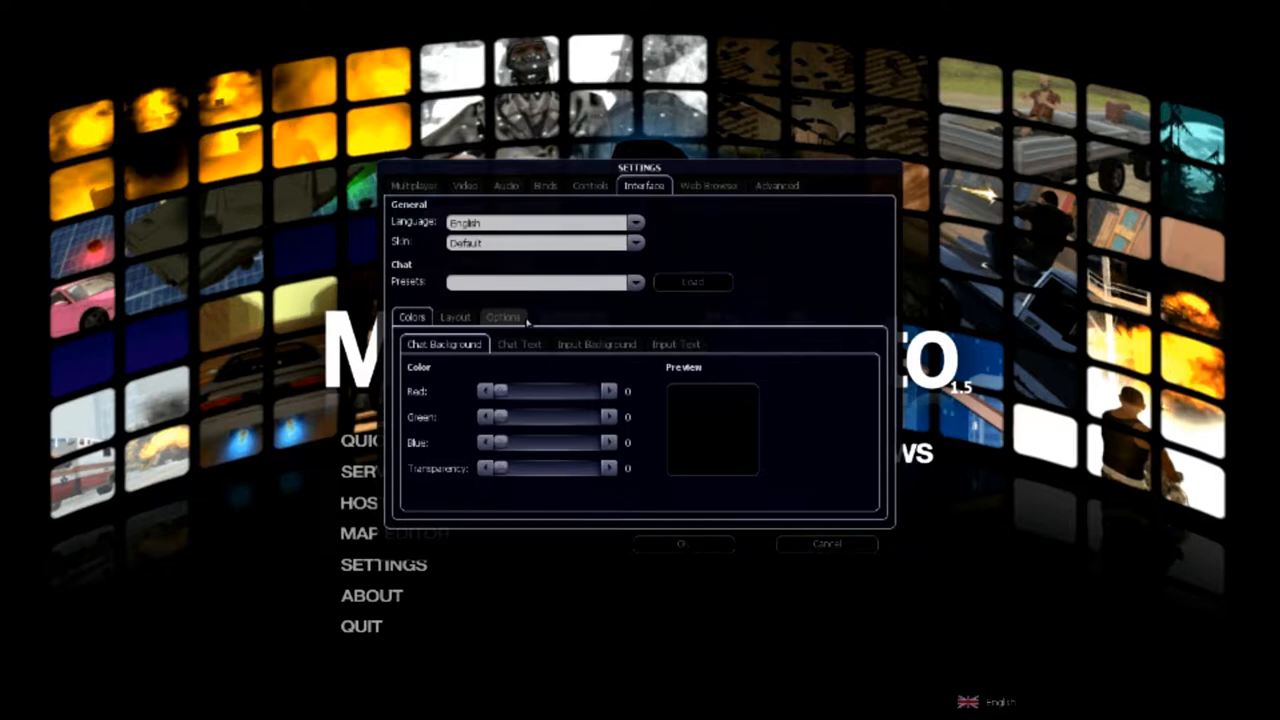
click(519, 344)
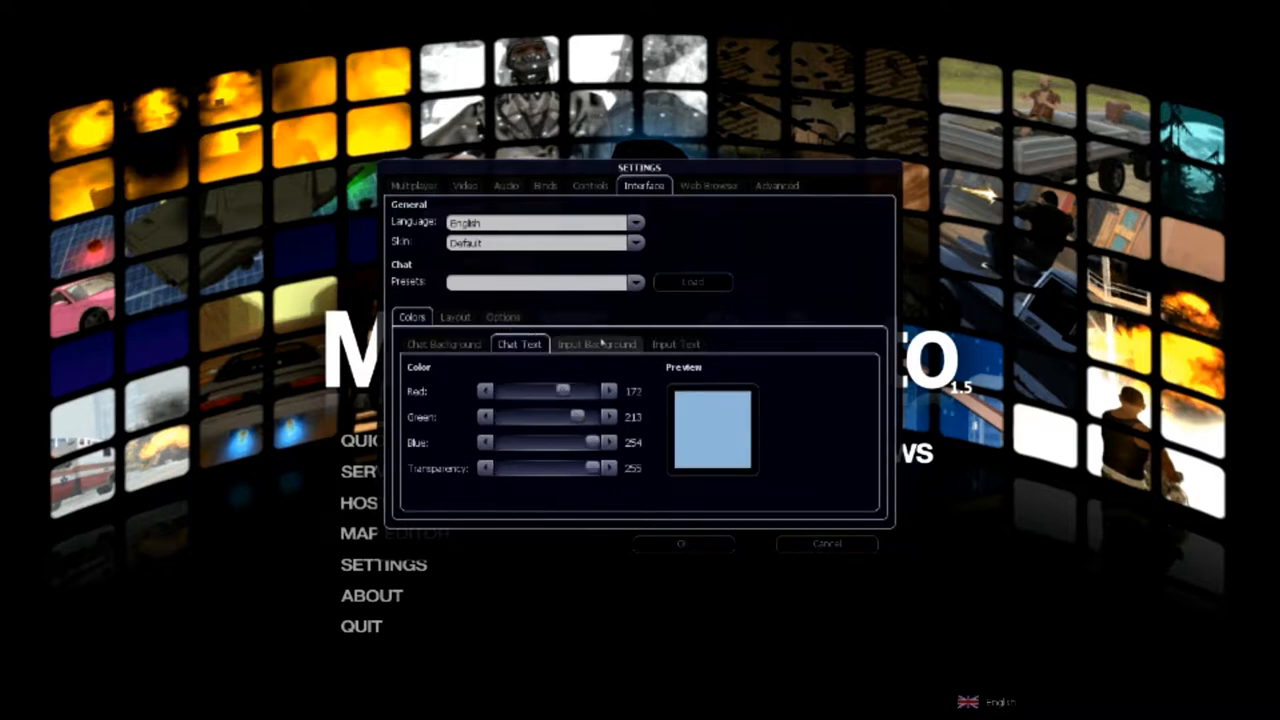
click(597, 344)
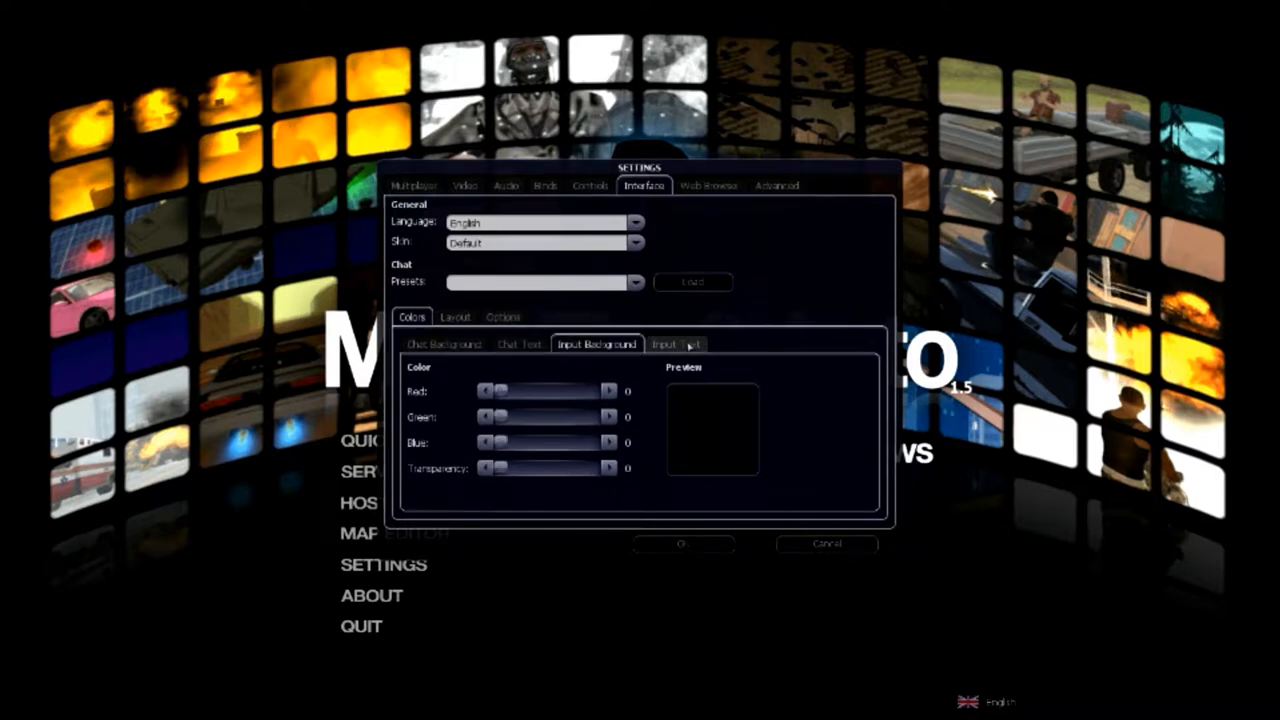
click(676, 344)
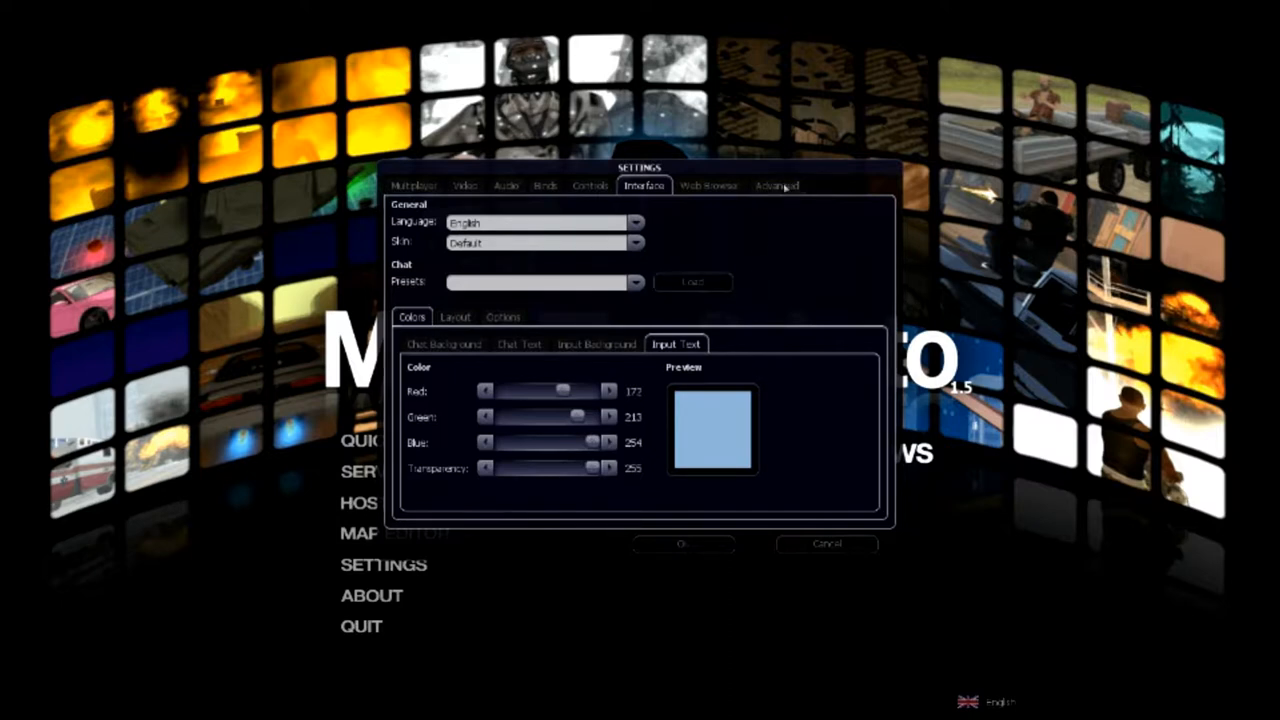
click(776, 185)
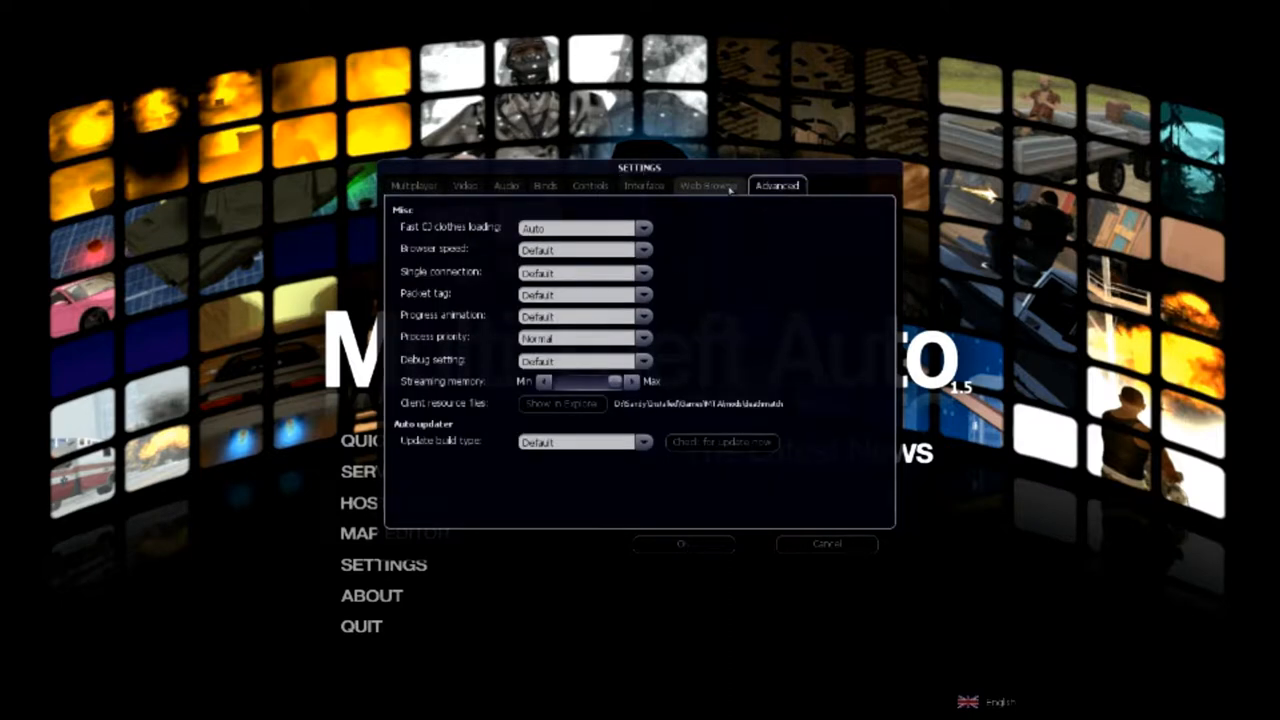
click(708, 185)
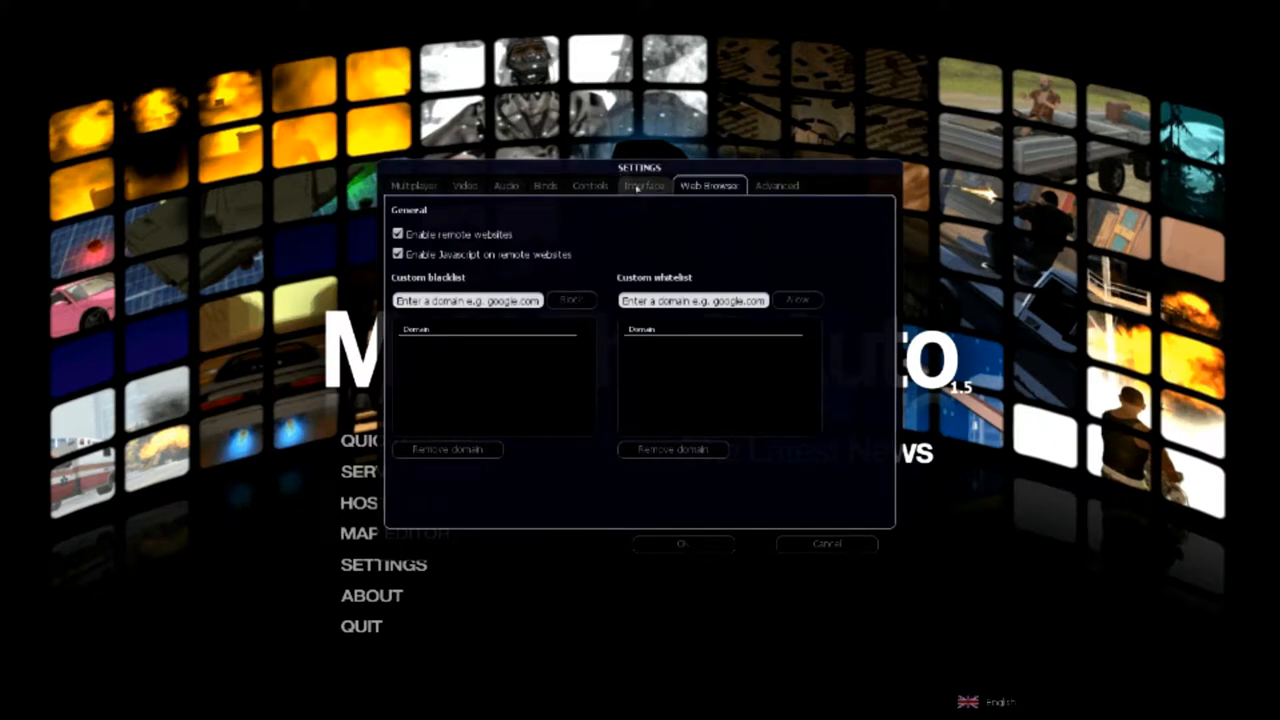
click(644, 185)
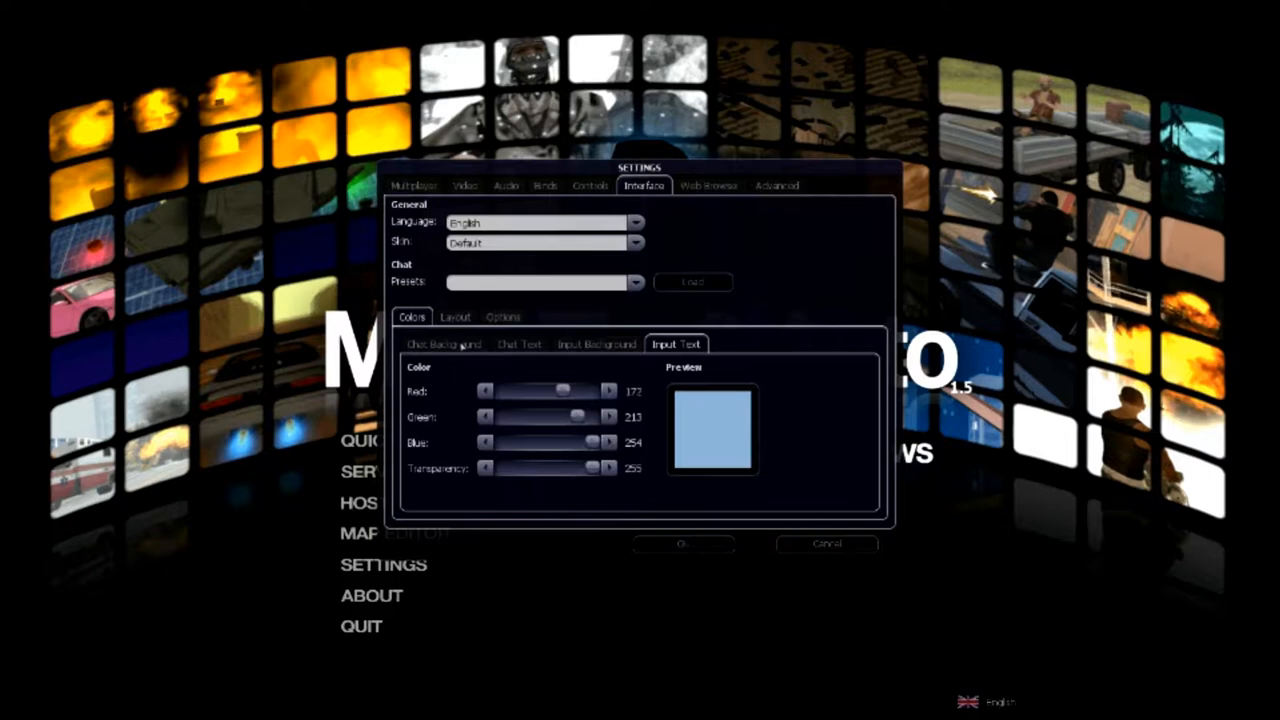
click(444, 344)
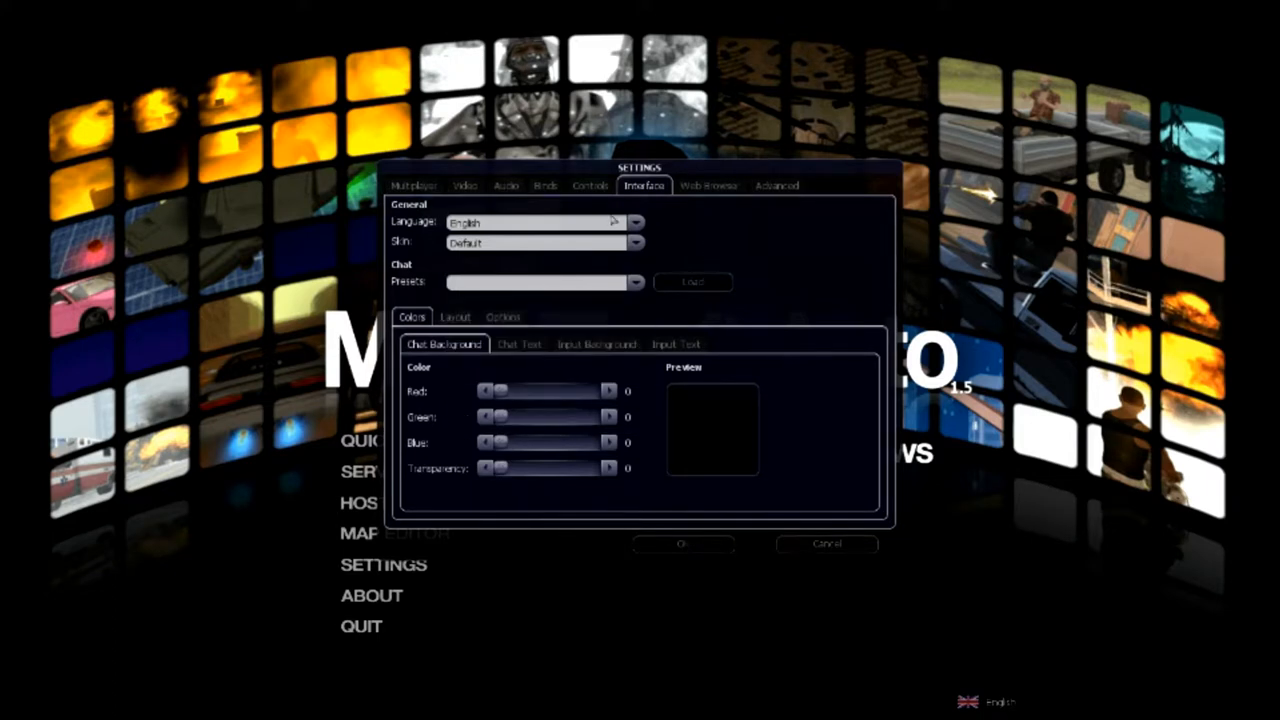
- View the Controls, Binds and Audio settings, then close the Settings window
click(589, 185)
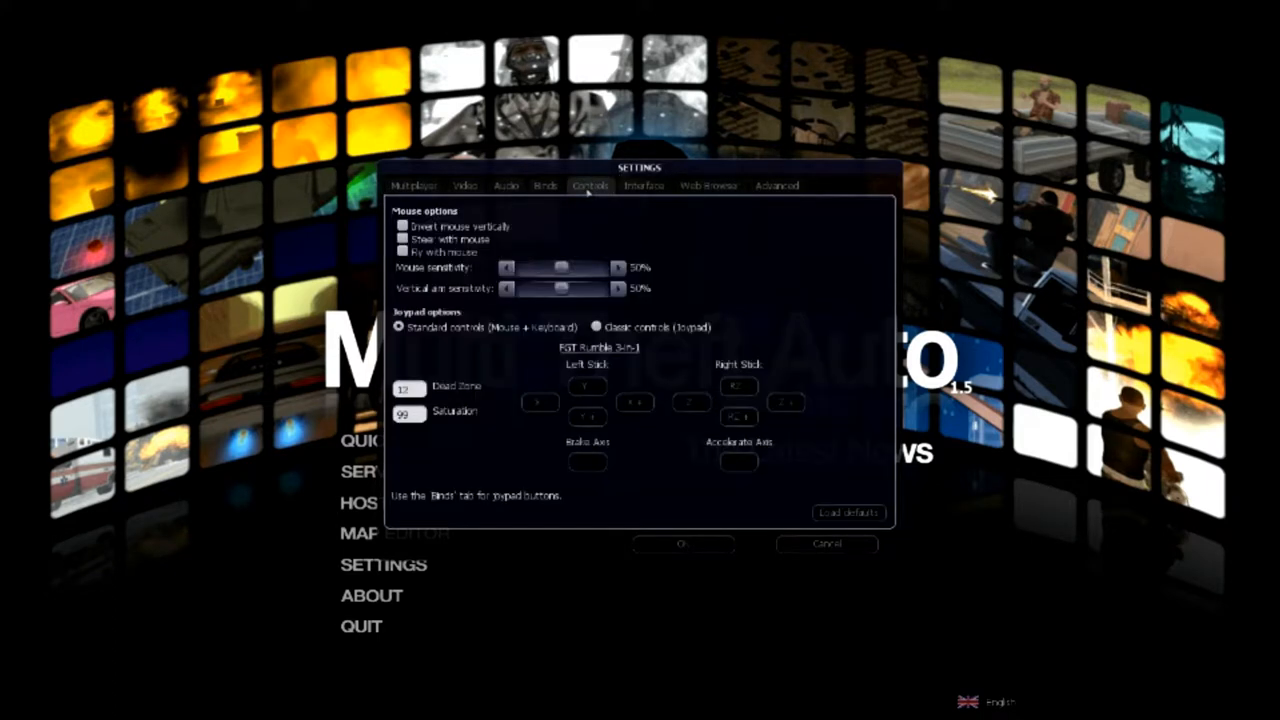
click(589, 186)
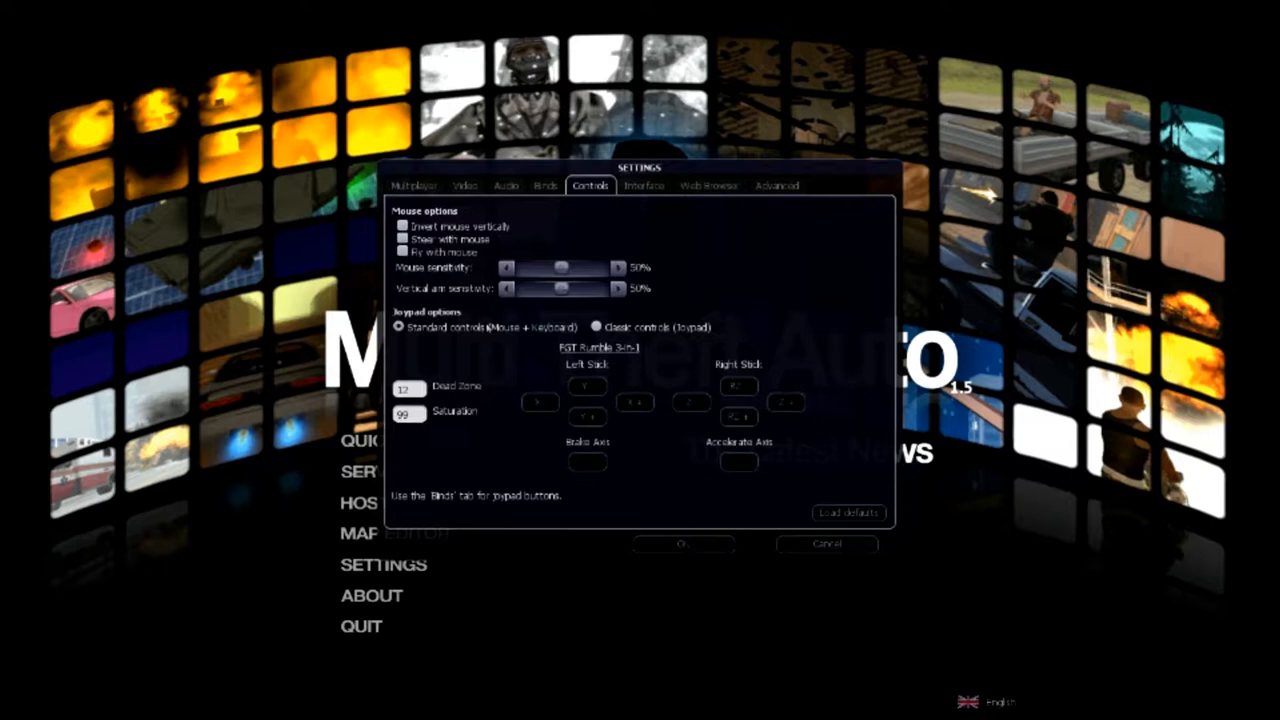
mouse_move(667, 340)
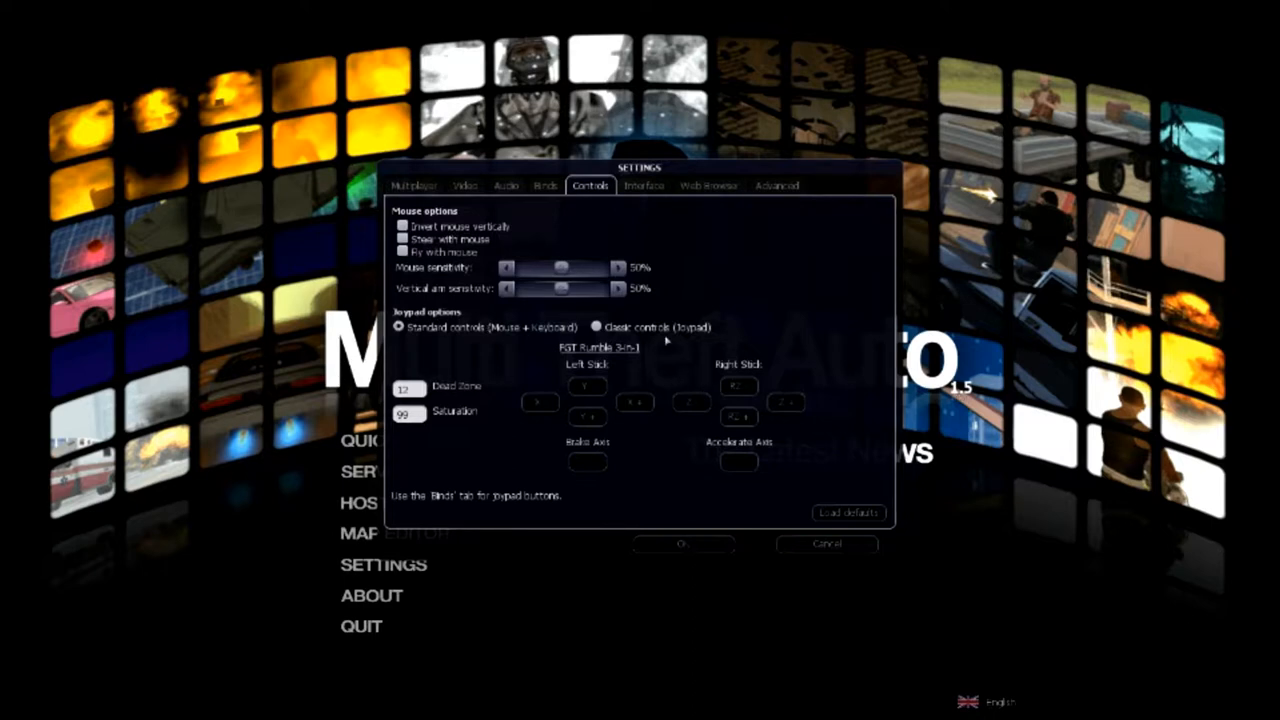
mouse_move(655, 345)
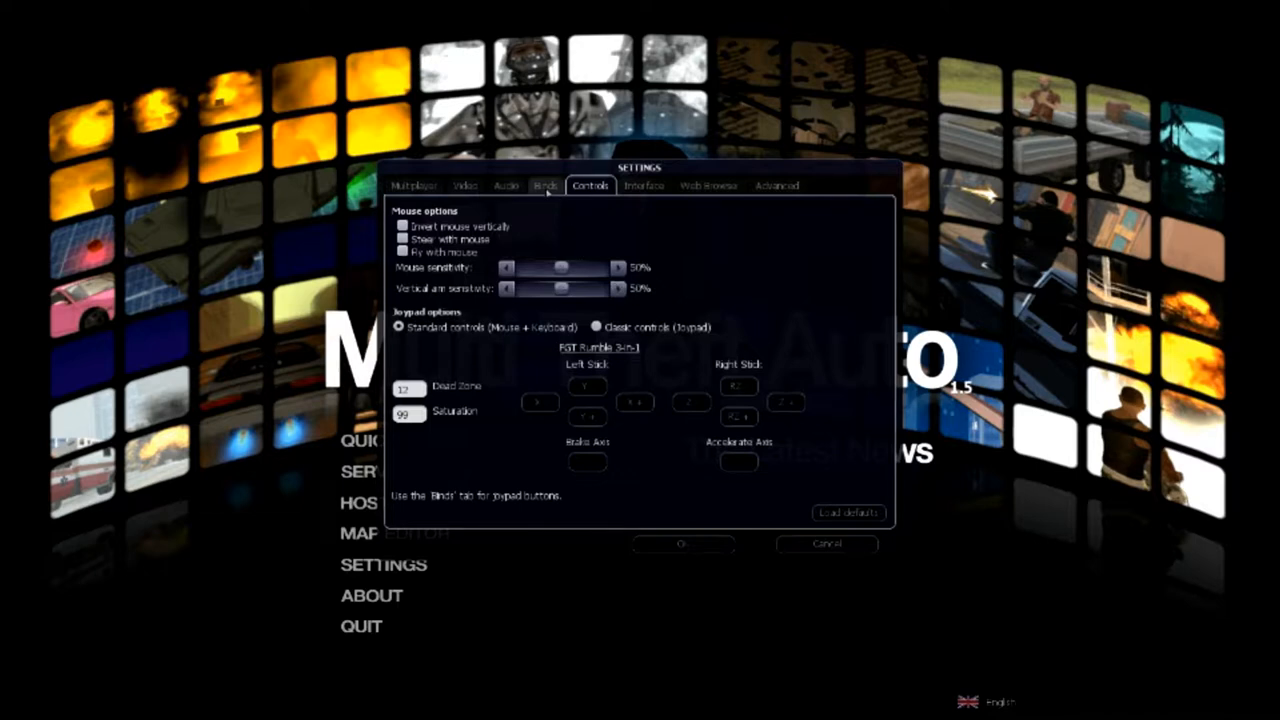
click(544, 186)
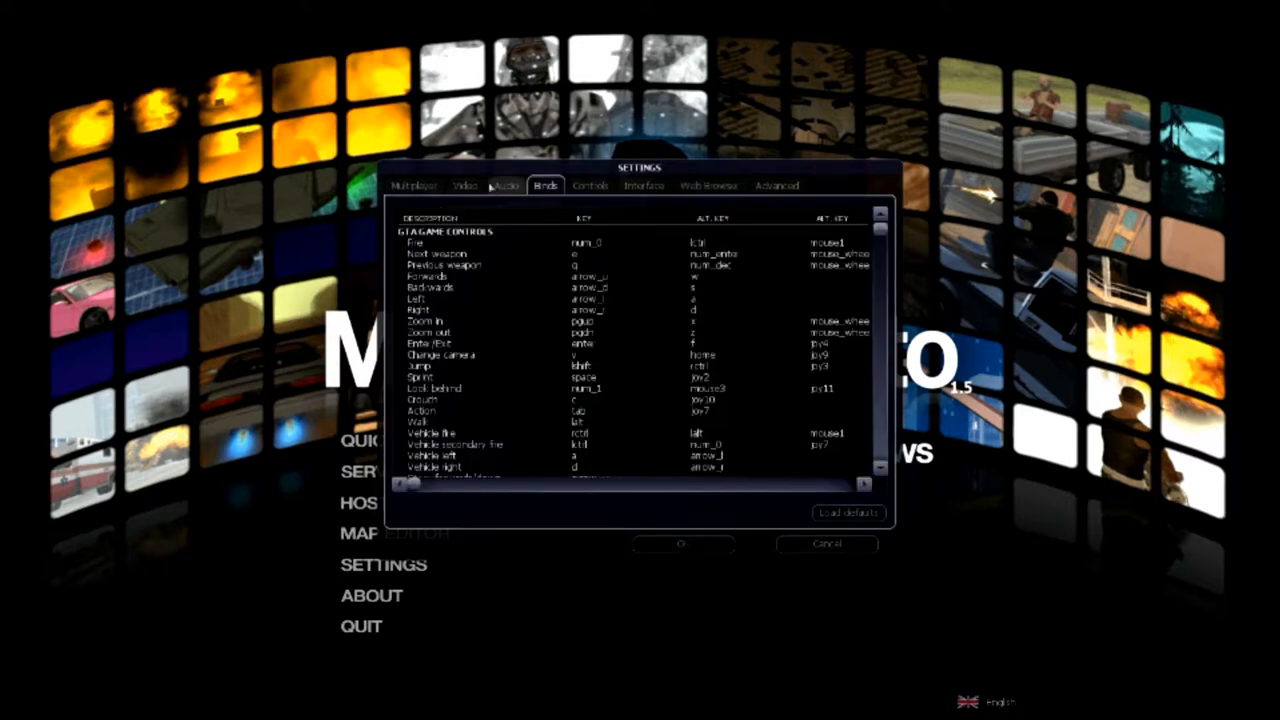
click(505, 185)
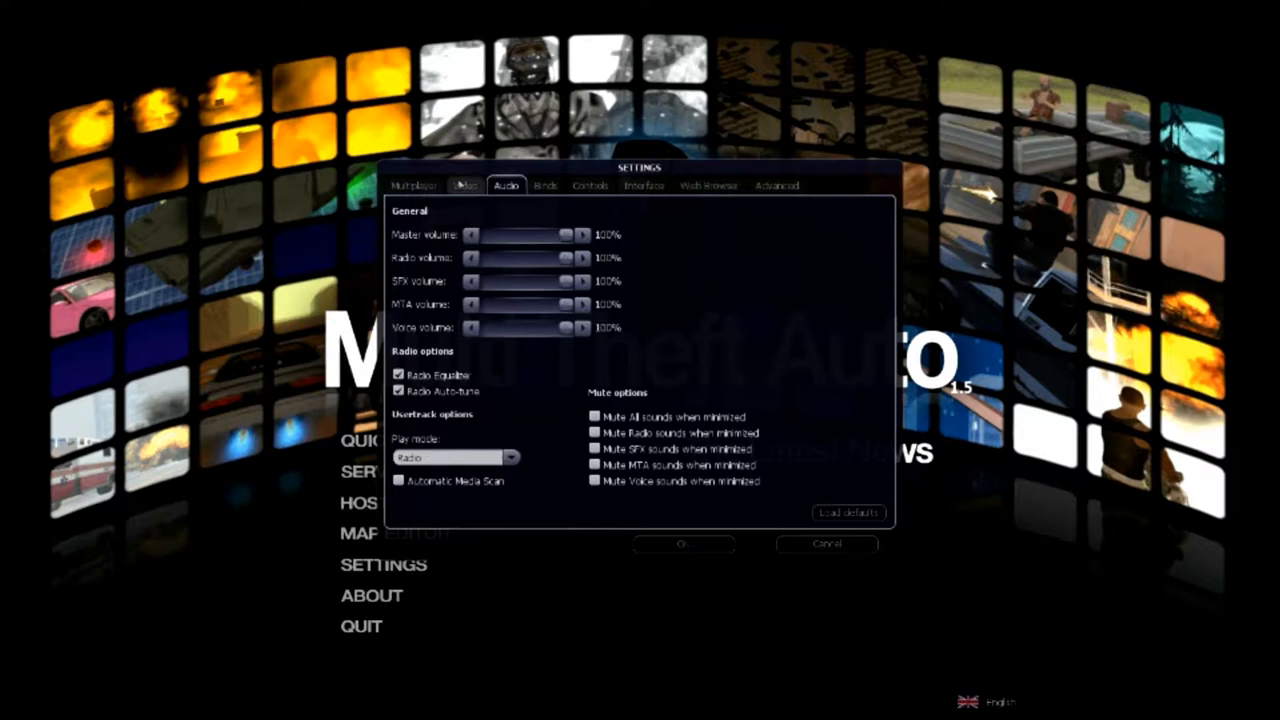
mouse_move(980, 523)
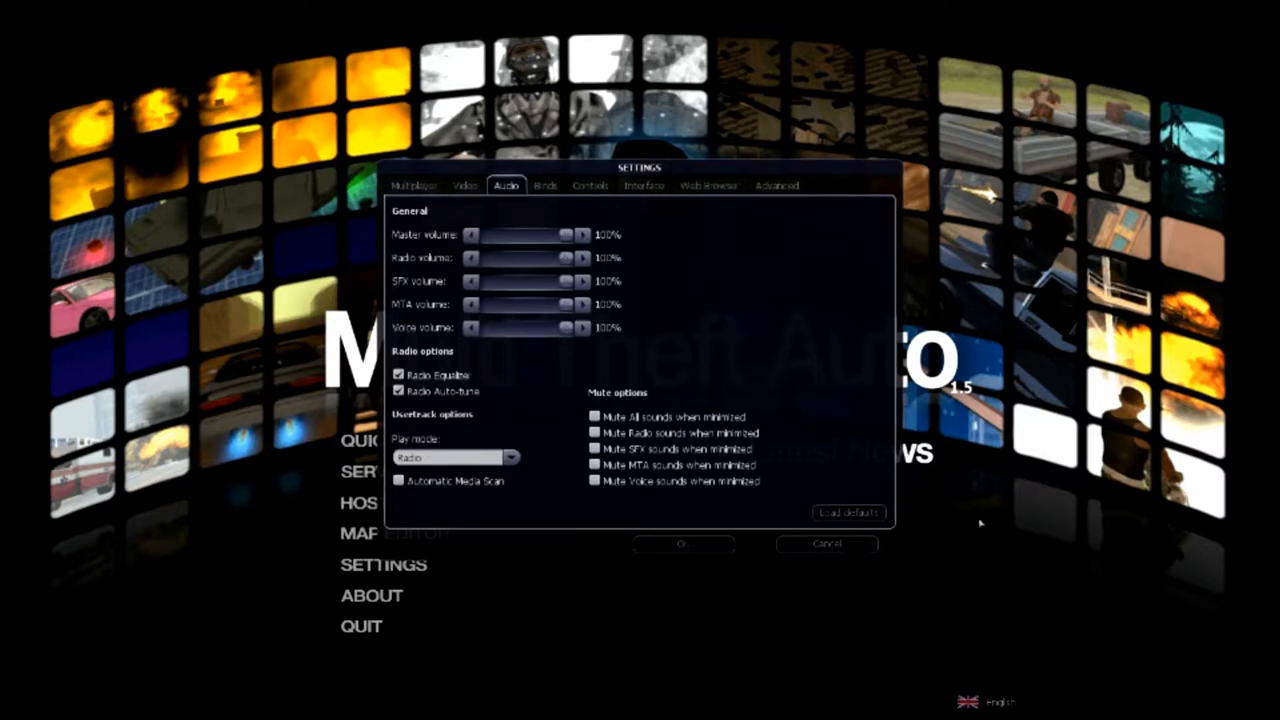
click(826, 544)
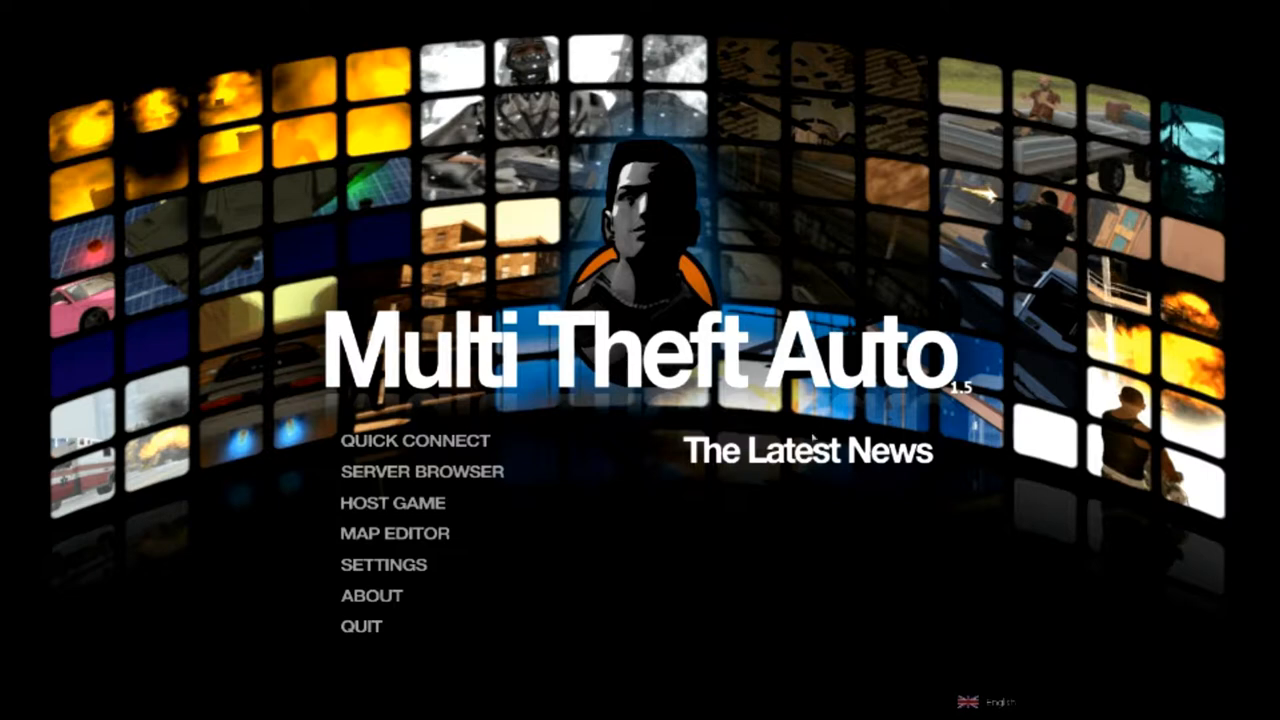
- Open SERVER BROWSER from the MTA main menu, showing the Recent tab
click(420, 471)
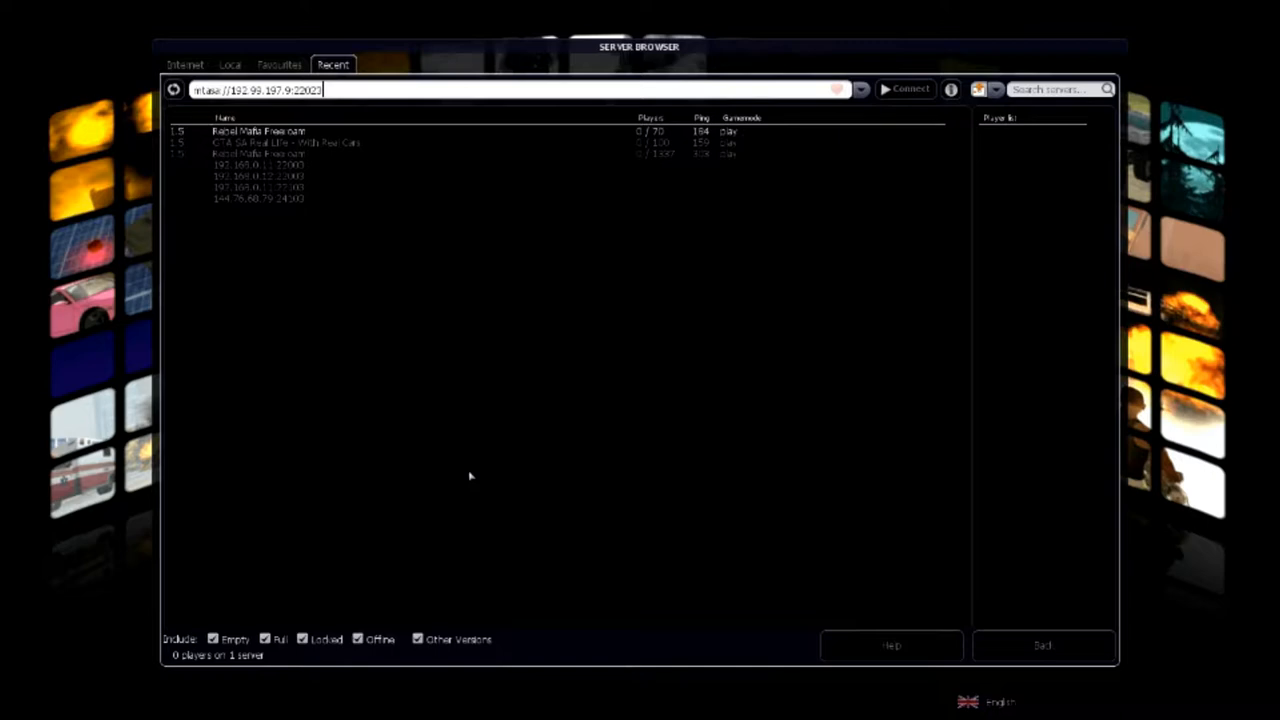
mouse_move(358, 22)
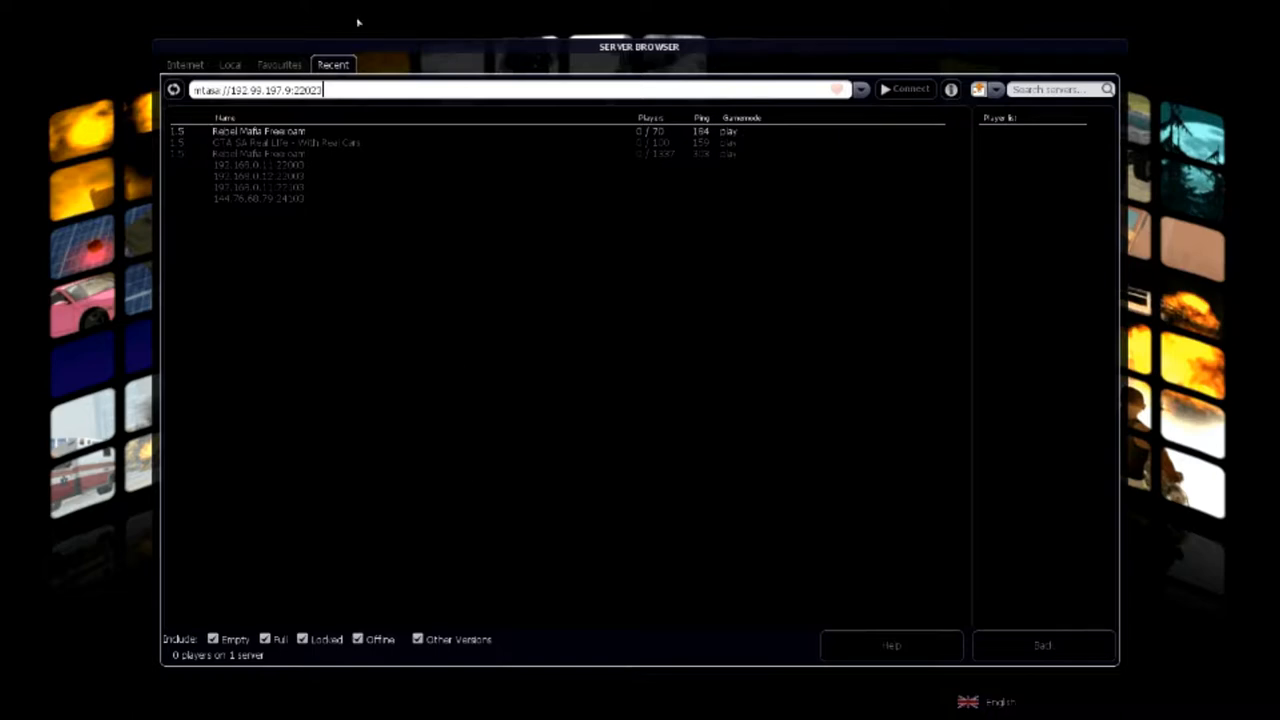
- Pick Rebel Mafia Freeroam in the Recent list so its address fills in
click(258, 131)
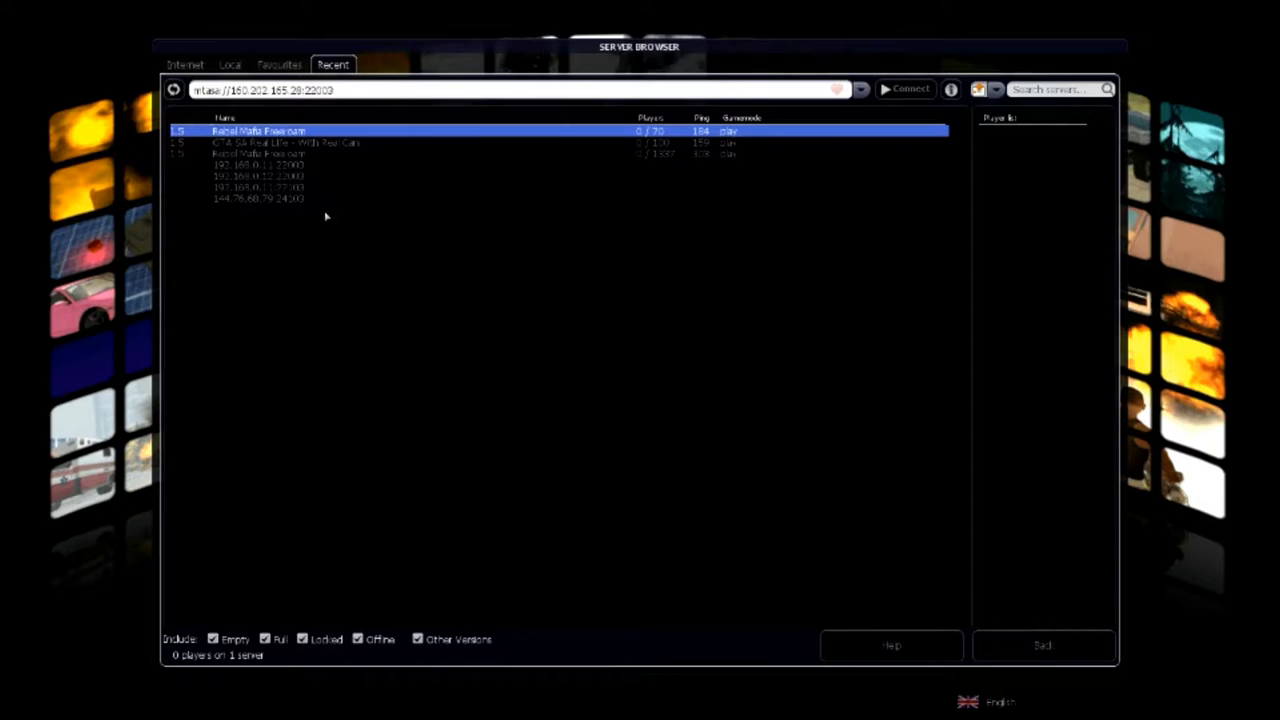
mouse_move(315, 107)
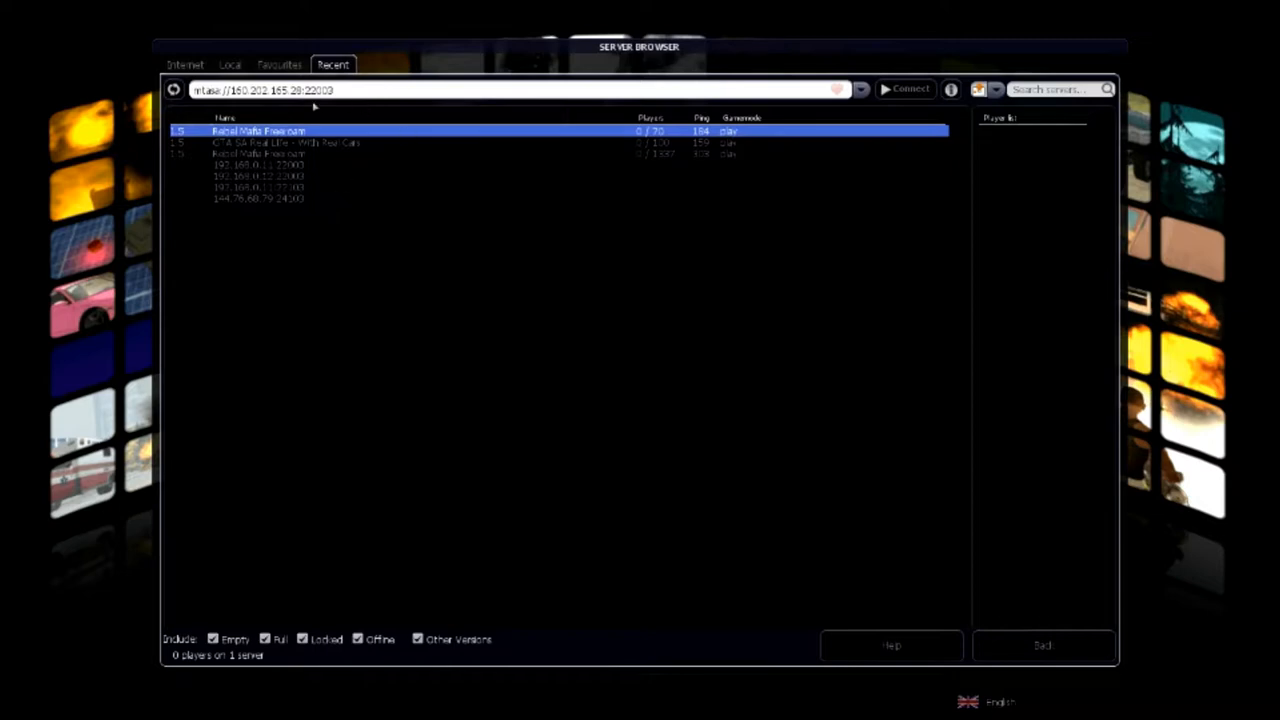
mouse_move(372, 245)
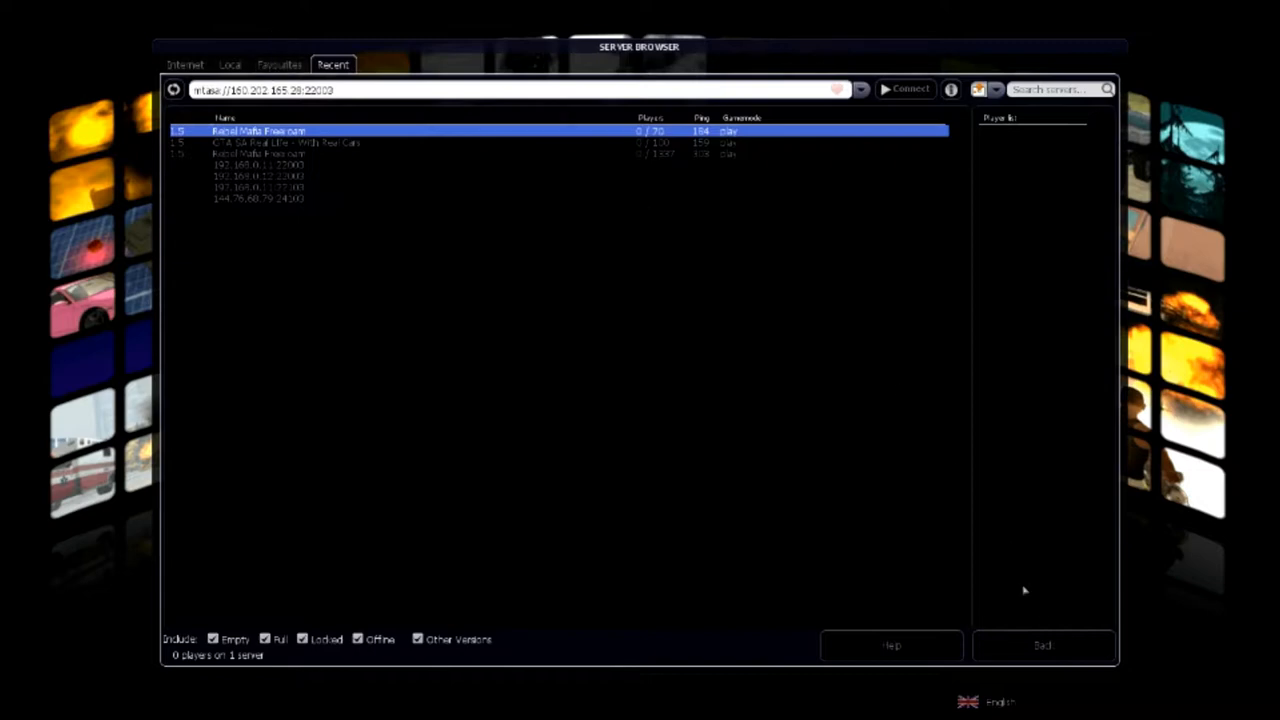
mouse_move(674, 341)
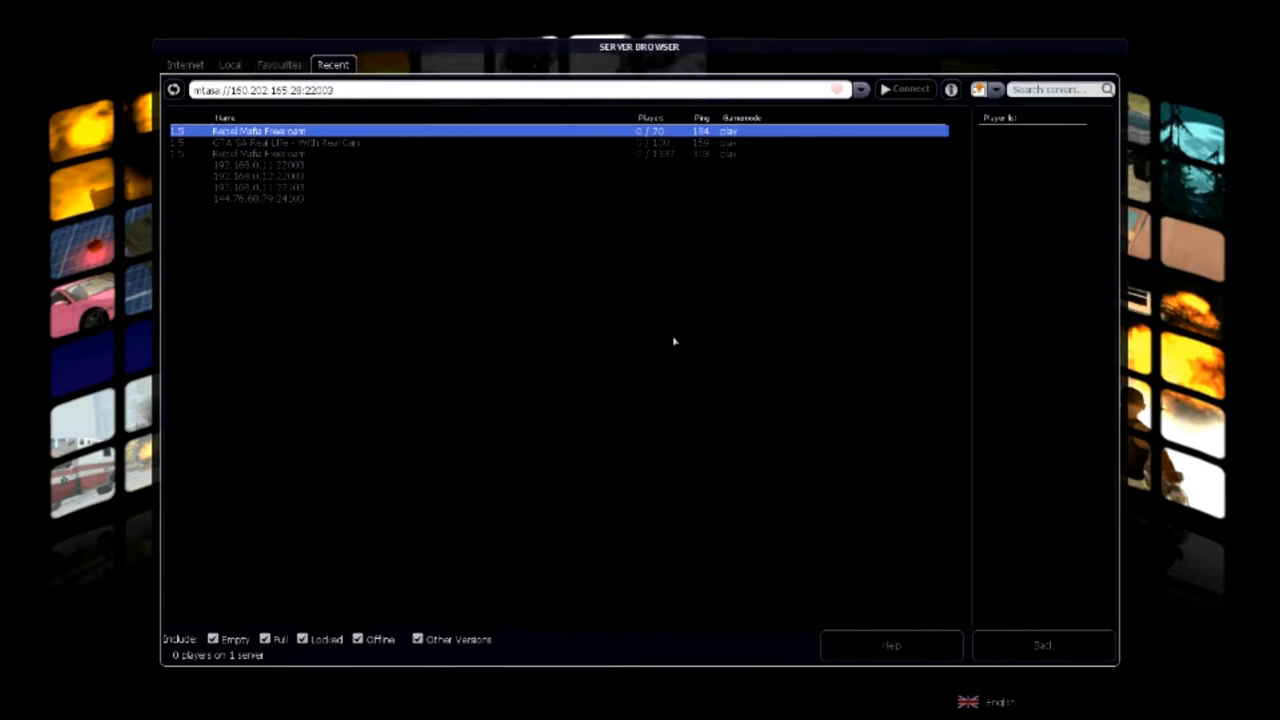
click(904, 88)
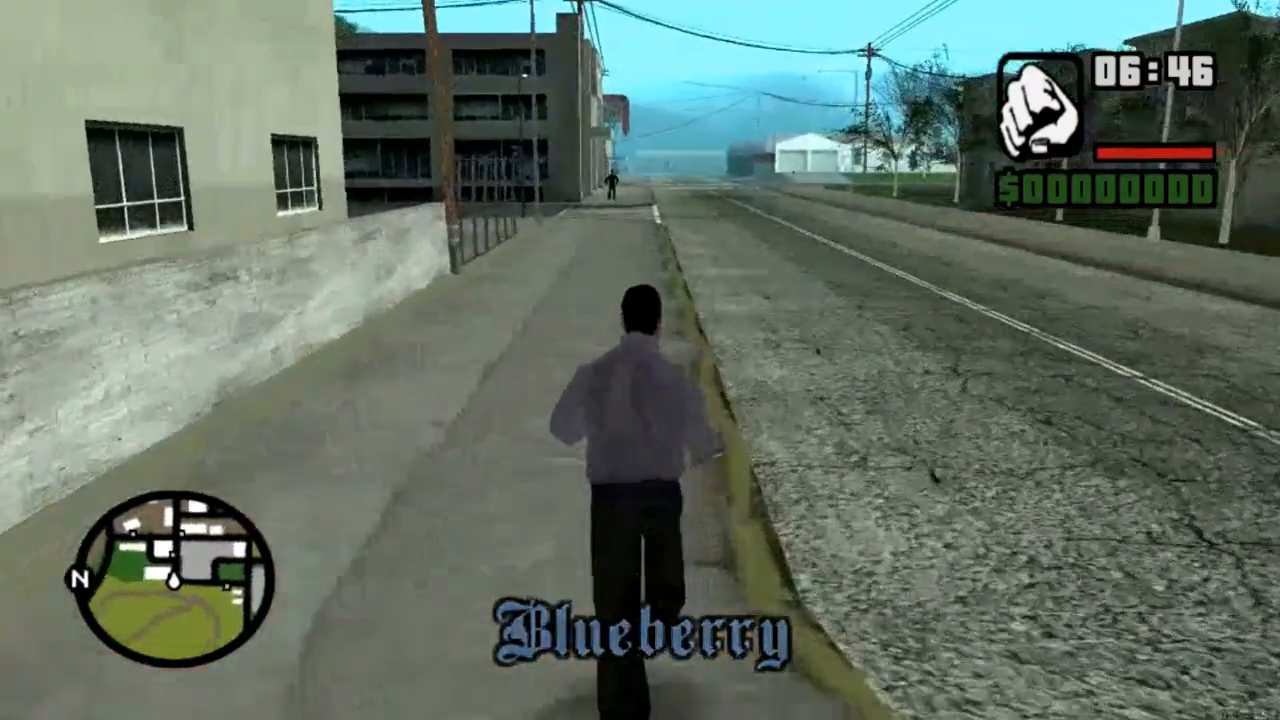
- Stop driving and bring up the freeroam player, vehicle and environment panel
key(w)
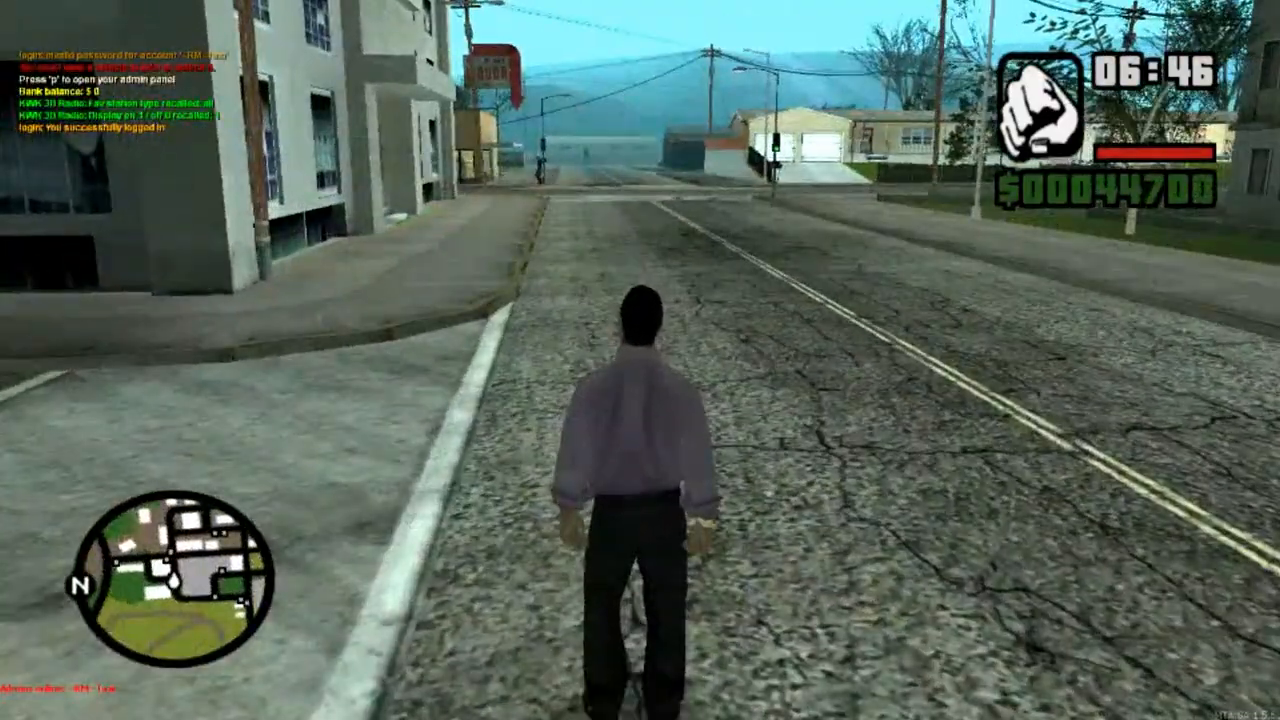
key(p)
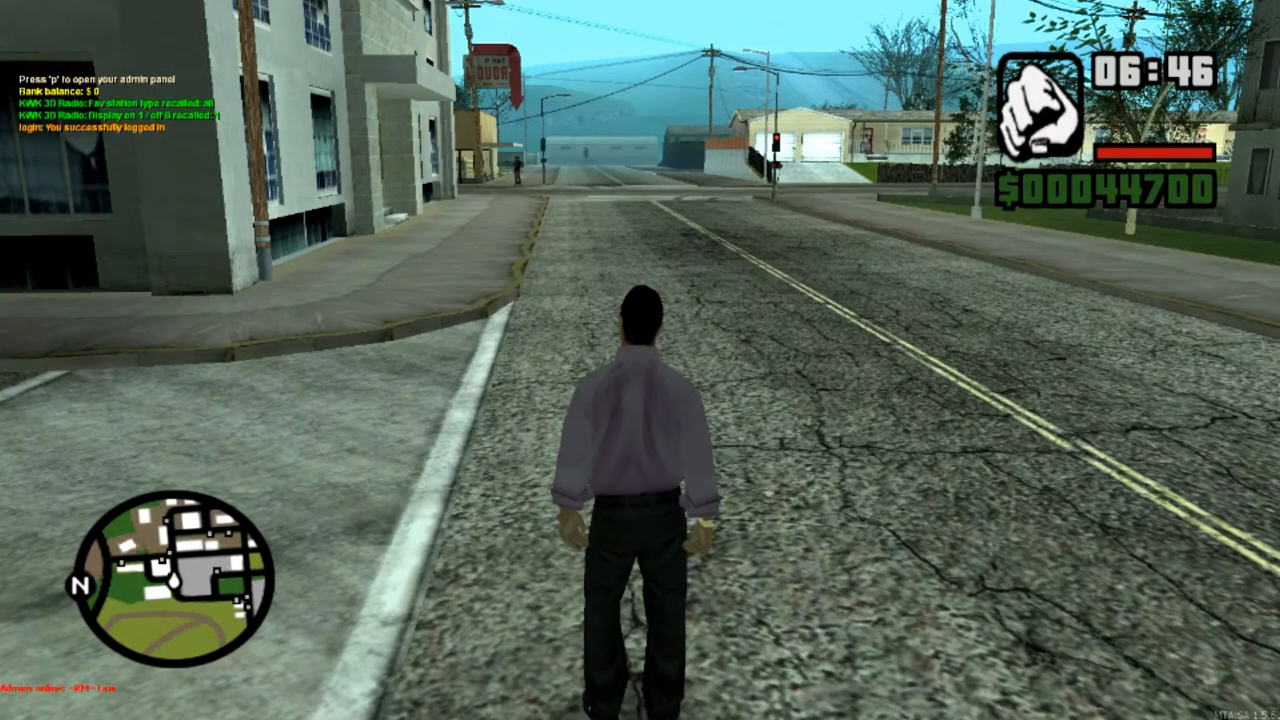
key(p)
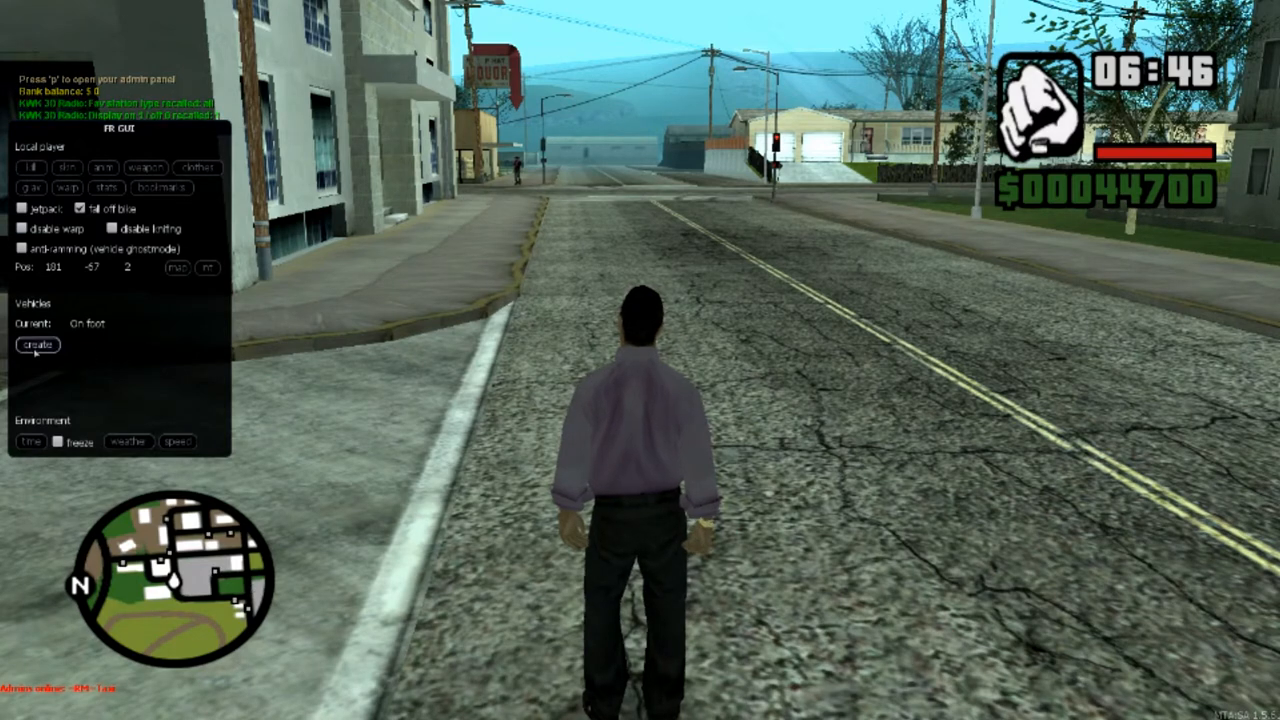
- Spawn a station wagon from the SUVs and Station Wagons category of the vehicle list
click(38, 345)
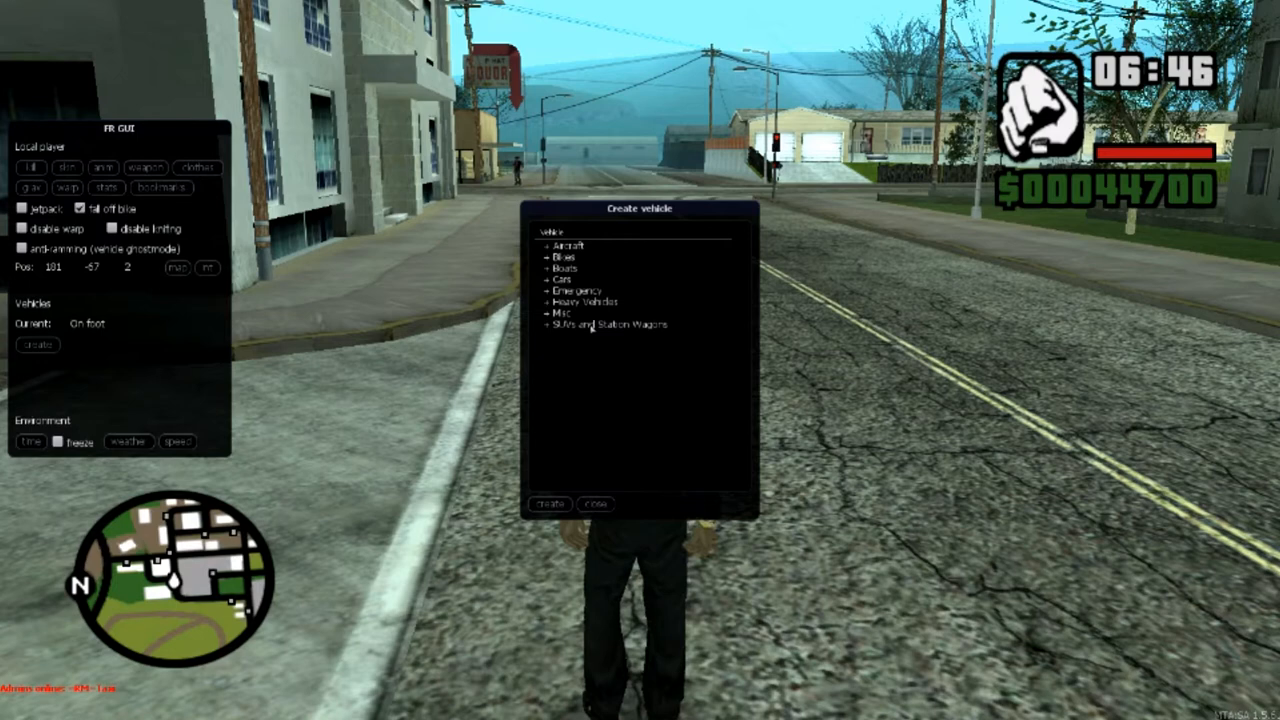
click(604, 323)
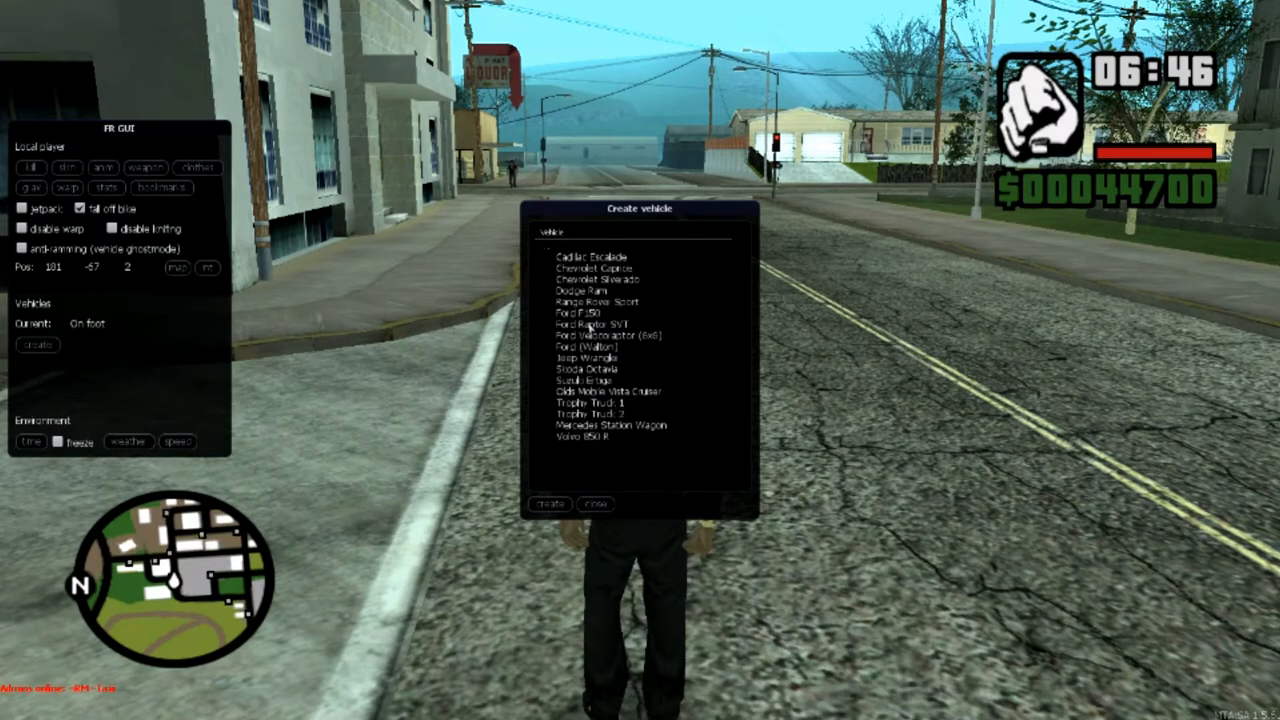
click(600, 290)
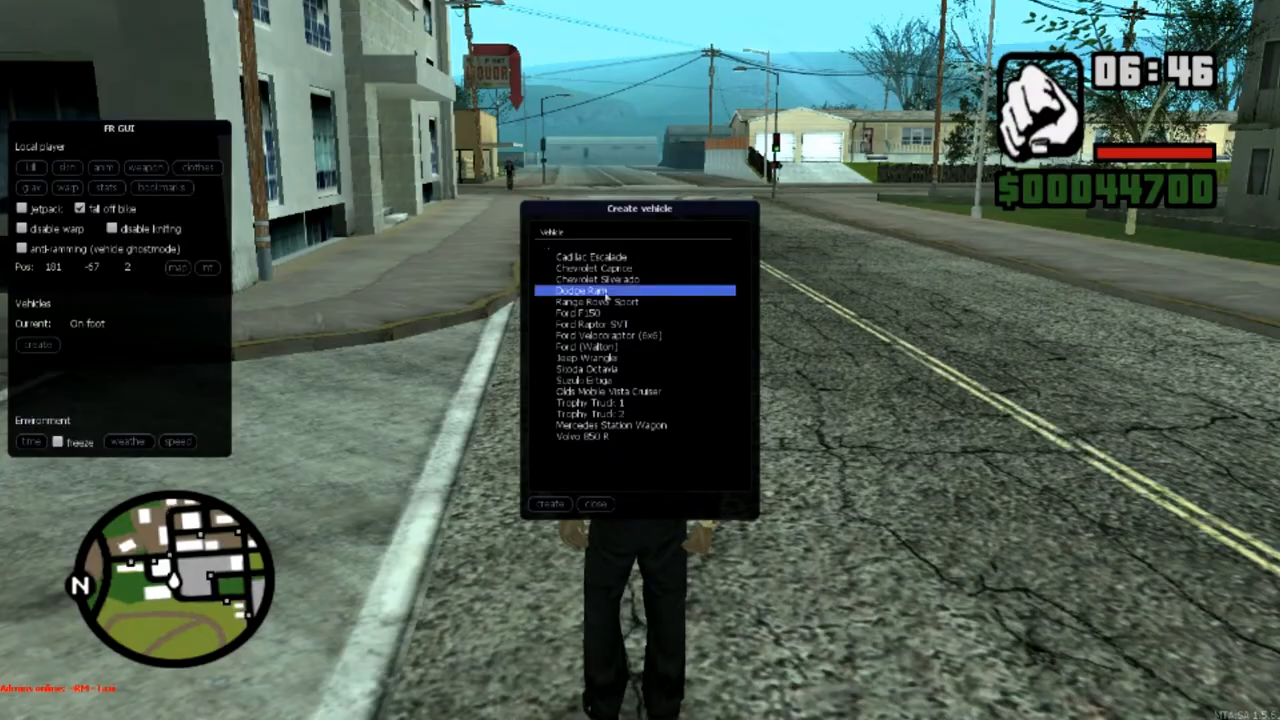
click(549, 504)
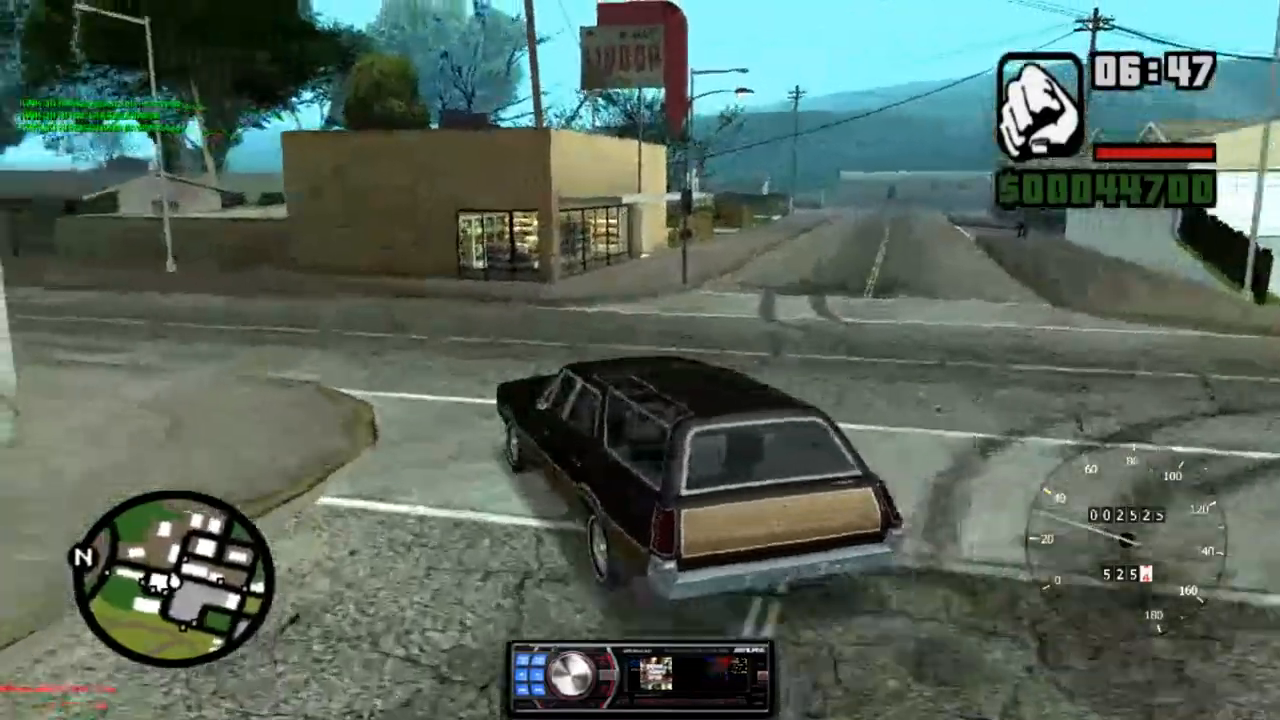
- Drive the wagon out of town into the Bone County desert, returning to the game after alt-tabbing
key(w)
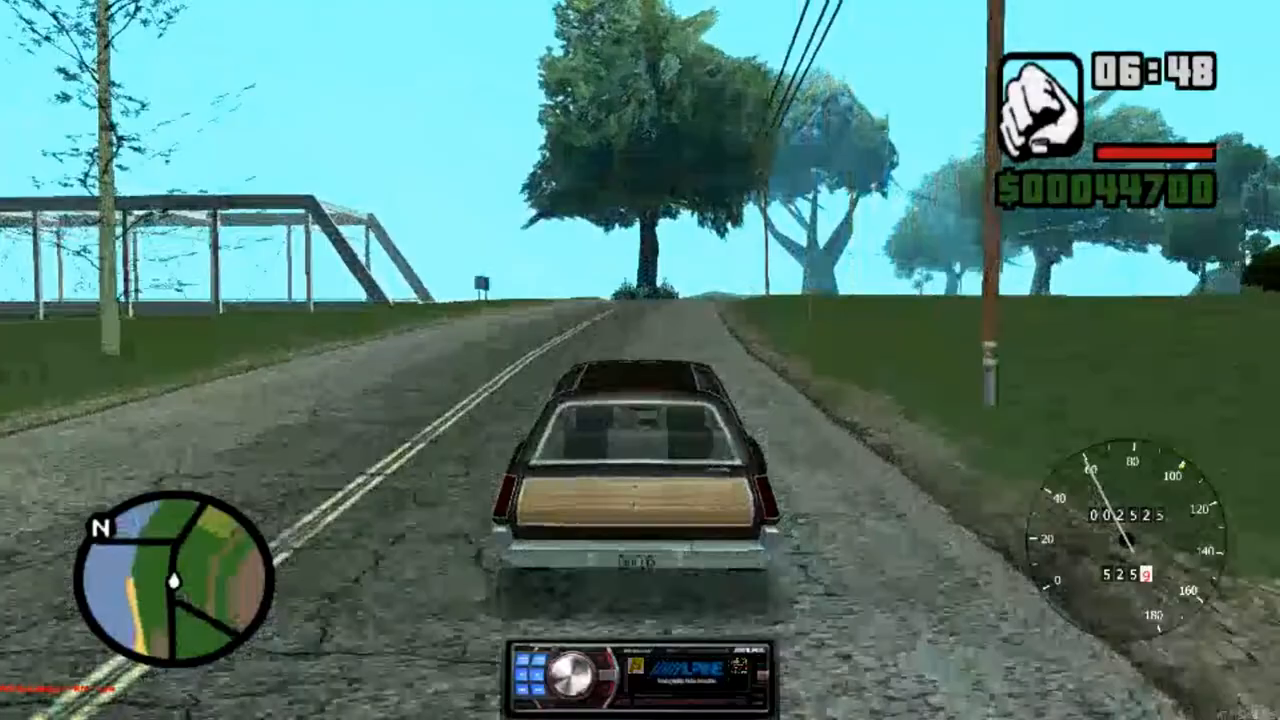
key(w)
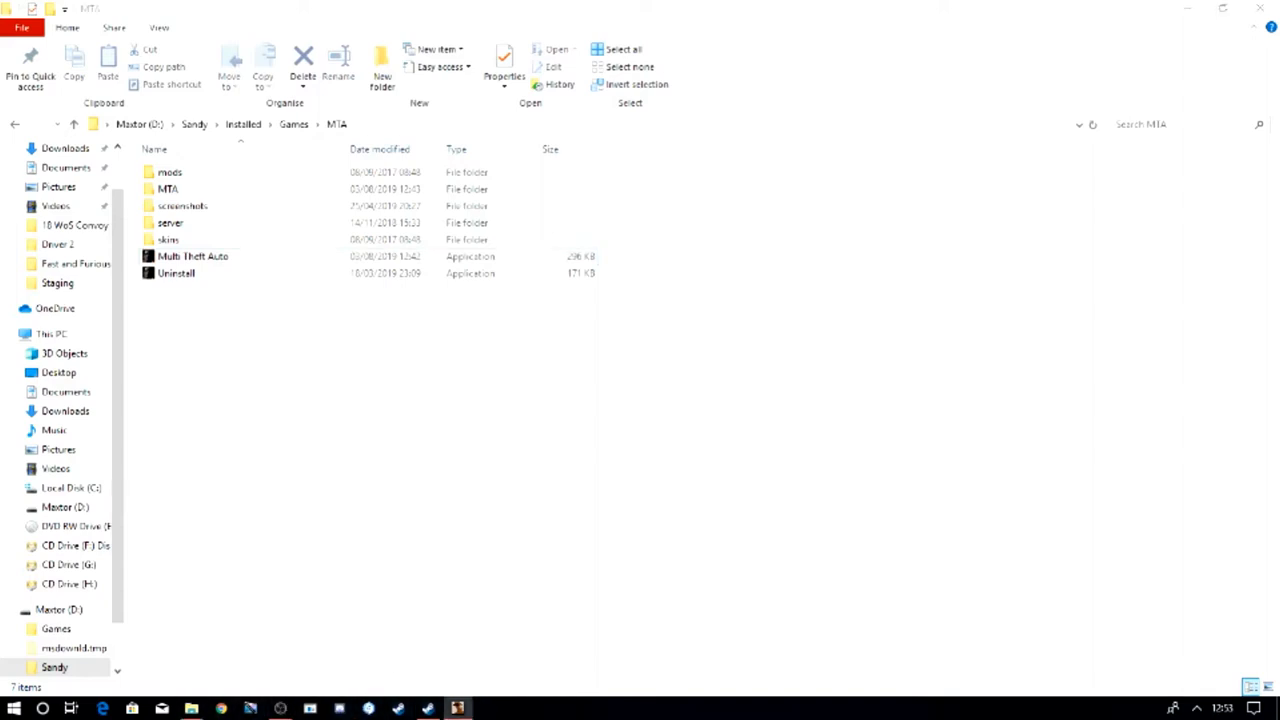
double_click(192, 256)
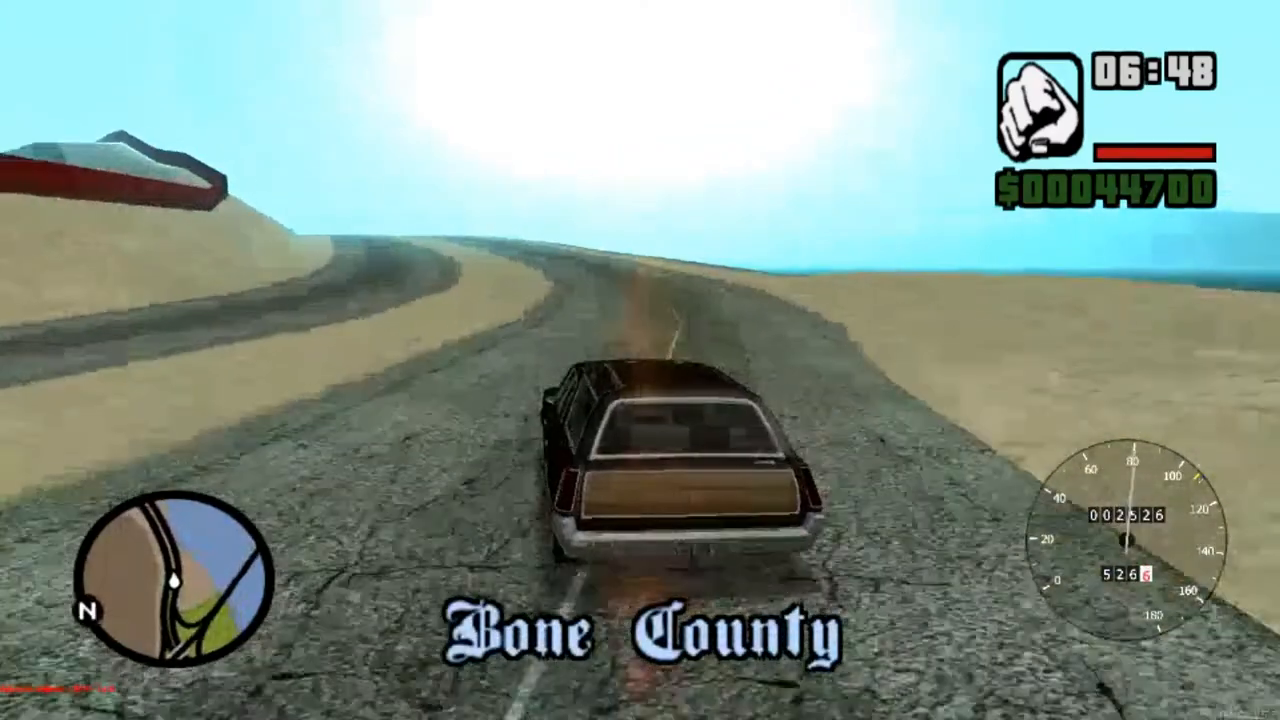
- Close the freeroam vehicle list and open the Admin Panel on its Players tab
key(w)
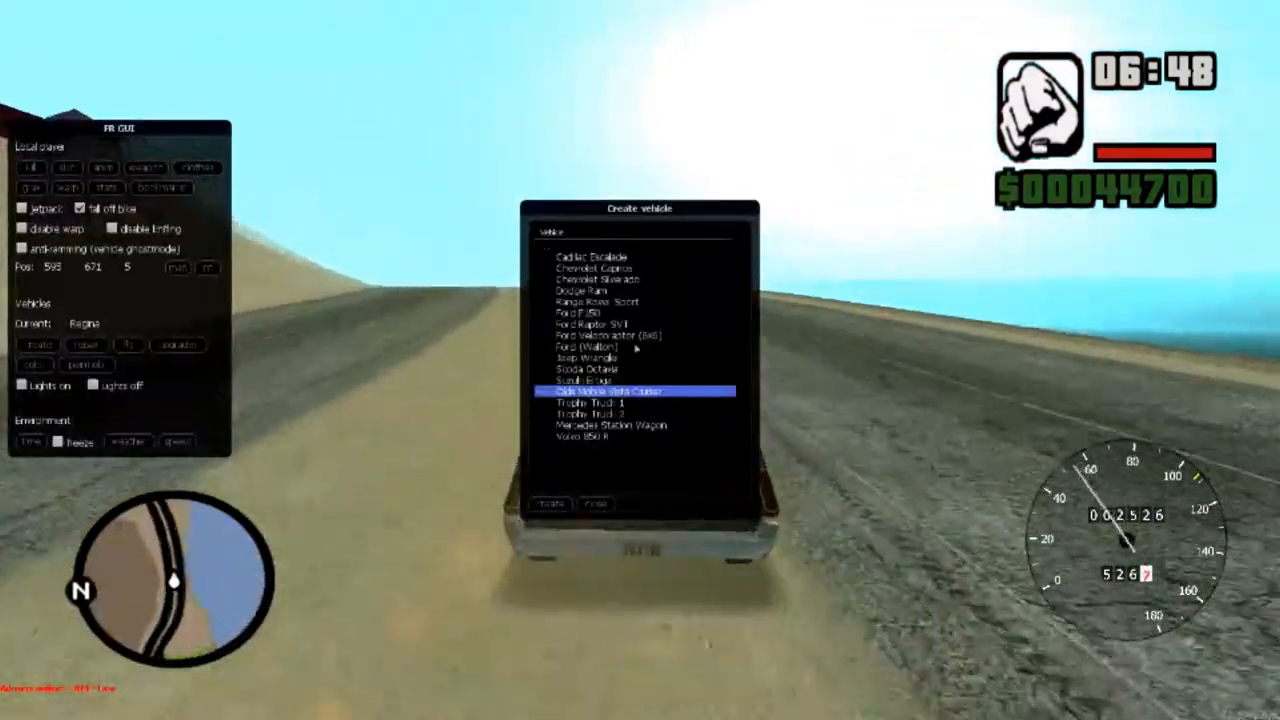
click(549, 504)
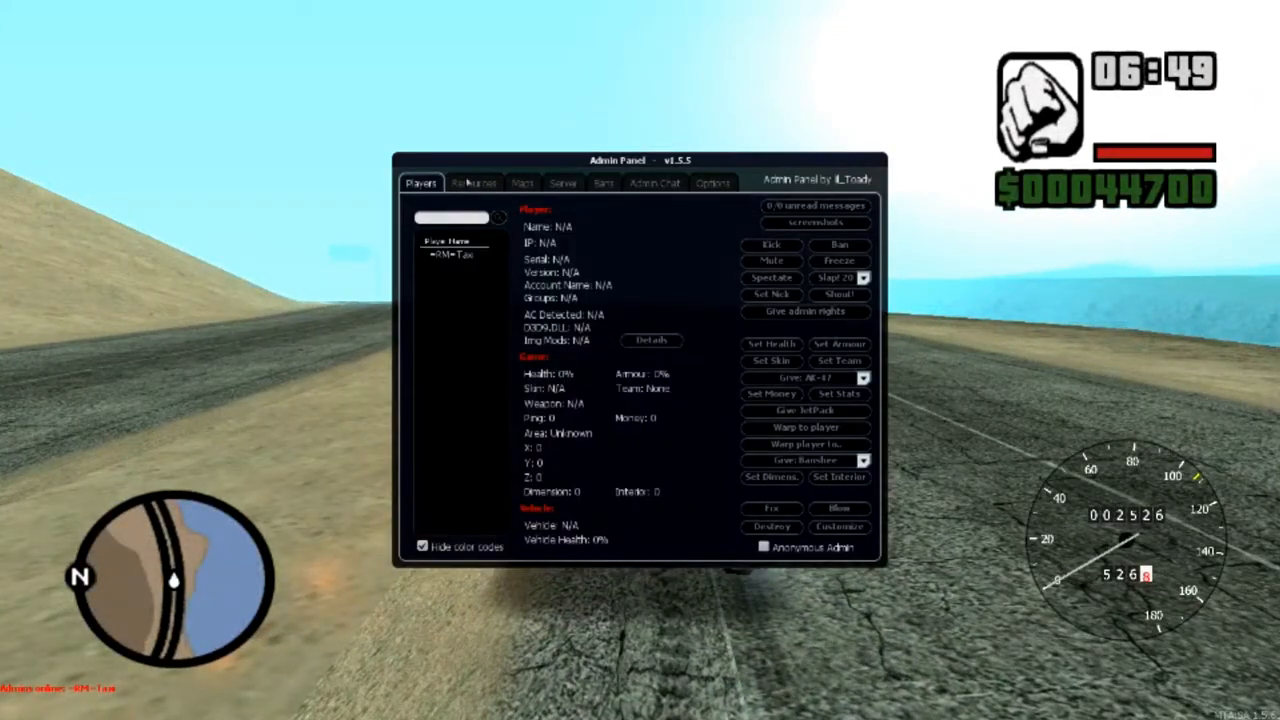
- Find the traffic resources in the Admin Panel's Resources tab and restart npc_traffic
click(474, 182)
text(traffic)
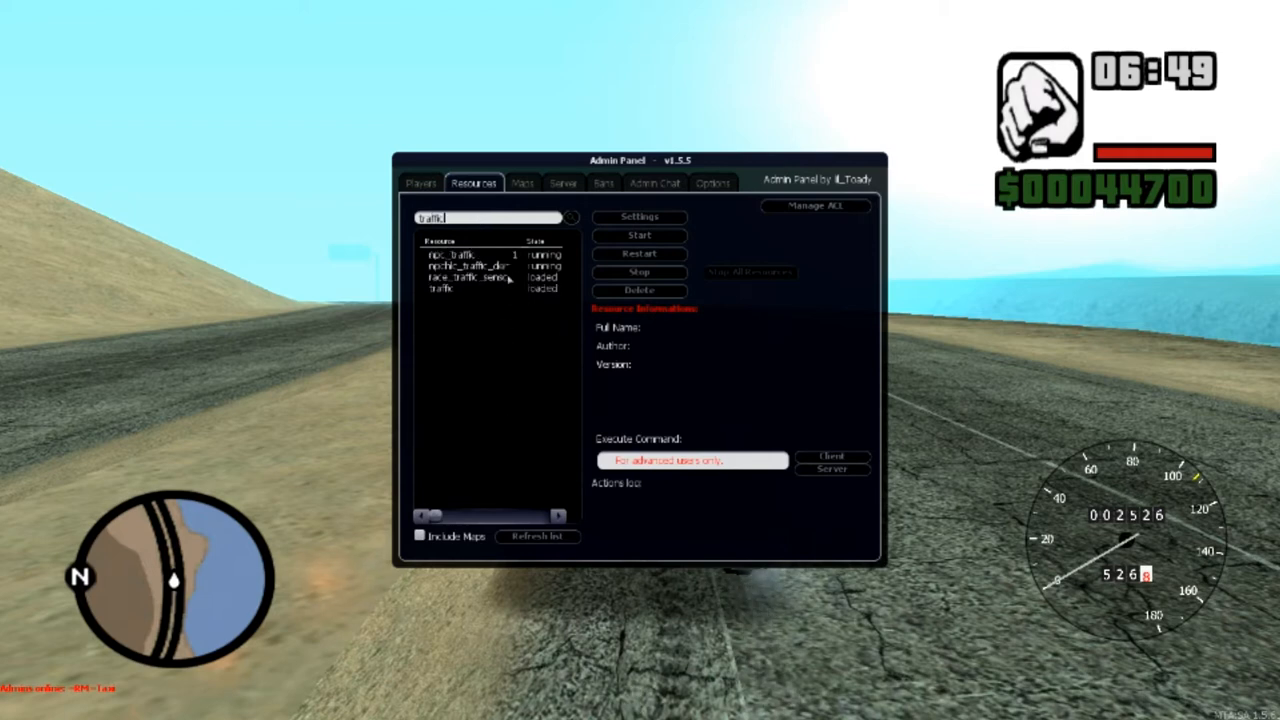
click(480, 266)
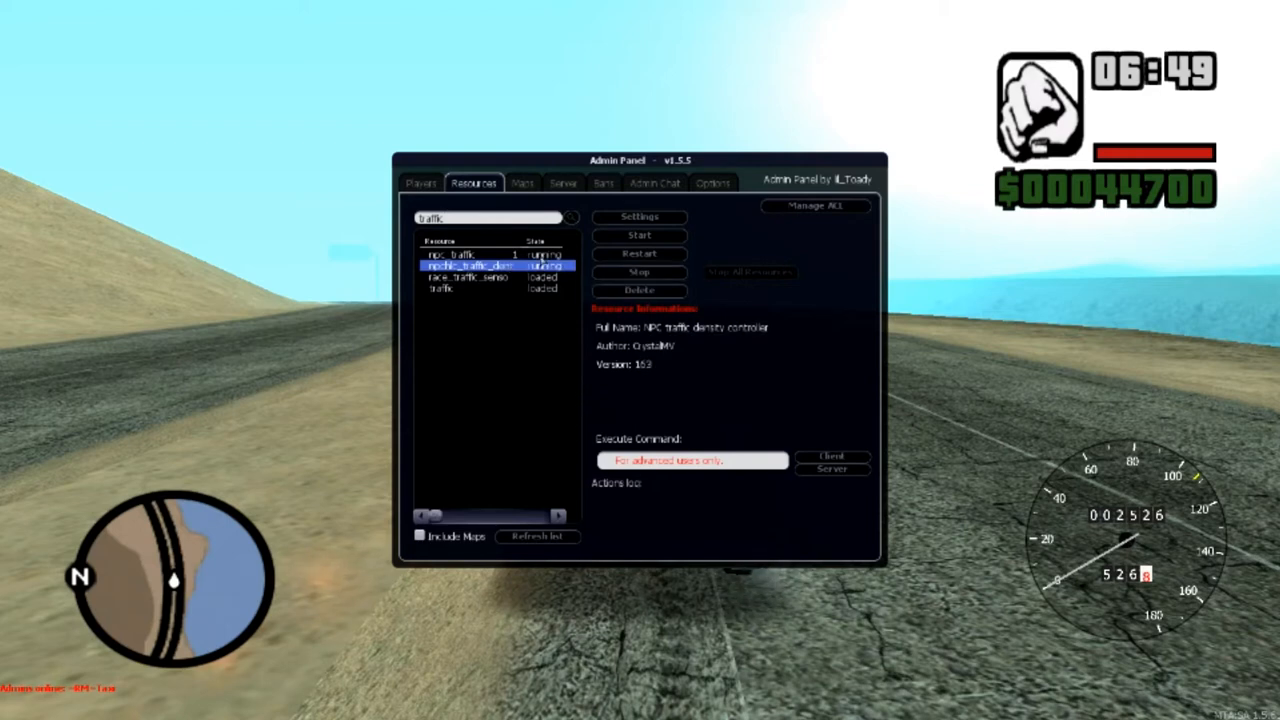
click(460, 255)
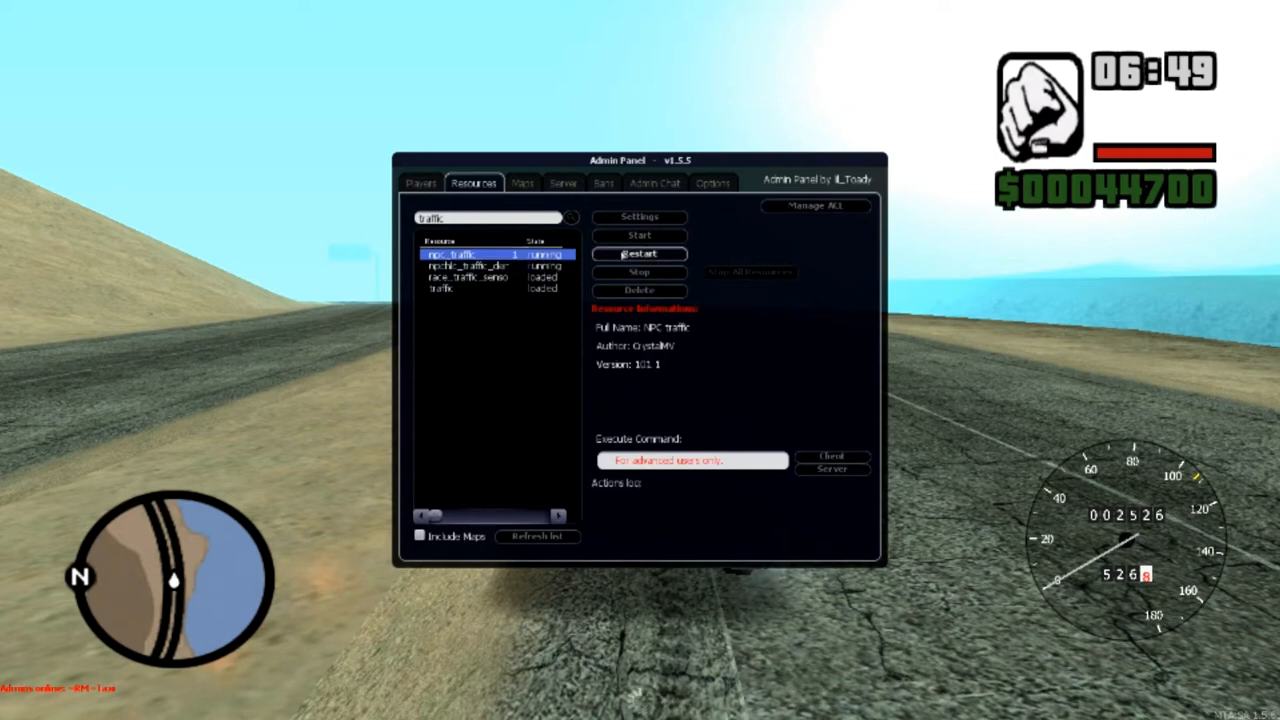
click(639, 253)
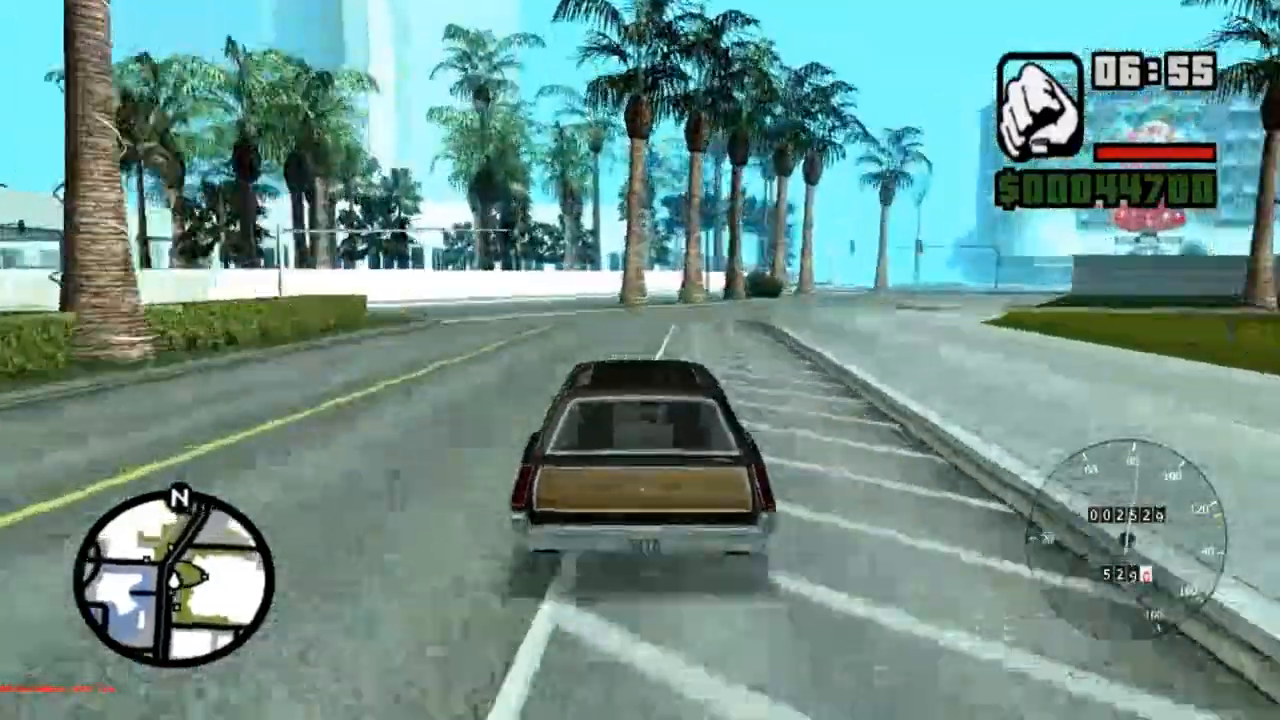
- Drive the wagon down the palm-lined street toward the traffic-light junction
key(w)
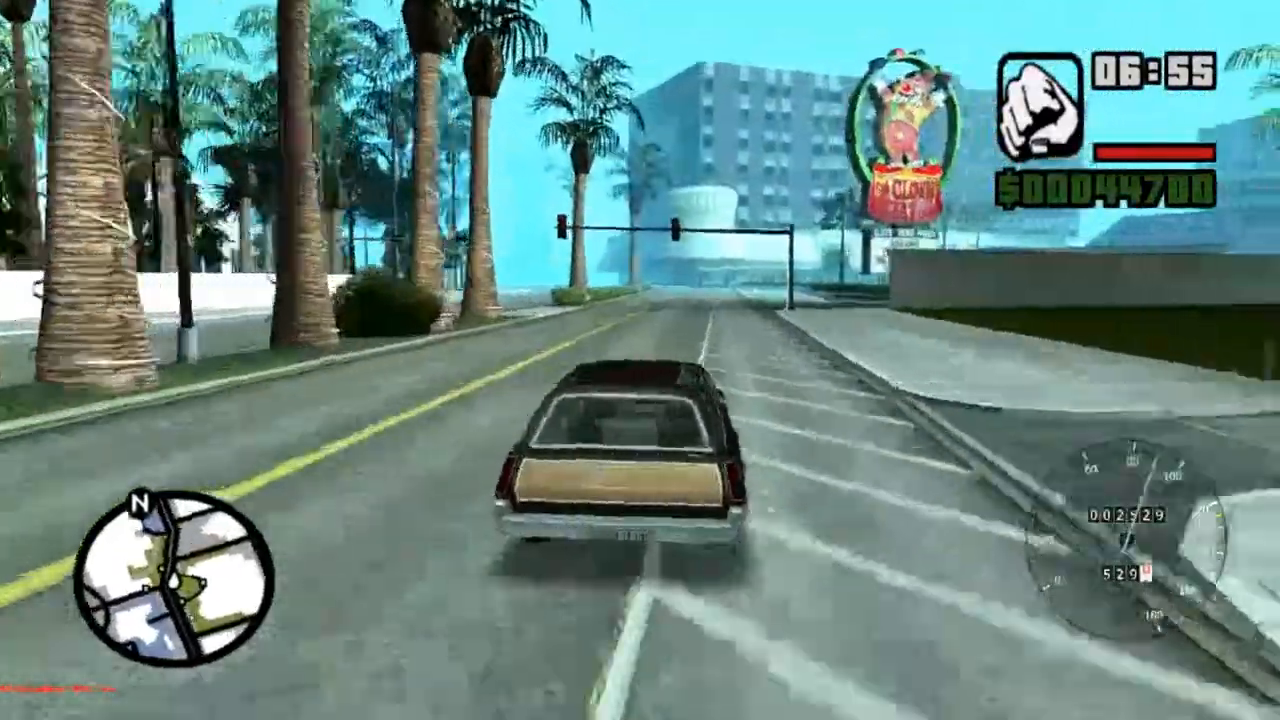